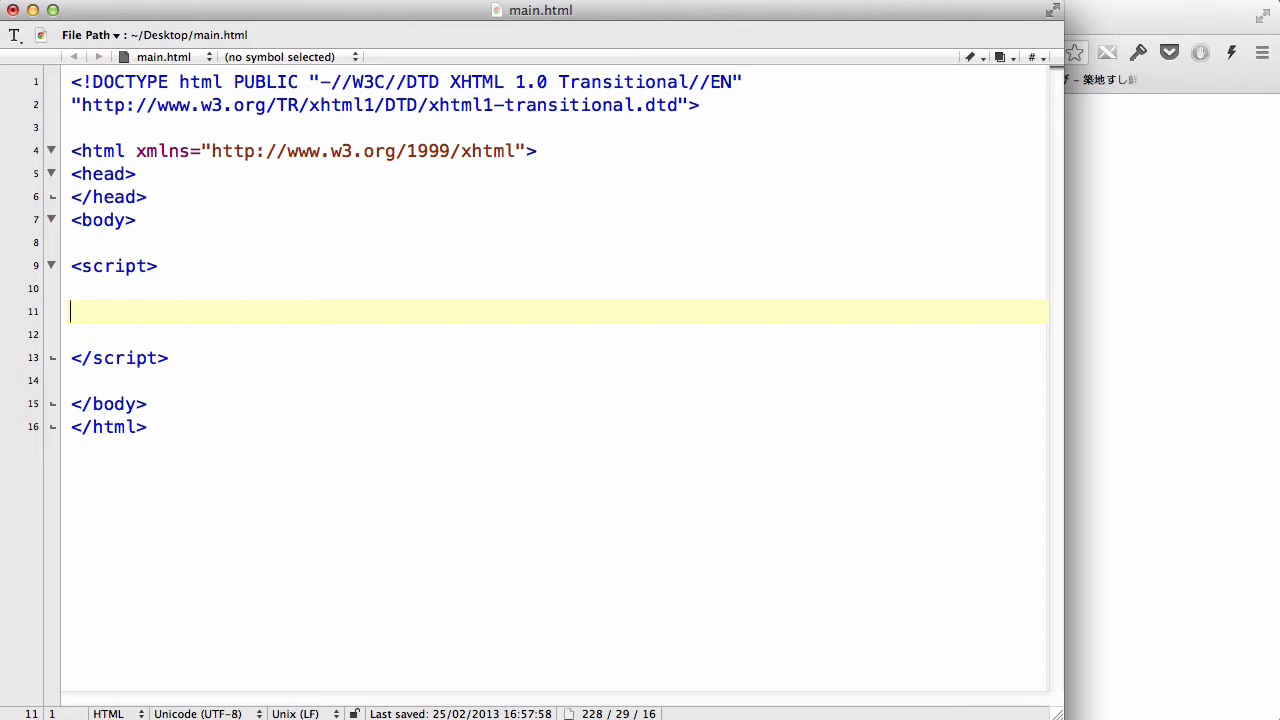
# Type var name = 'John'; on line 11, with sample text 5 = 5 and 2+3 that gets removed
pyautogui.write('var')
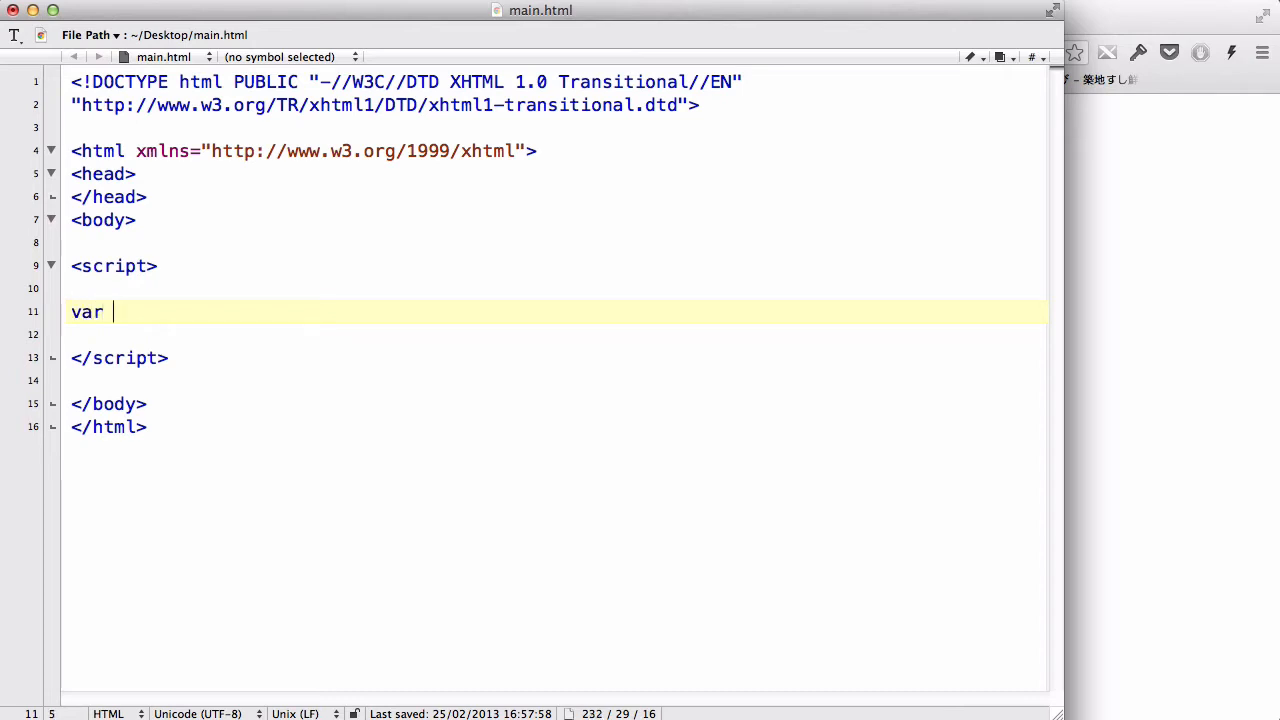
pyautogui.write("name = '")
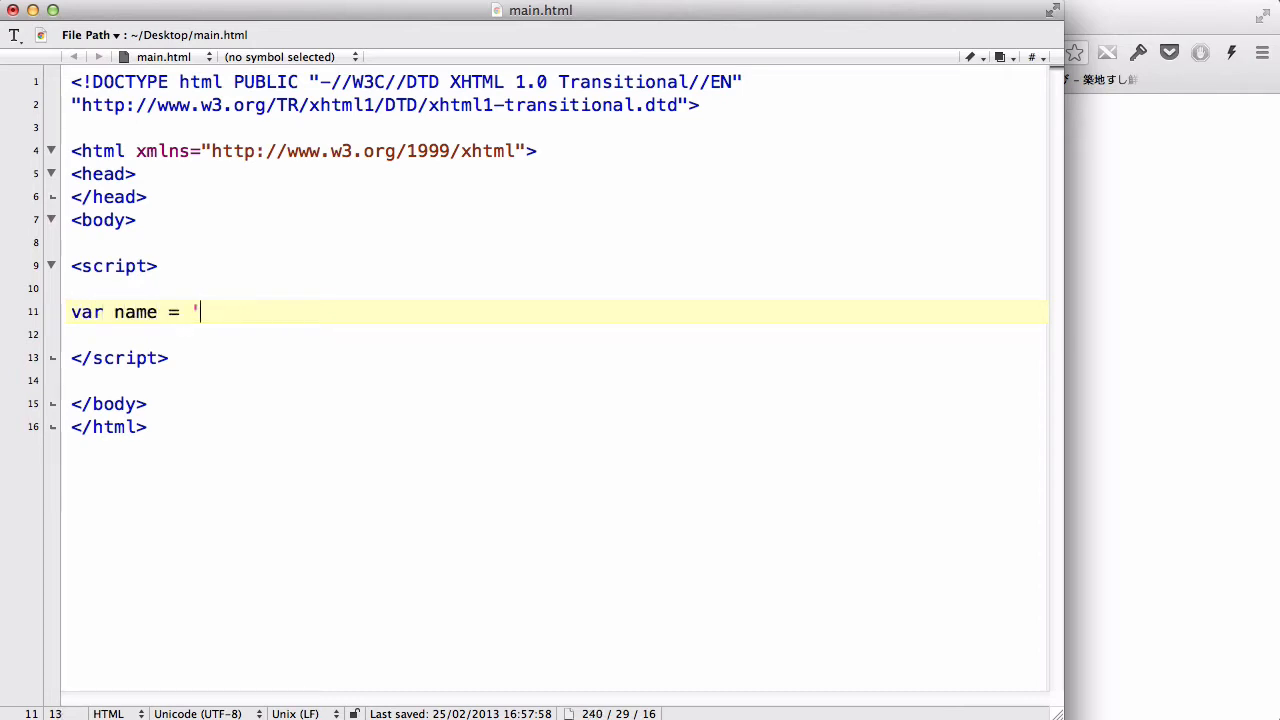
pyautogui.write('j')
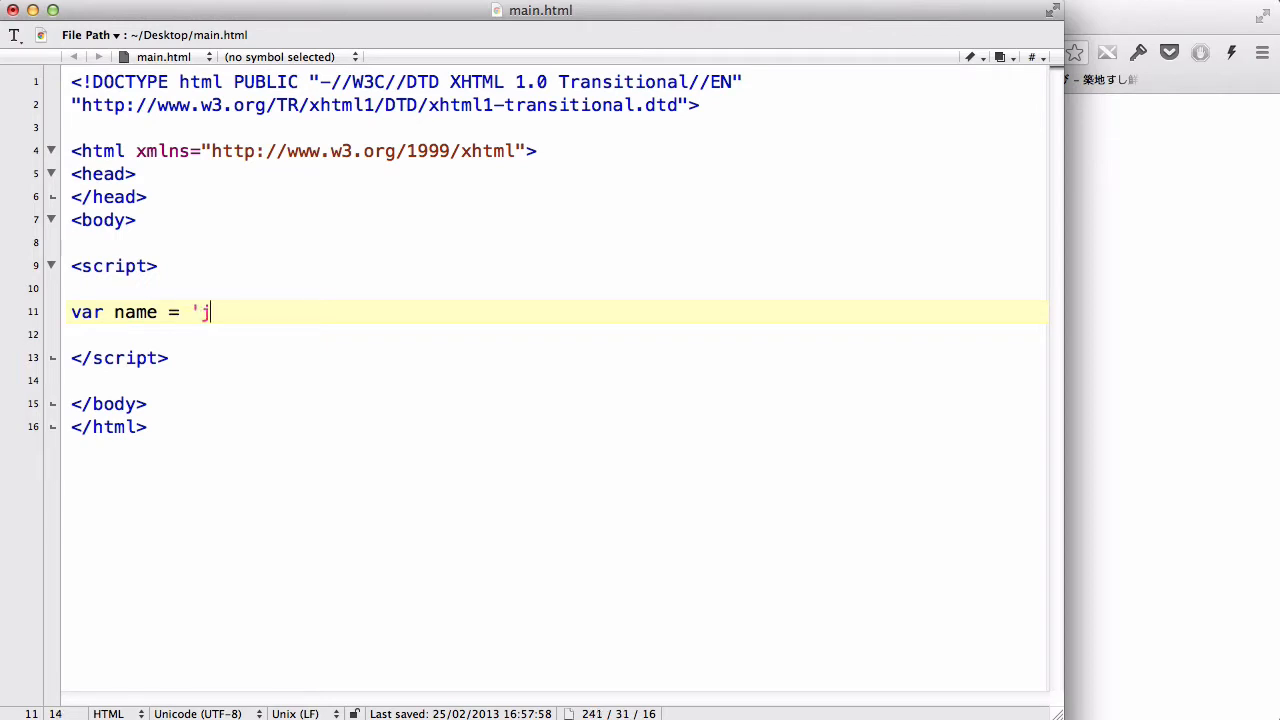
pyautogui.write("ohn'")
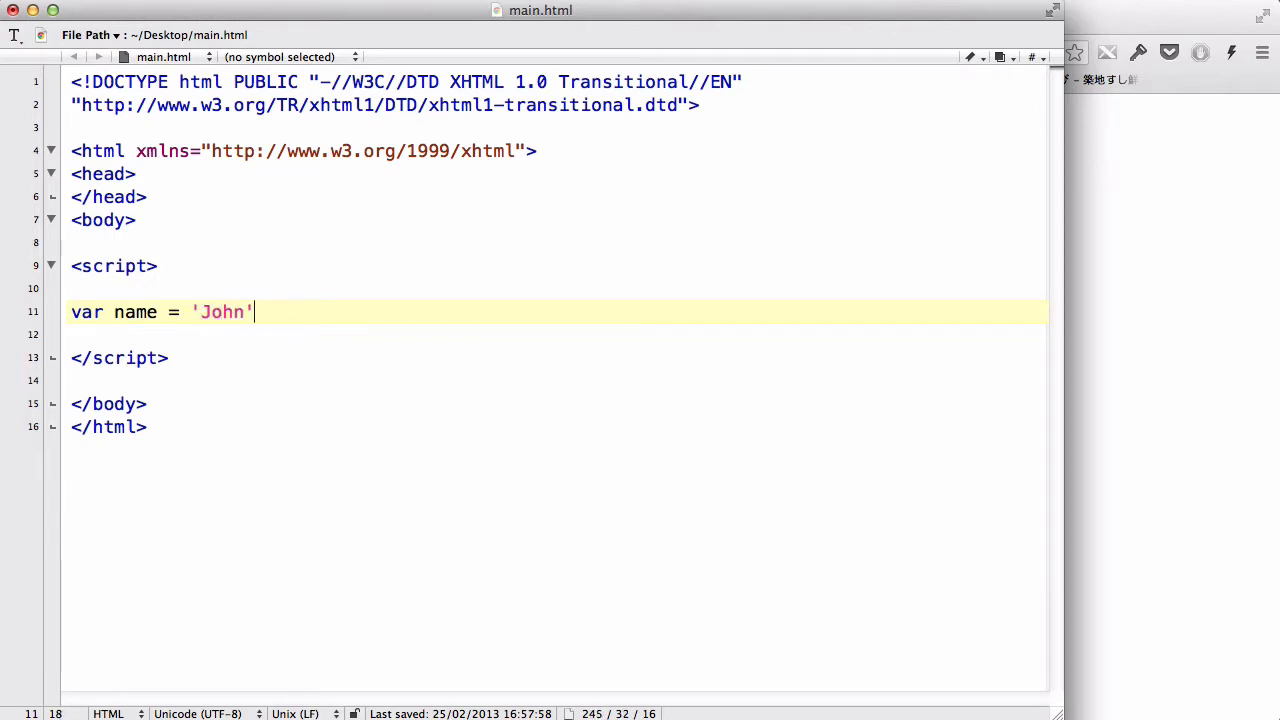
pyautogui.write(';')
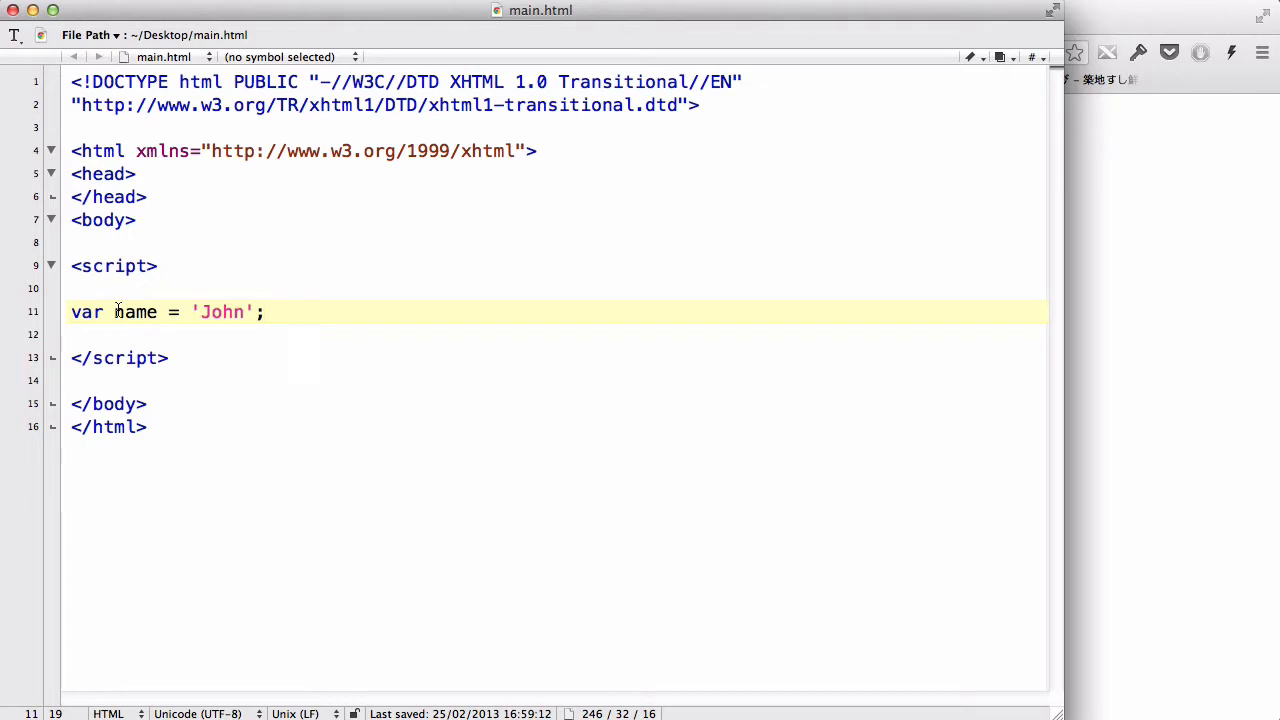
pyautogui.click(264, 312)
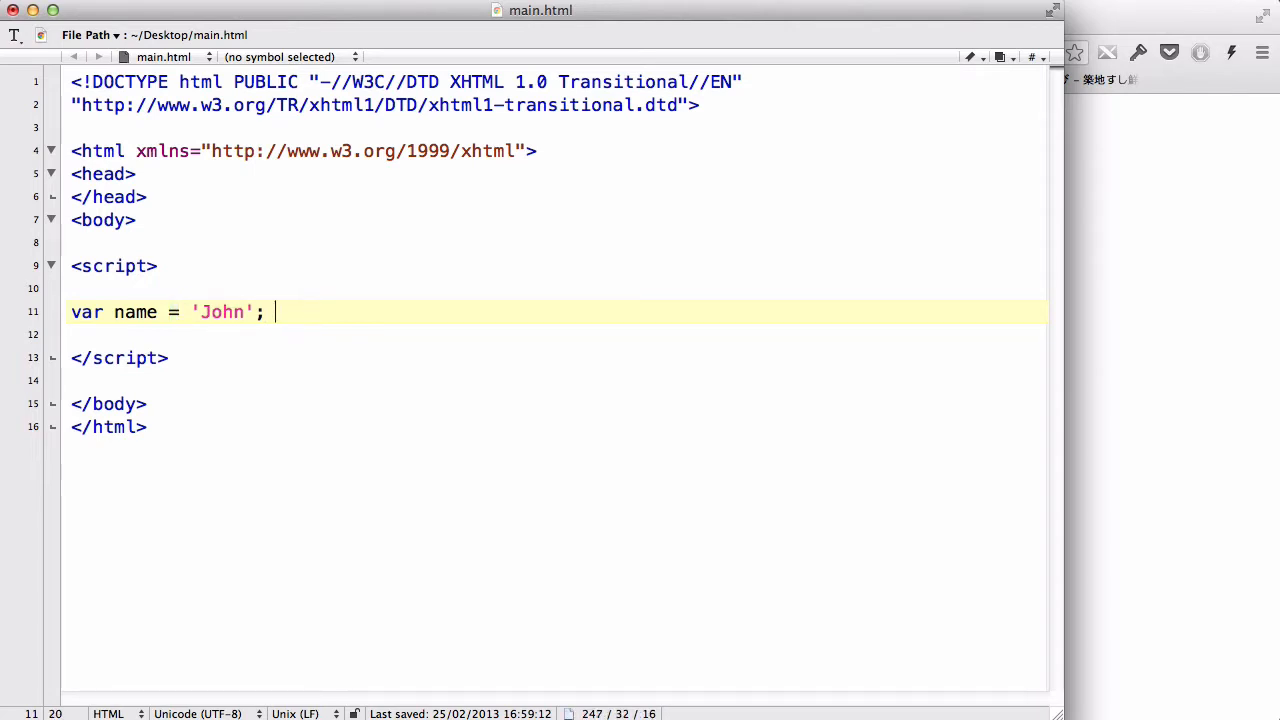
pyautogui.write('5 = 5')
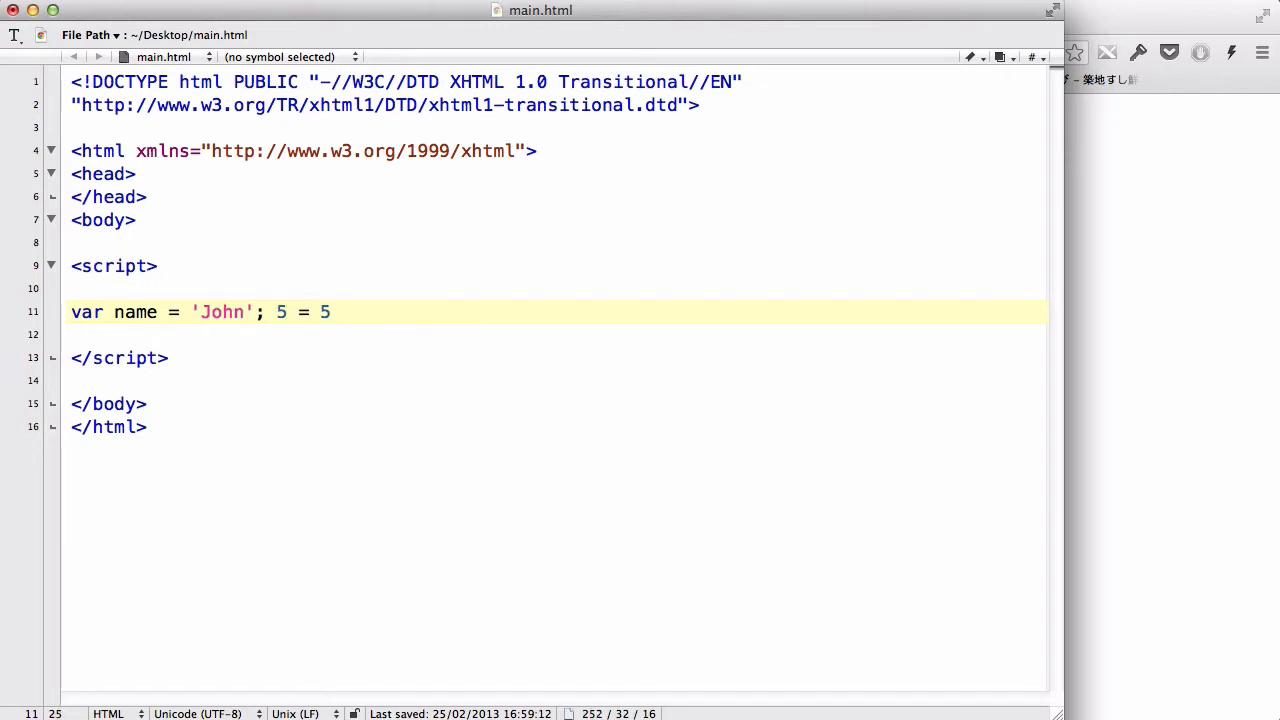
pyautogui.write('2+3')
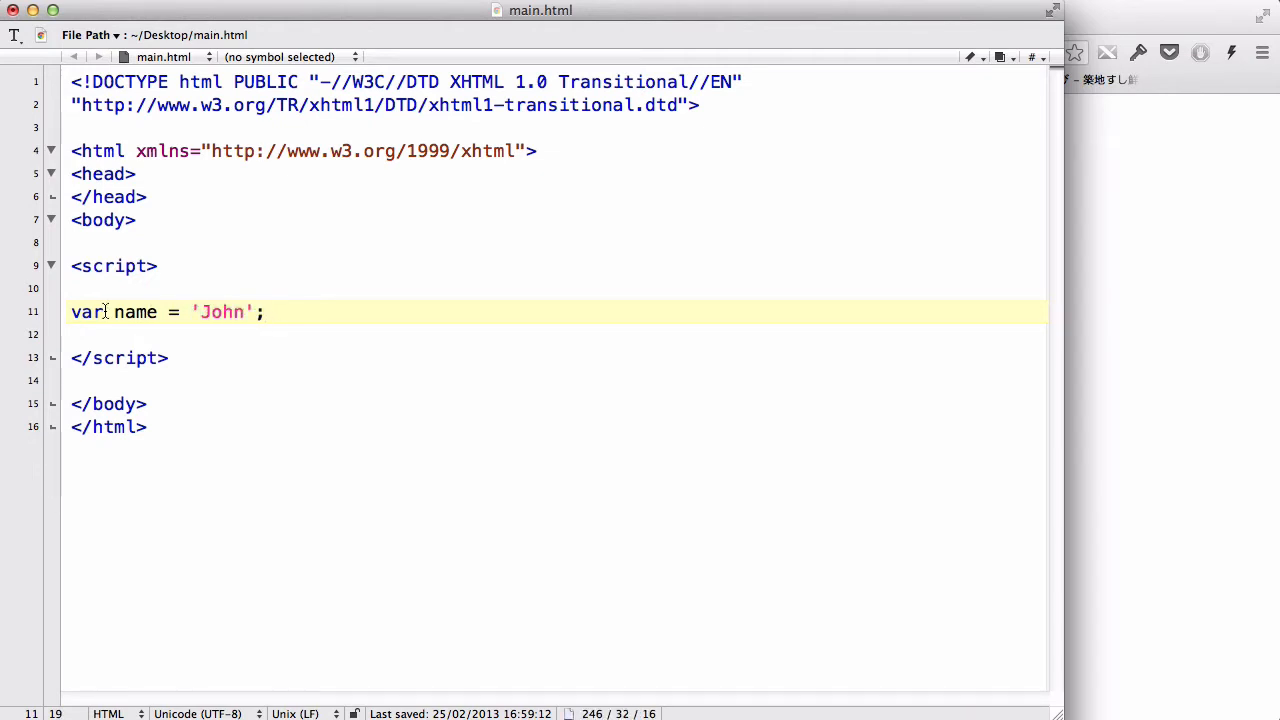
# Write document.write(name); on a new line below the name declaration
pyautogui.doubleClick(135, 312)
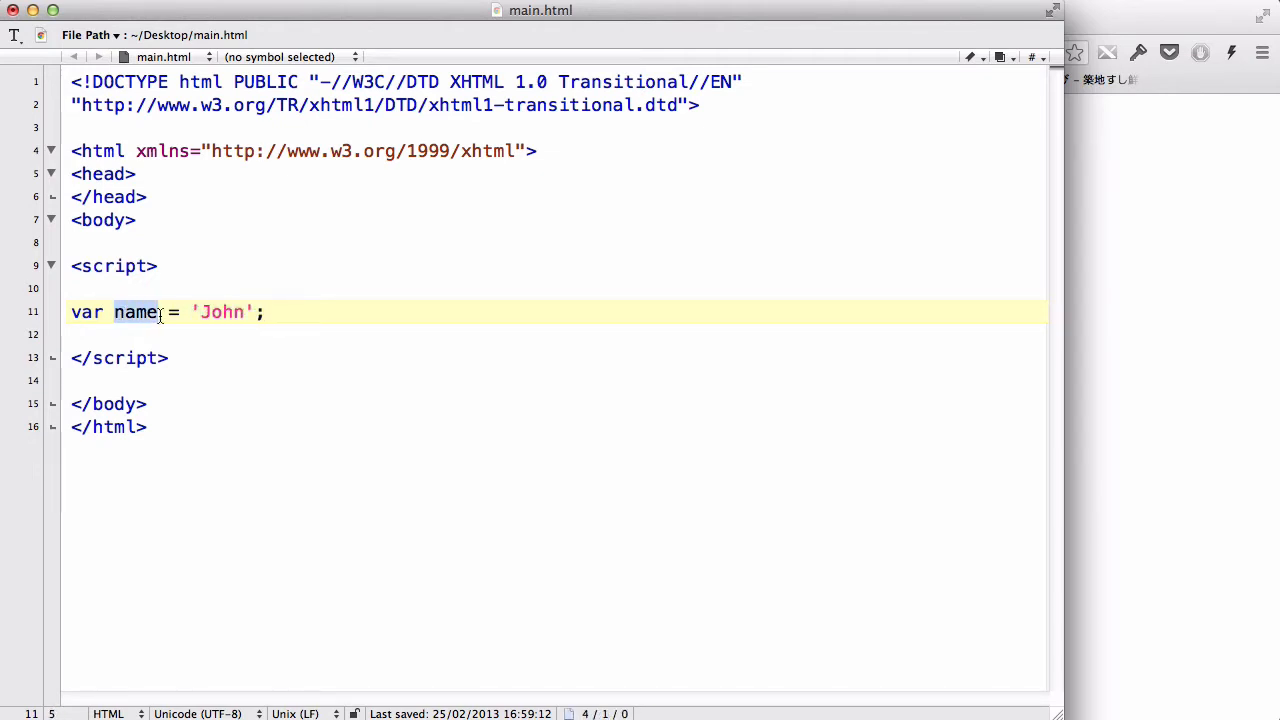
pyautogui.click(263, 312)
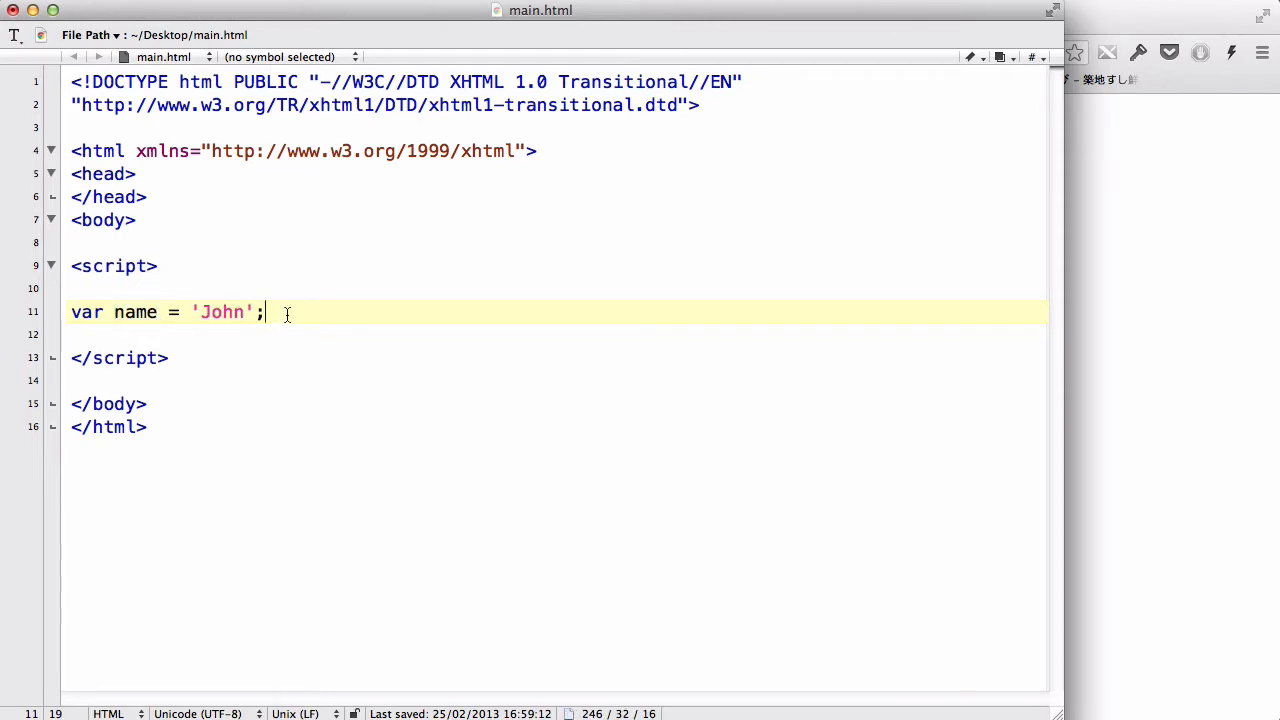
pyautogui.write('docum')
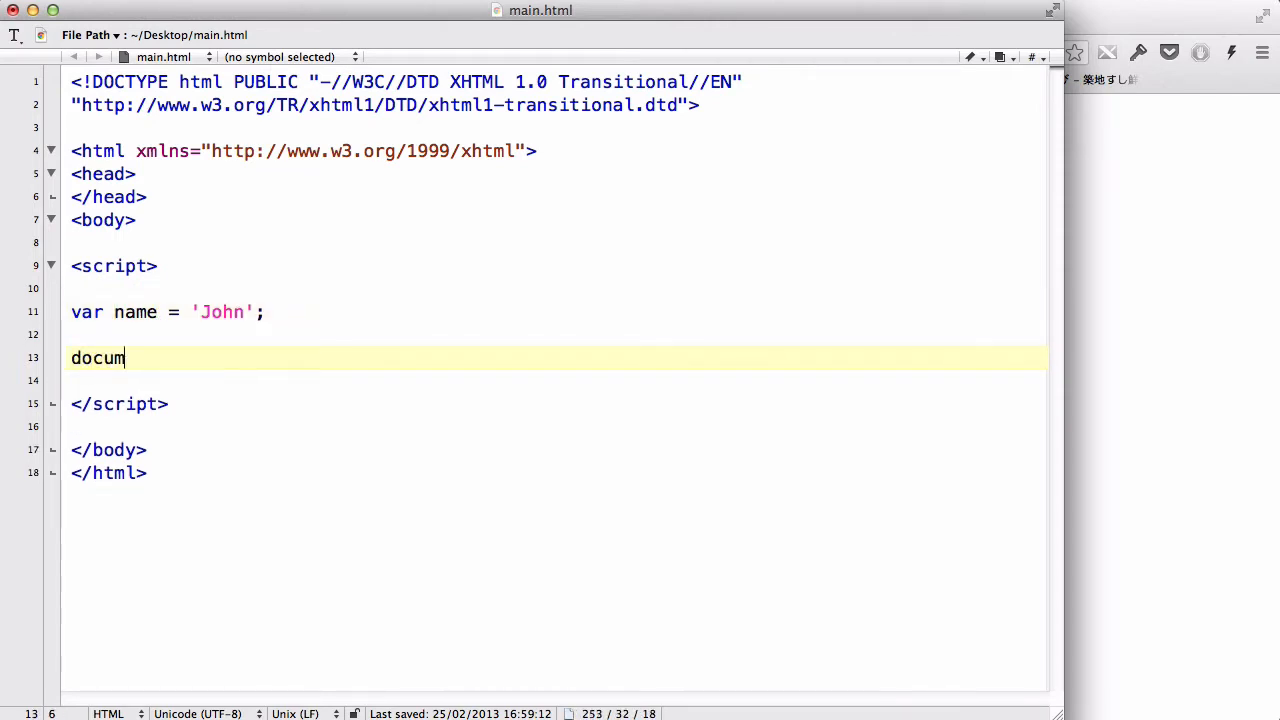
pyautogui.write('ent.write(name')
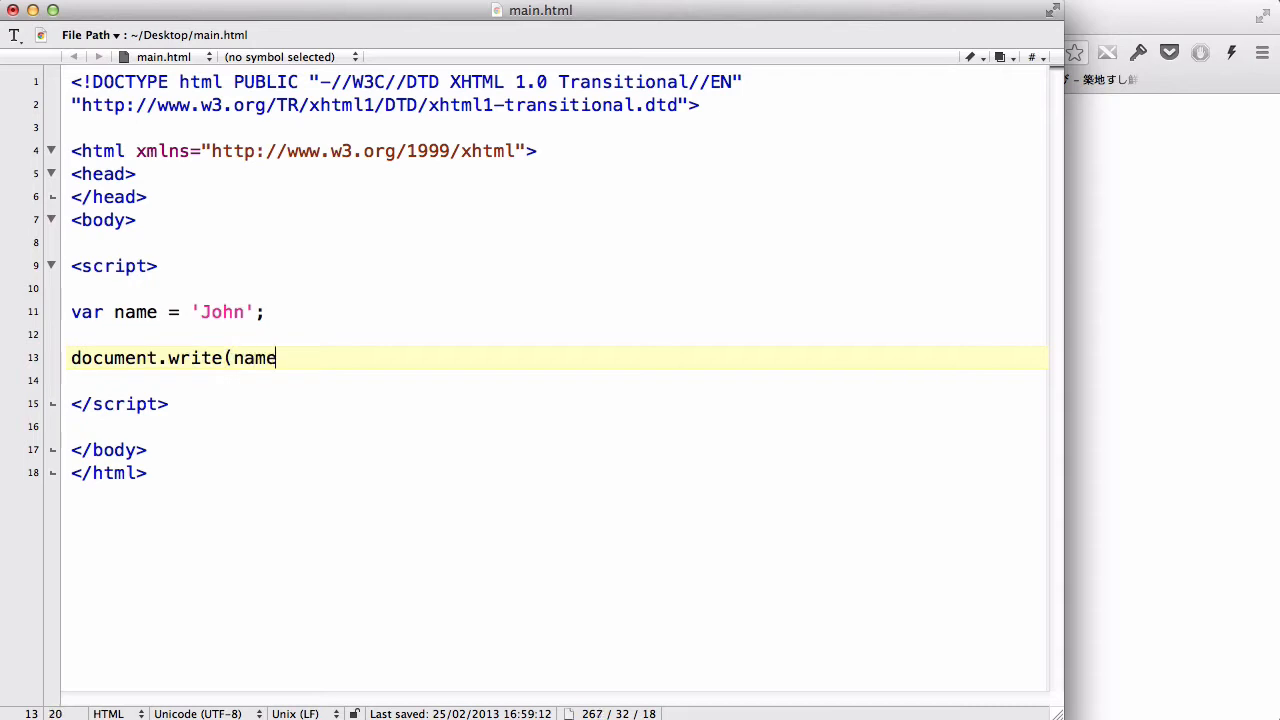
pyautogui.write(');')
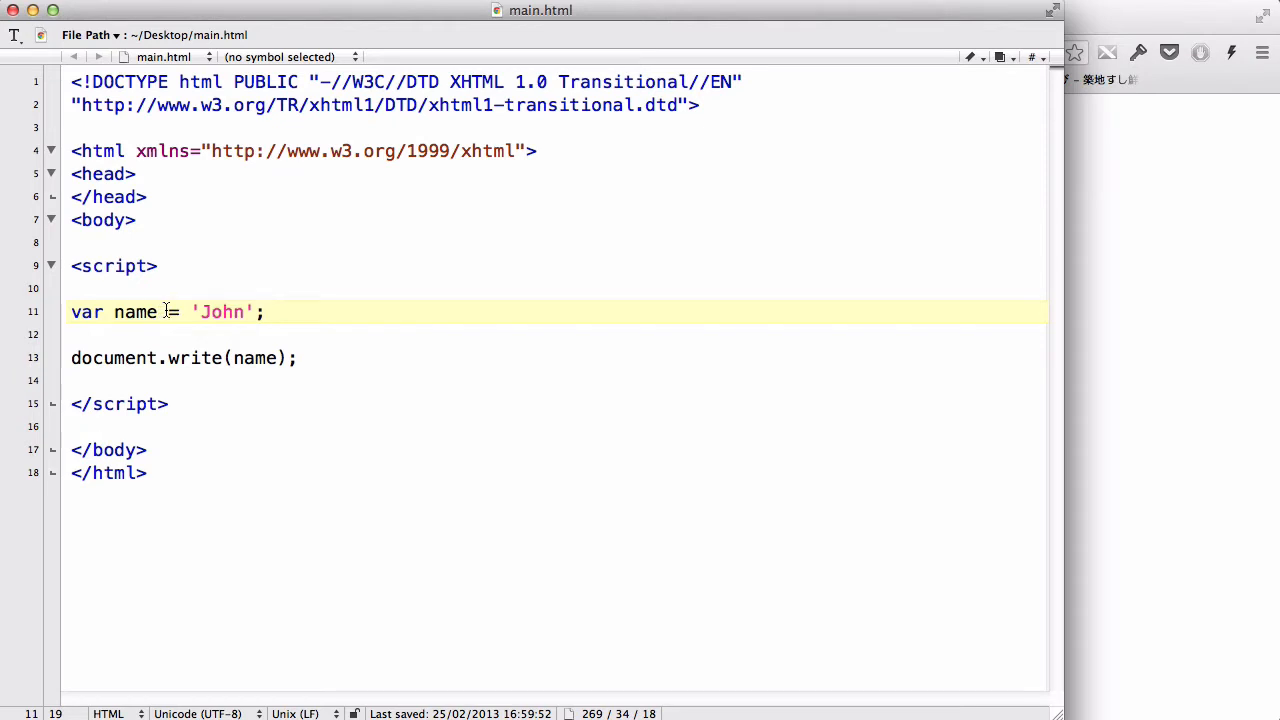
pyautogui.click(267, 312)
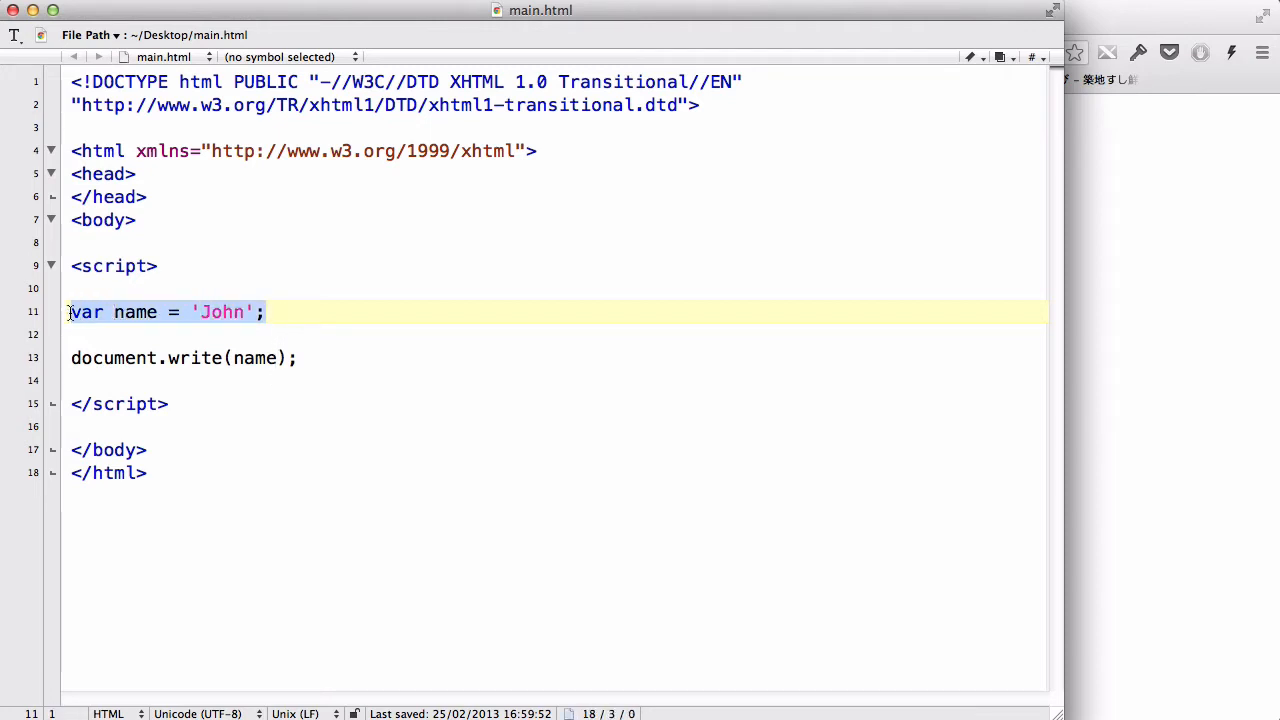
# Replace the name declaration with declarations for variables x, y and z
pyautogui.press('Delete')
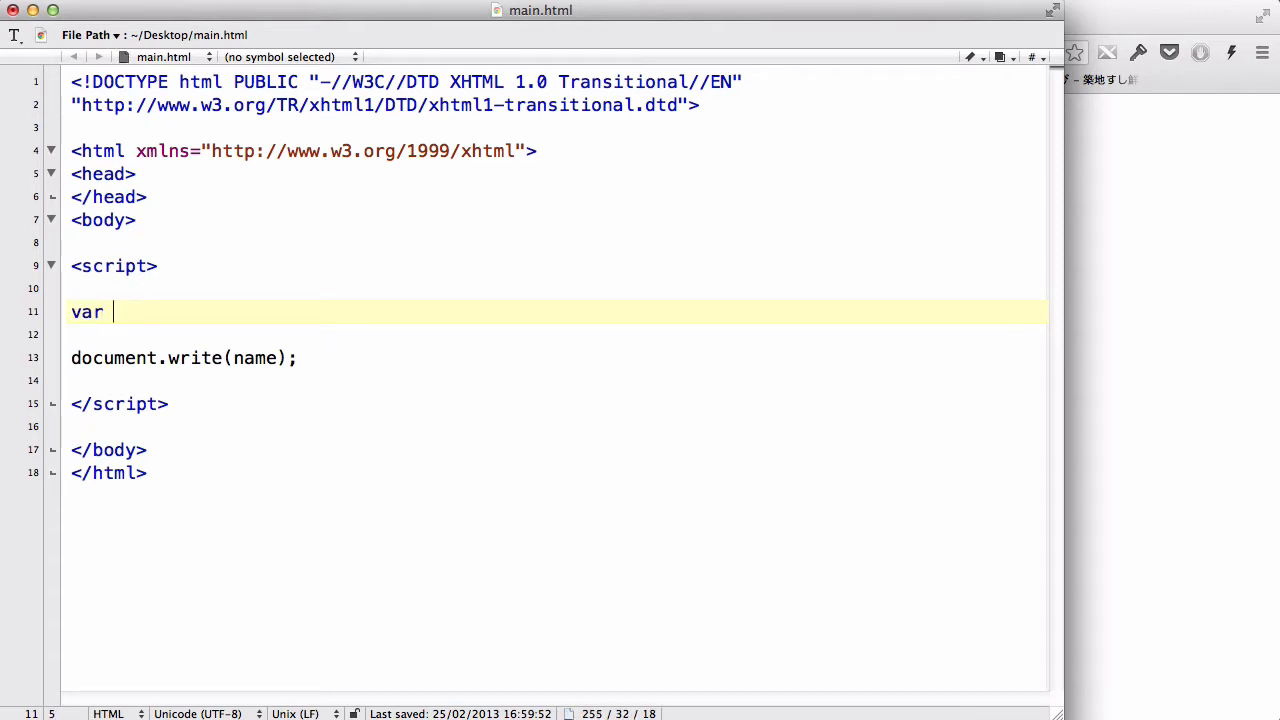
pyautogui.write('x;')
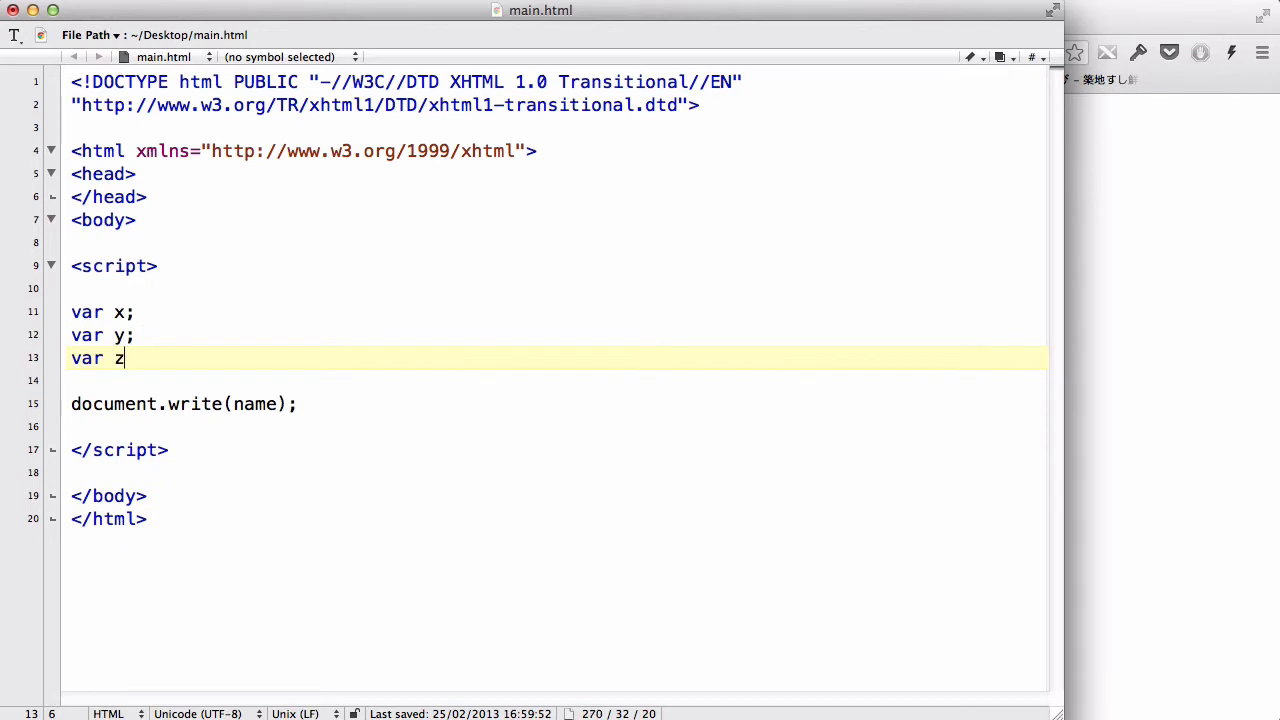
pyautogui.write(';')
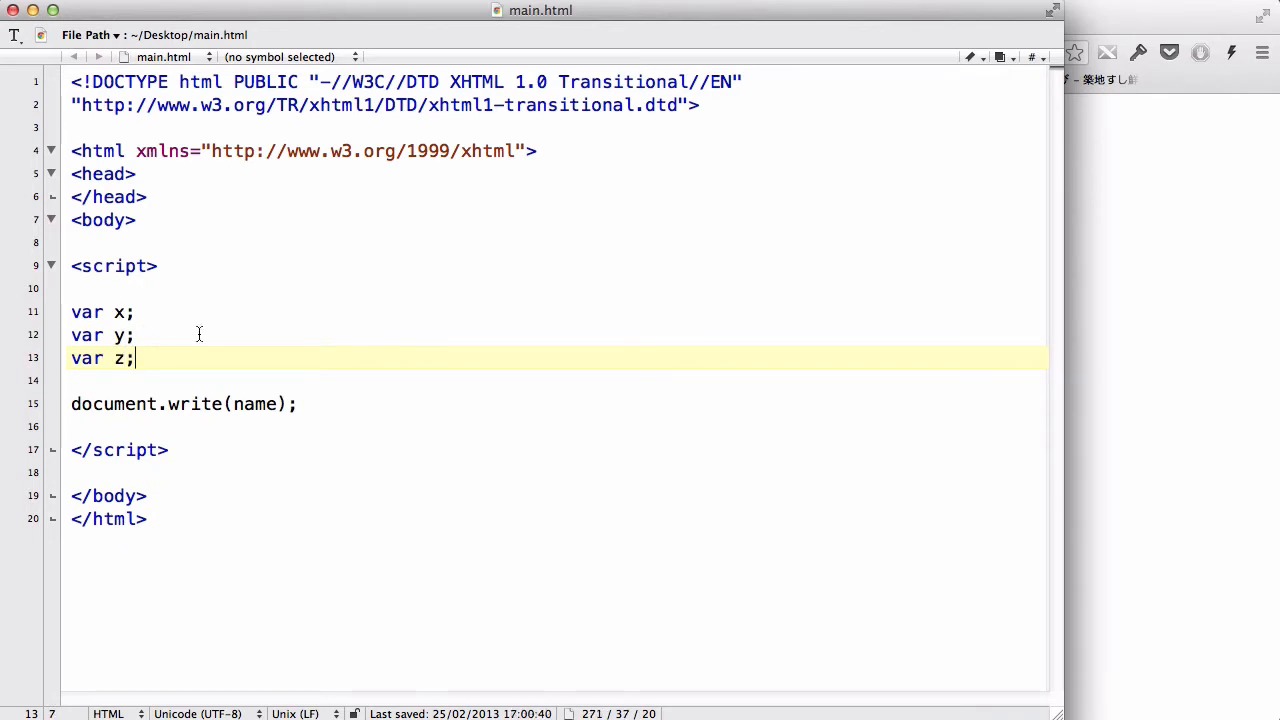
pyautogui.press('enter')
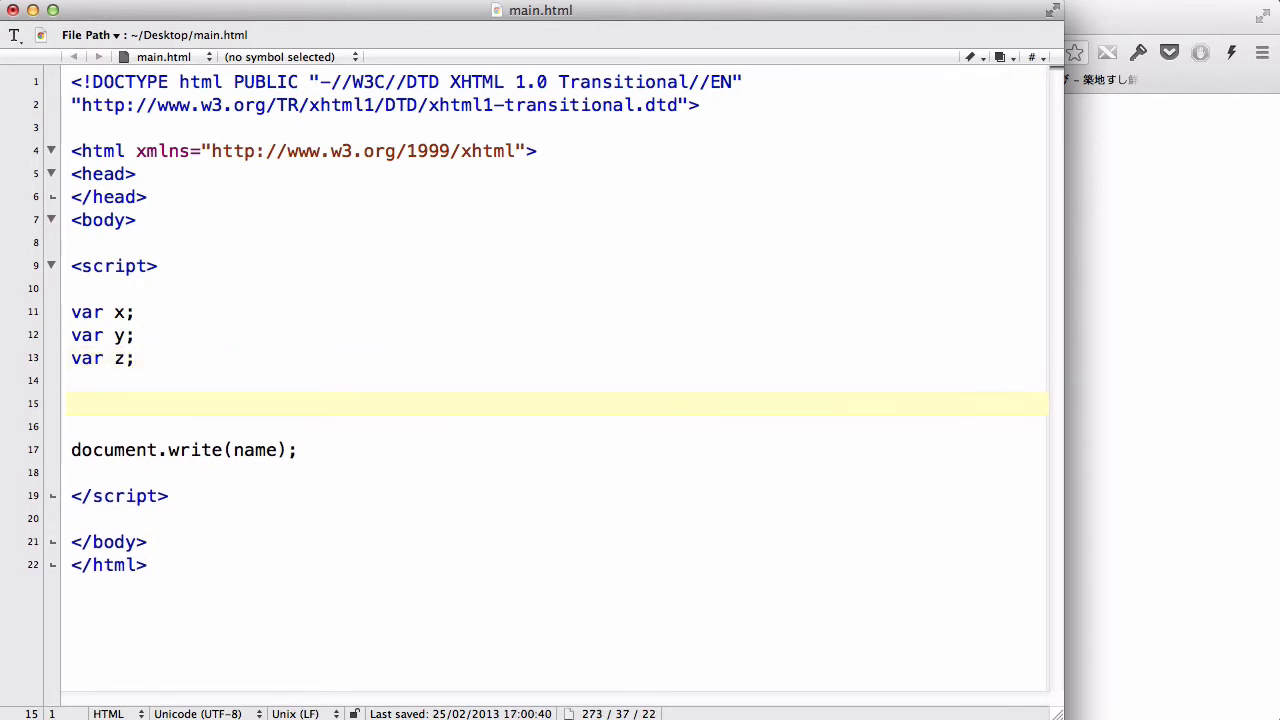
# Assign x = 10, y = 5 and z = x + y on separate lines
pyautogui.write('x')
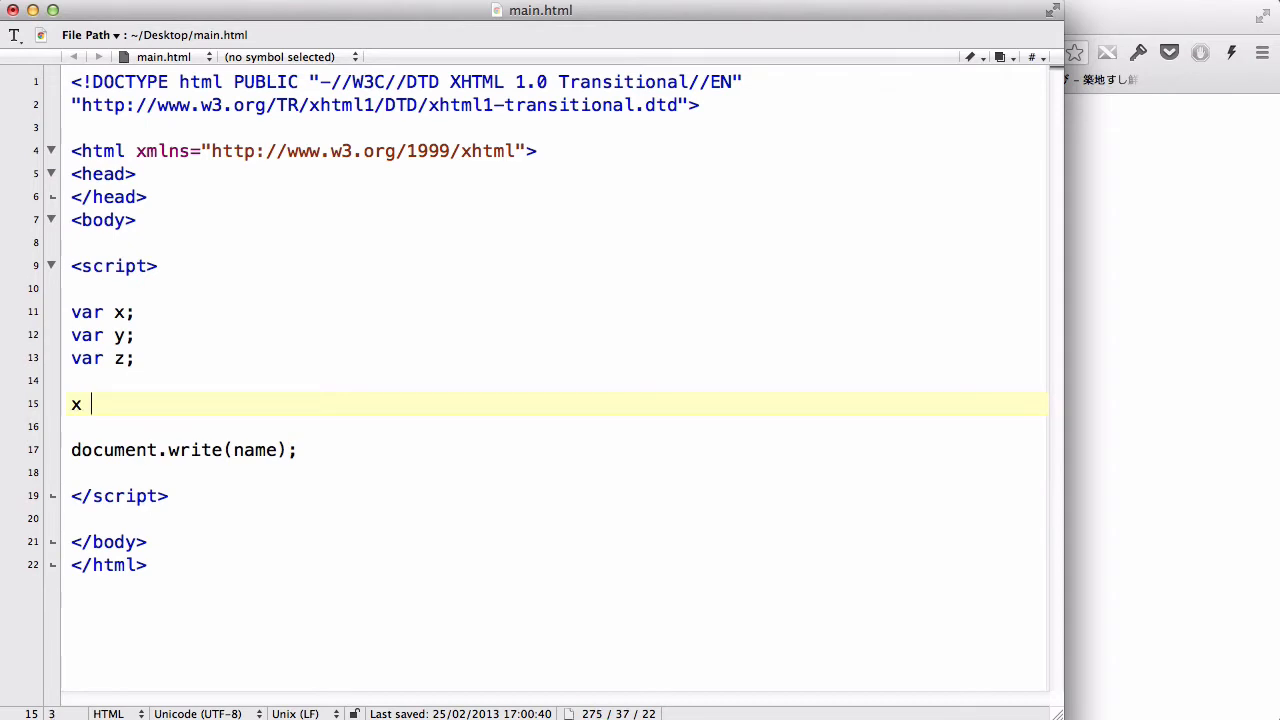
pyautogui.write('= 5;')
pyautogui.write('y')
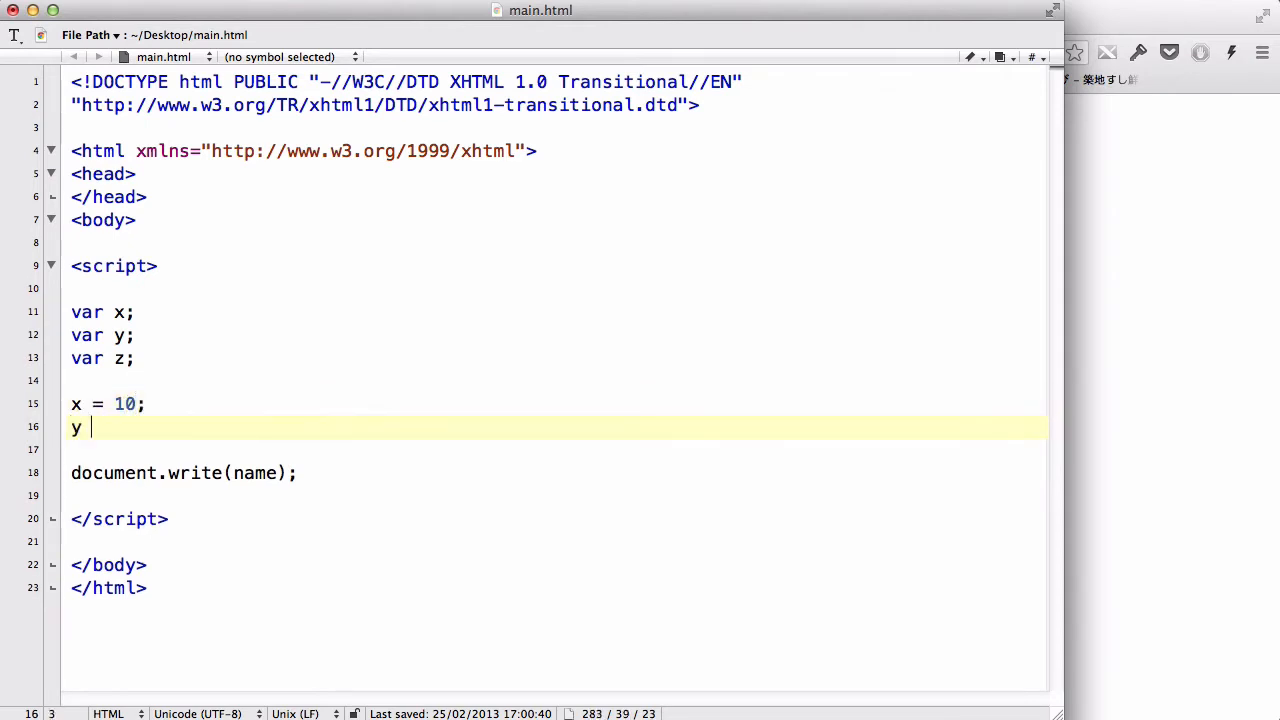
pyautogui.write('= 5;')
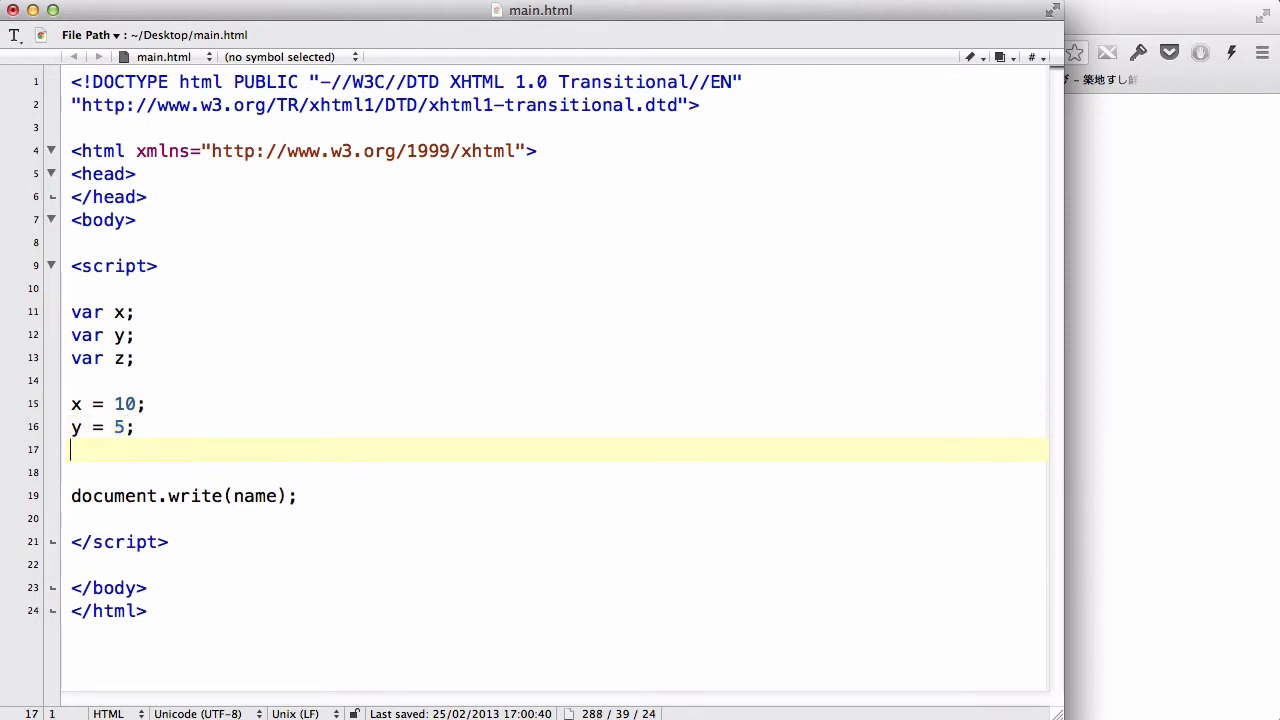
pyautogui.write('z = x')
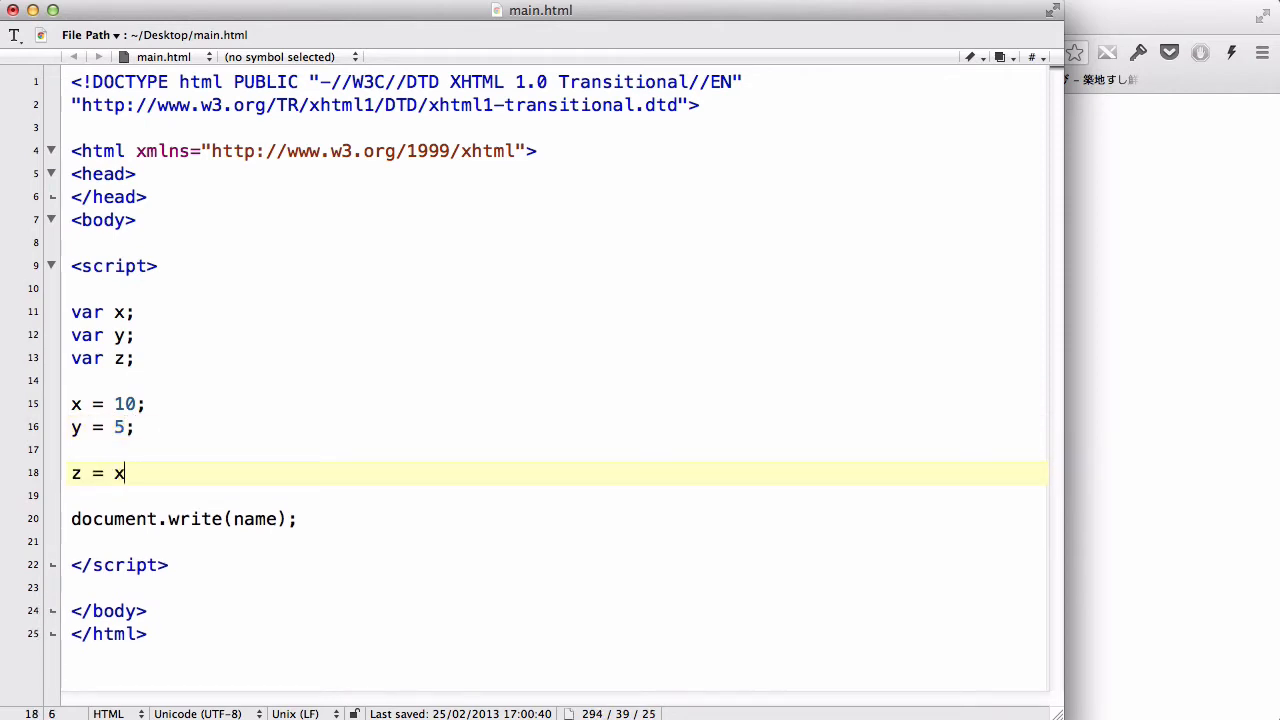
pyautogui.write('+ y')
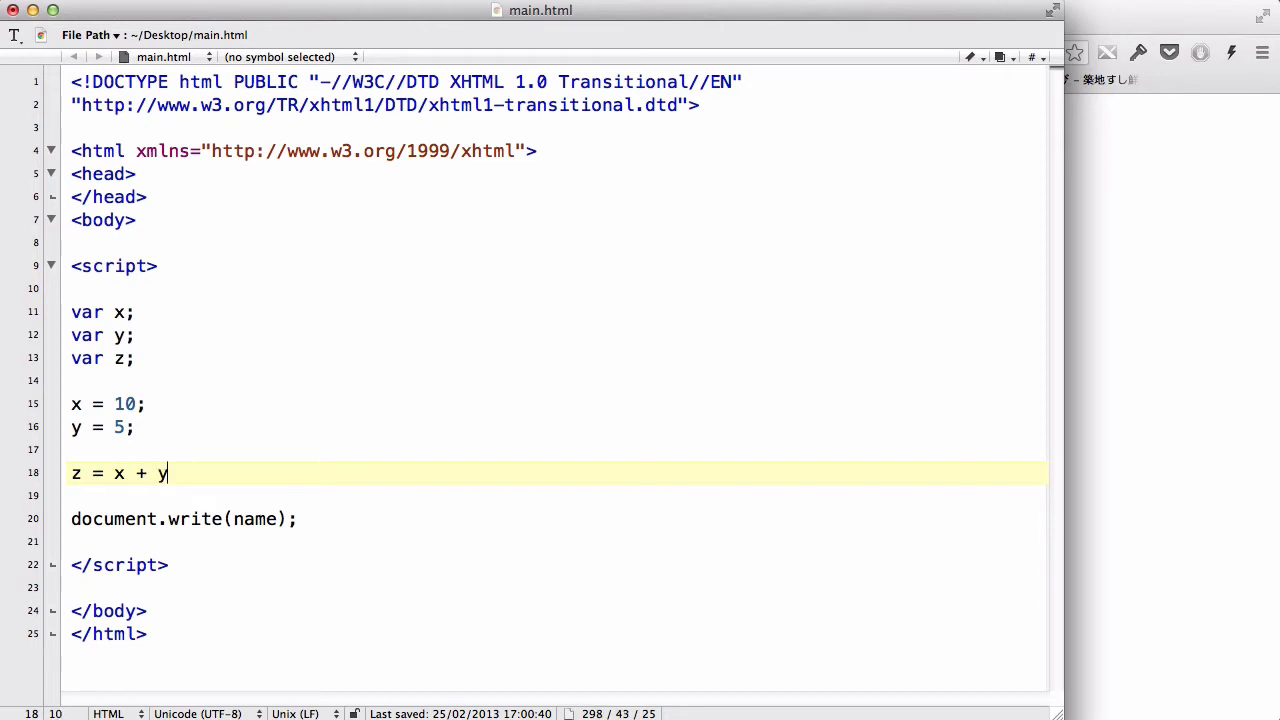
pyautogui.write(';')
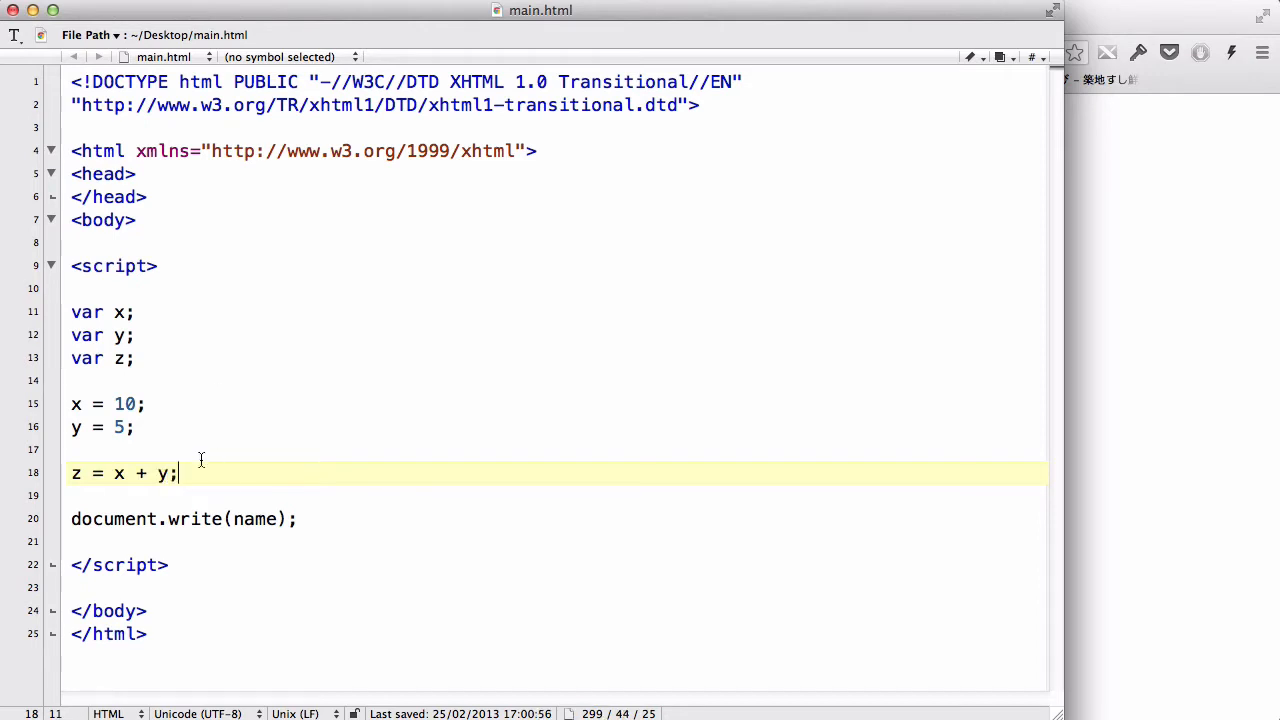
# Change document.write(name) to document.write(z)
pyautogui.doubleClick(255, 518)
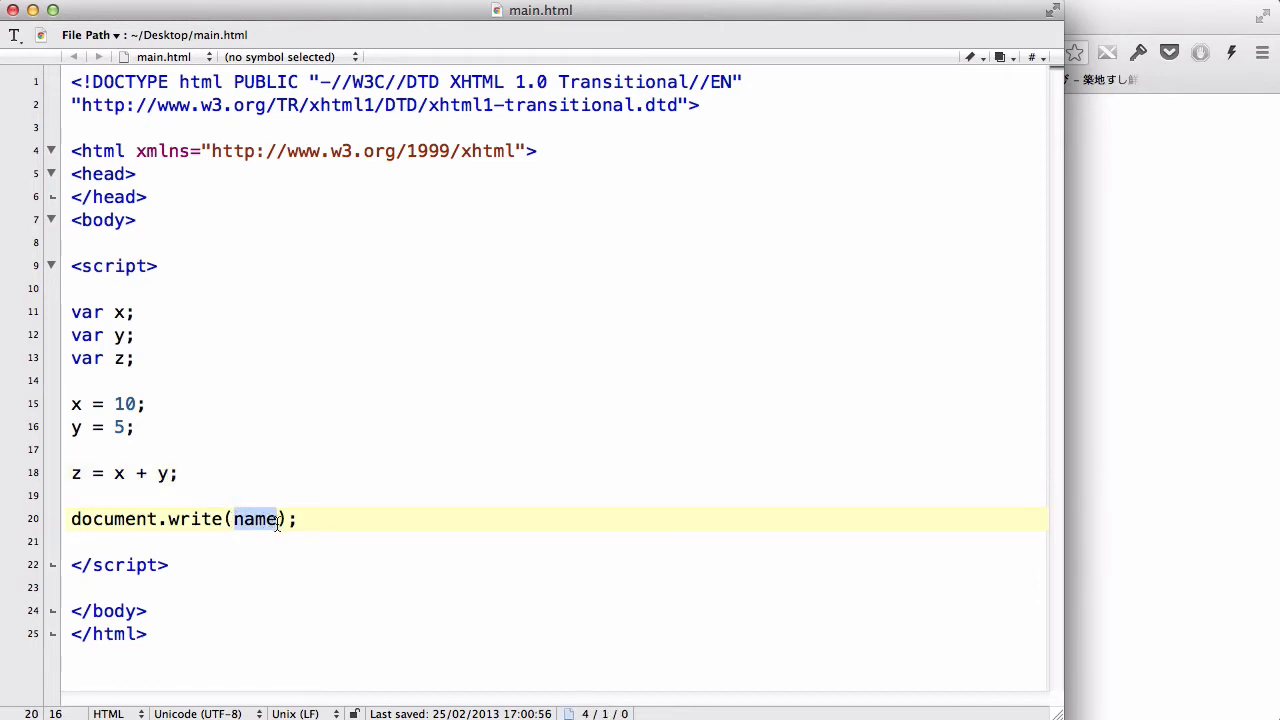
pyautogui.write('z')
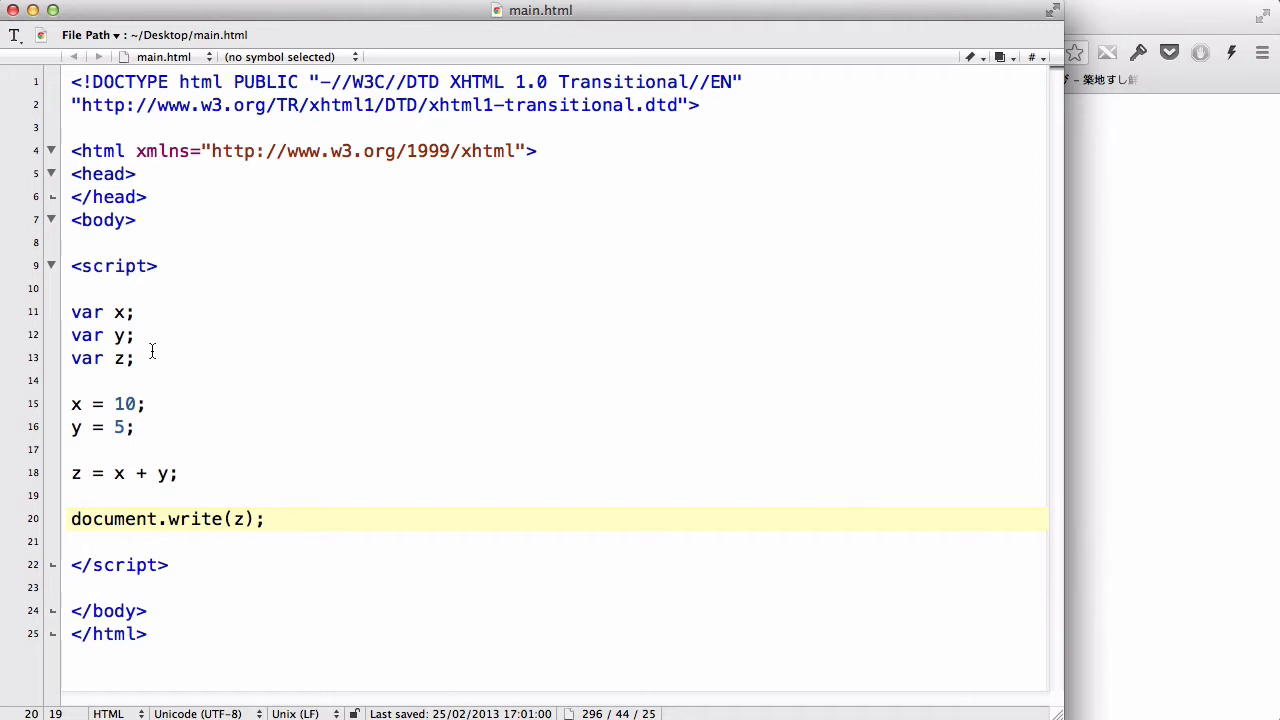
pyautogui.click(135, 312)
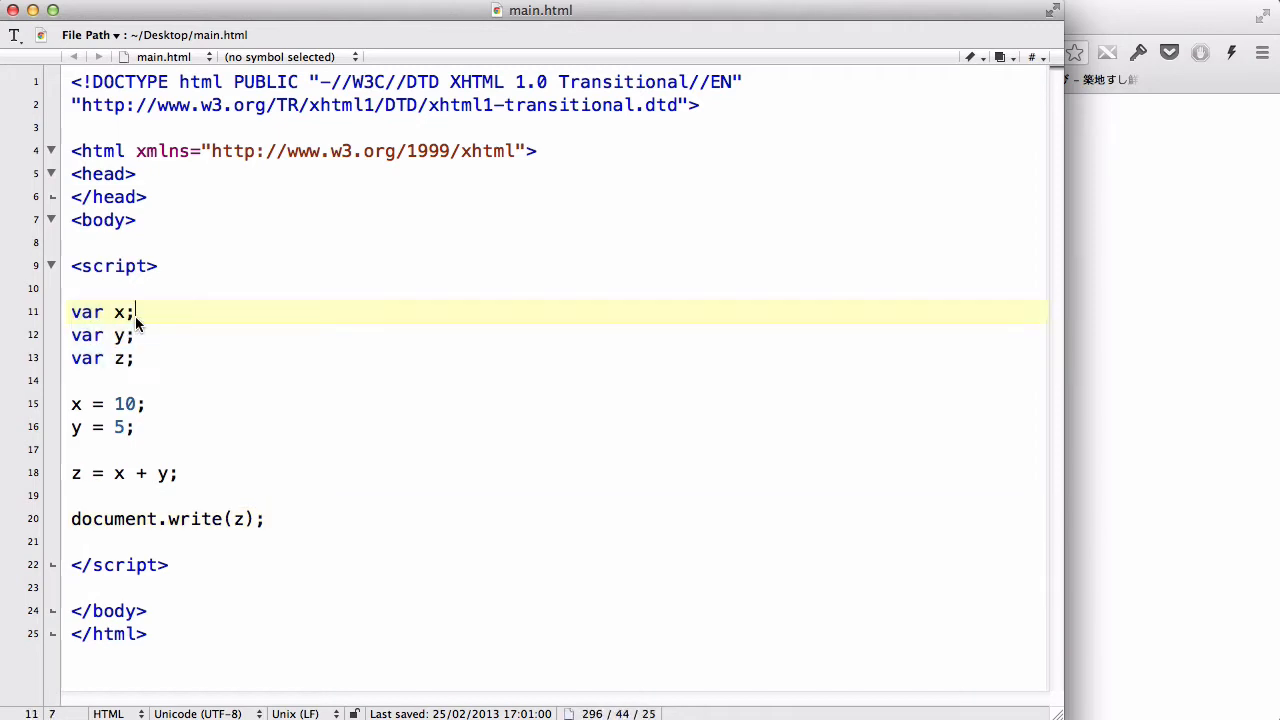
pyautogui.click(145, 358)
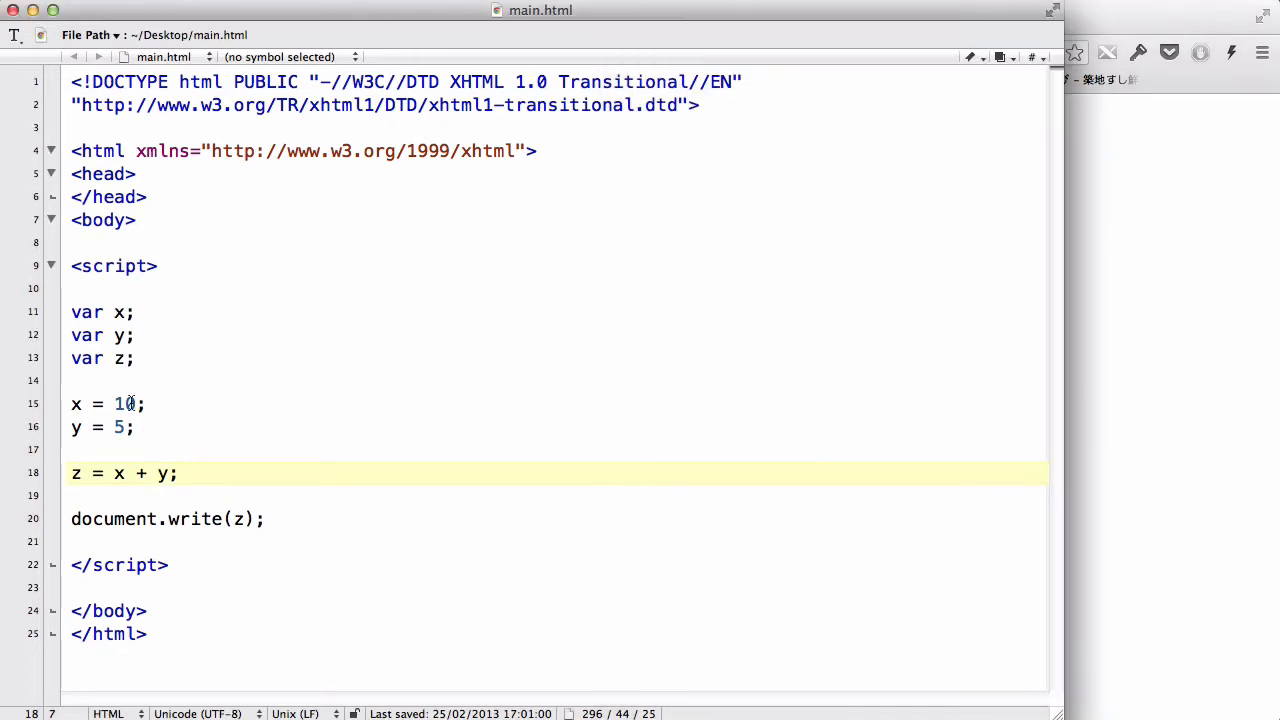
# Set x to 15 and y to 10, trying - and * before settling on z = x / y
pyautogui.write('5')
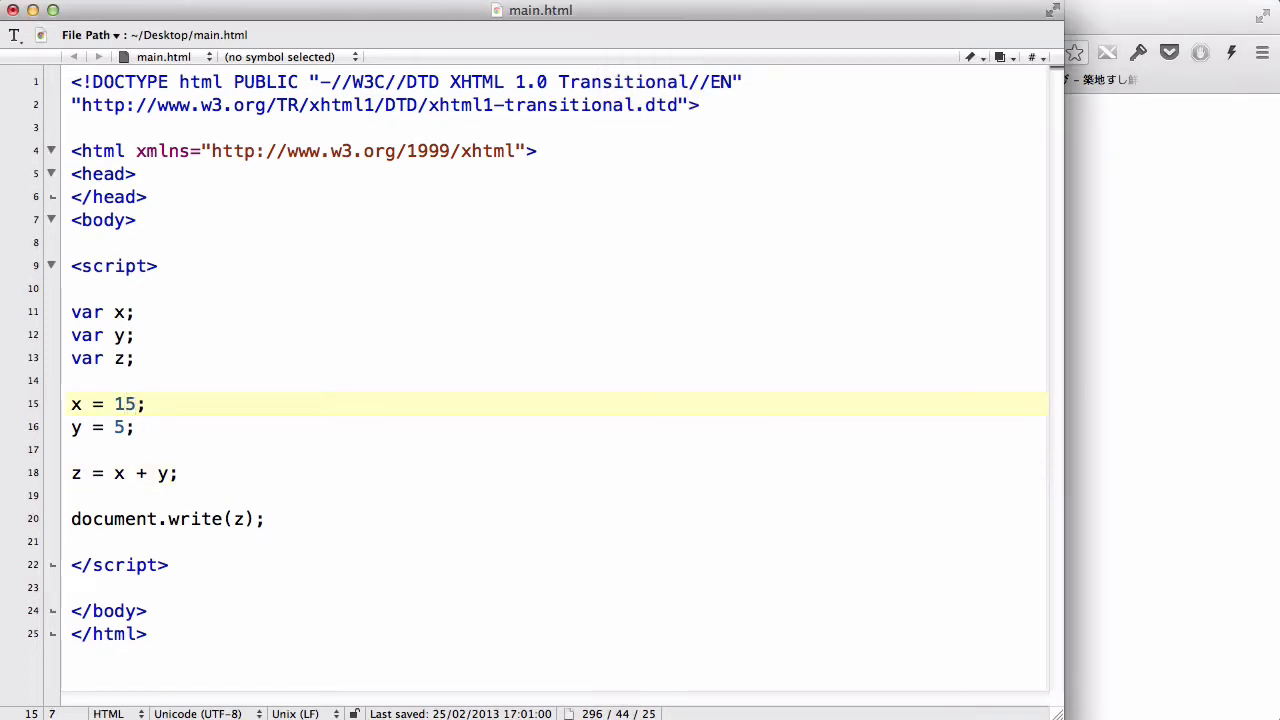
pyautogui.write('0')
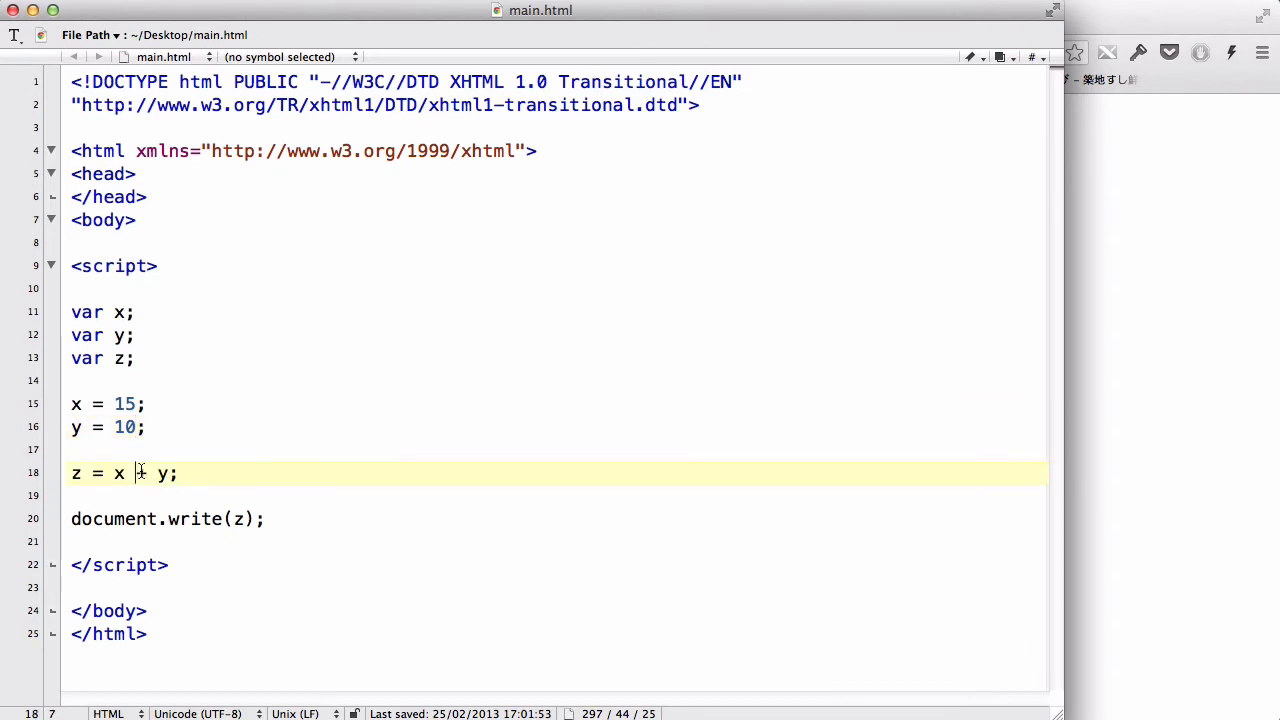
pyautogui.doubleClick(140, 473)
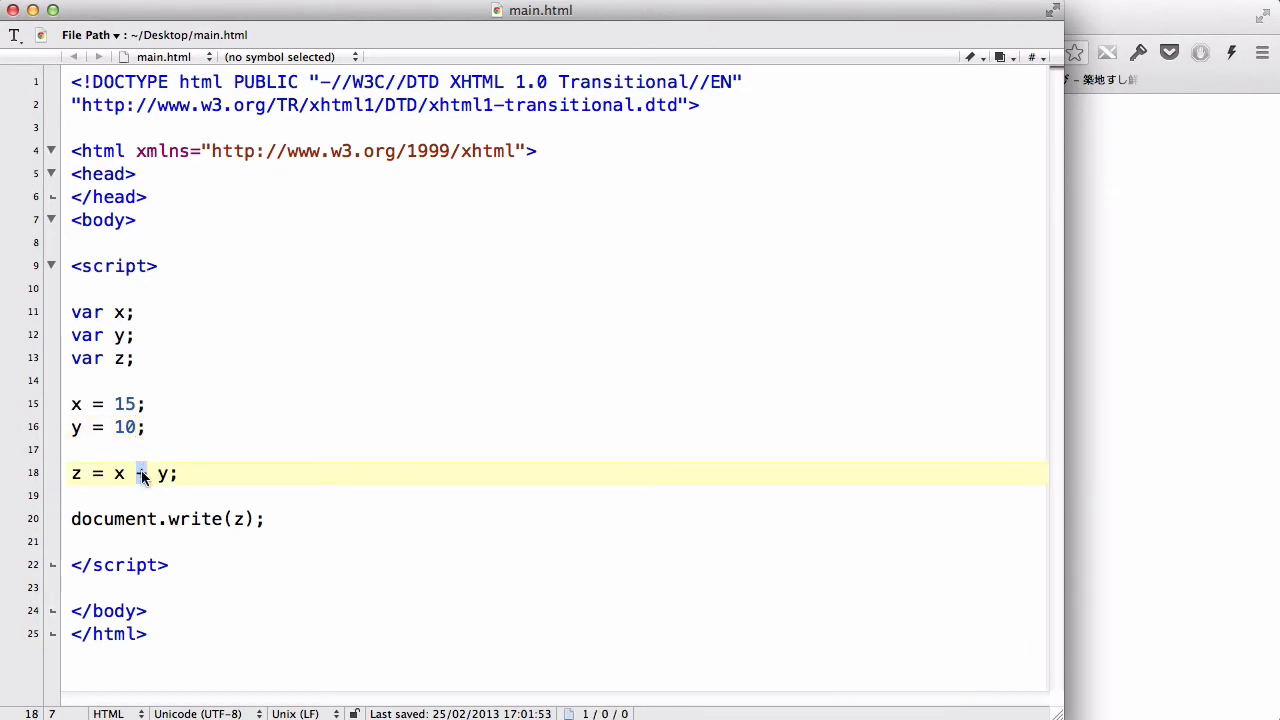
pyautogui.write('+')
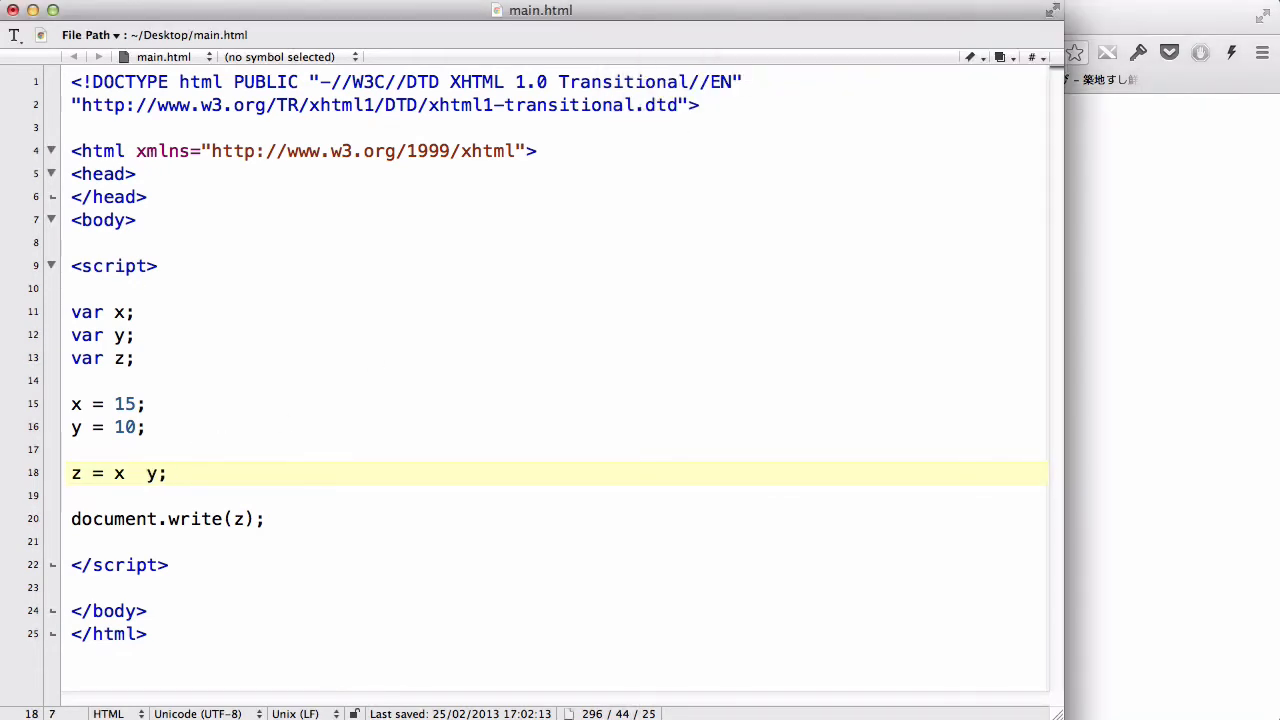
pyautogui.write('*')
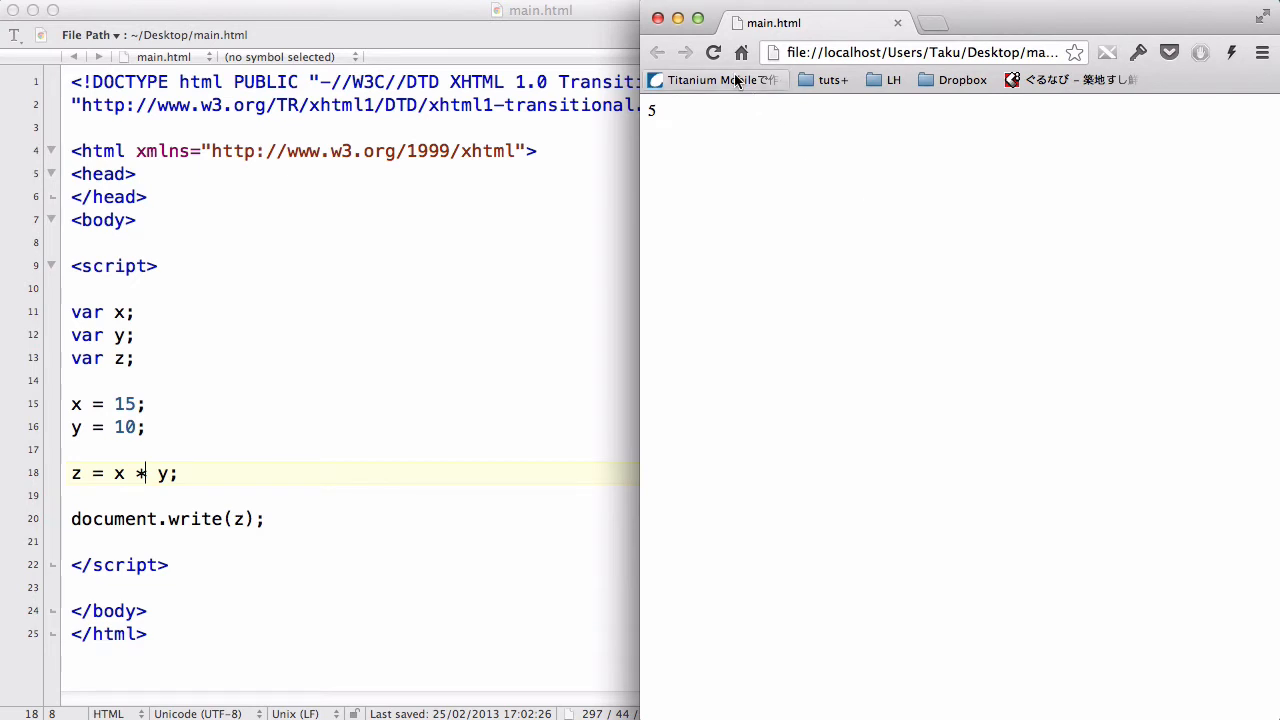
pyautogui.click(713, 52)
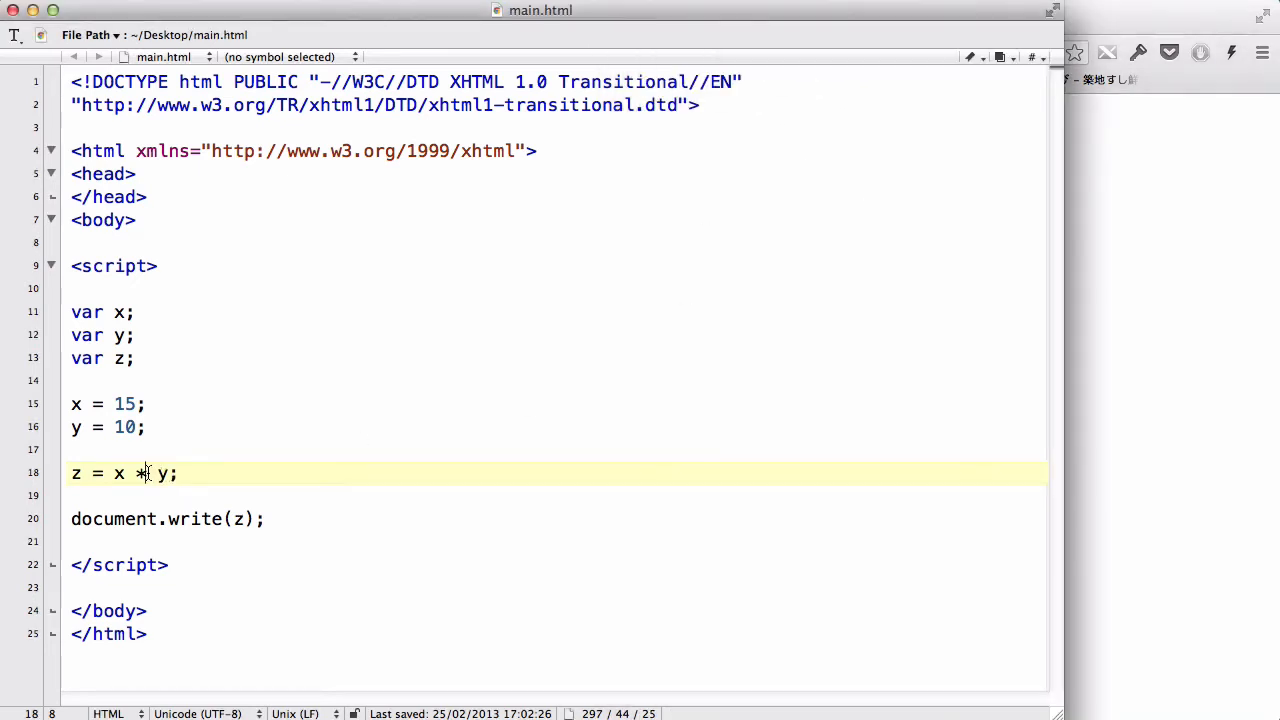
pyautogui.write('/')
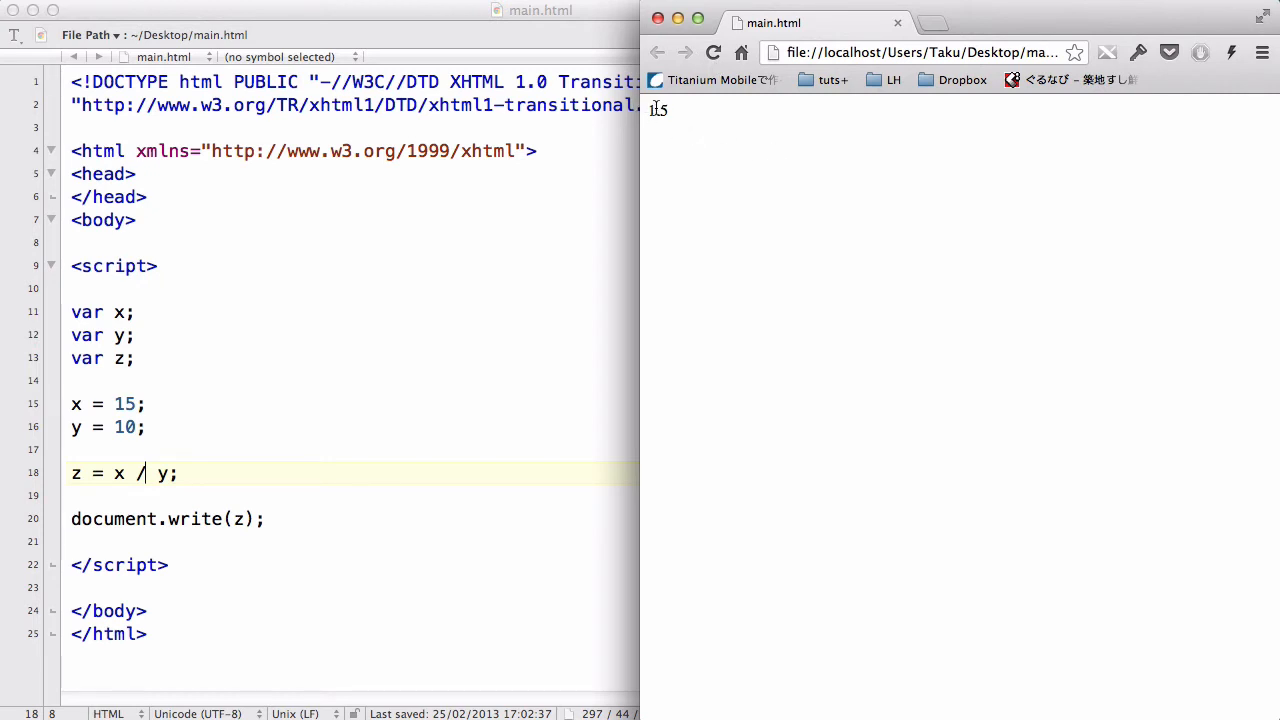
pyautogui.moveTo(712, 266)
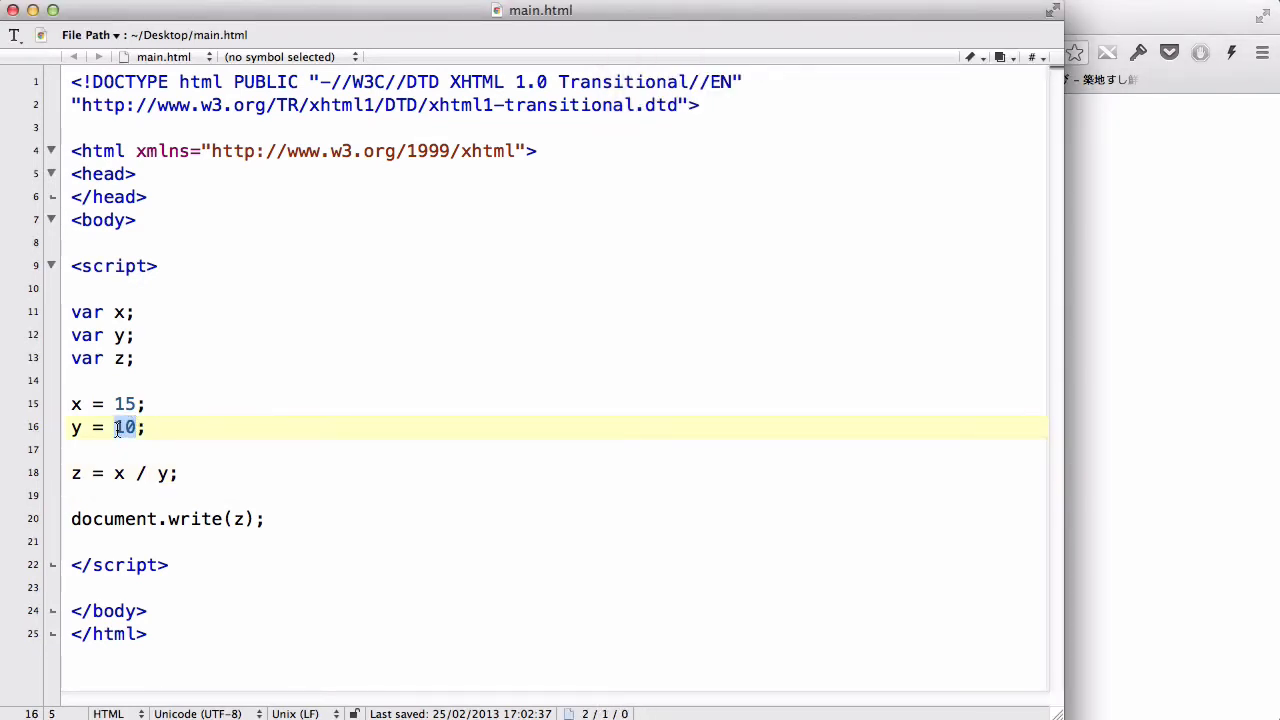
# Switch to z = x % y, change y from 7 to 6, and reload to show 3
pyautogui.write('7')
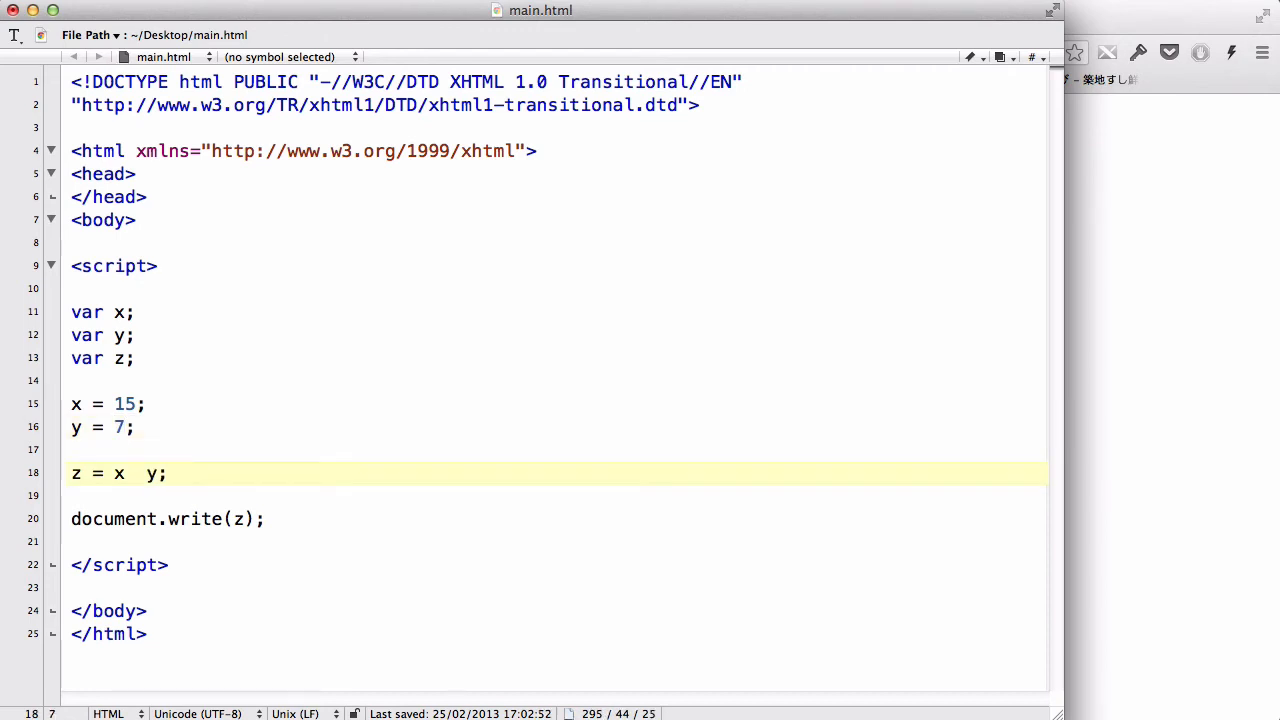
pyautogui.write('%')
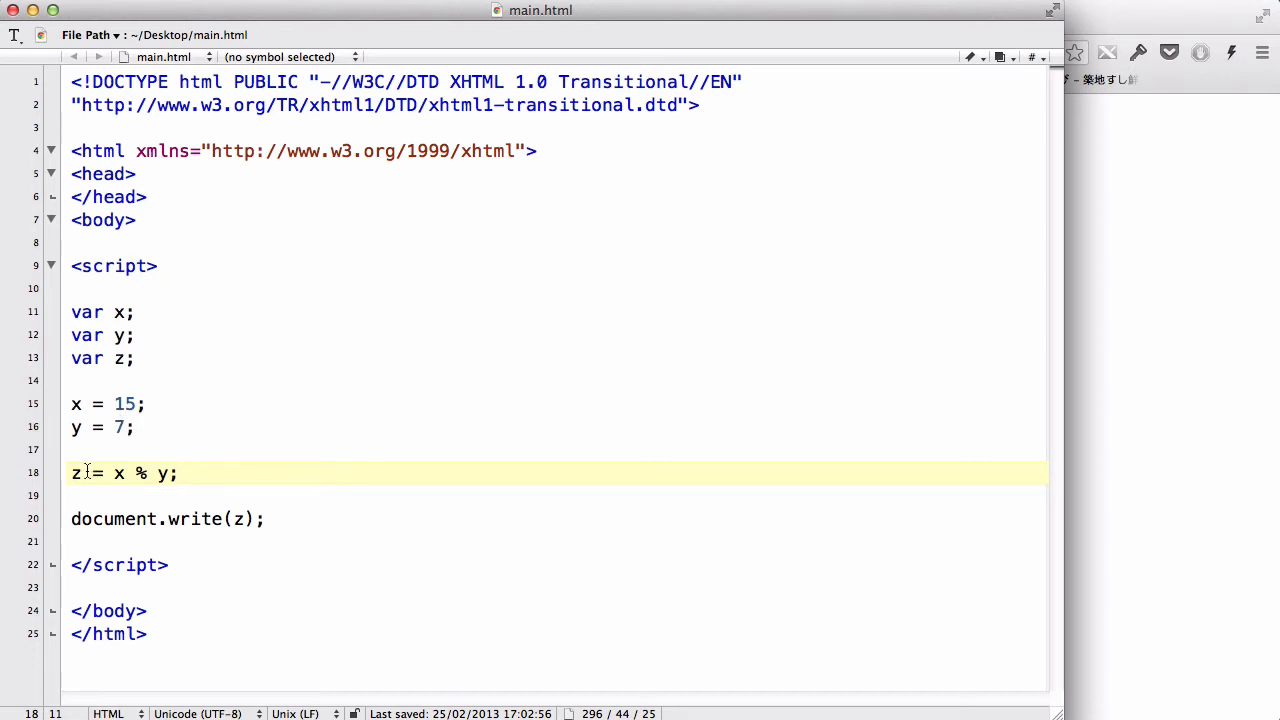
pyautogui.doubleClick(76, 473)
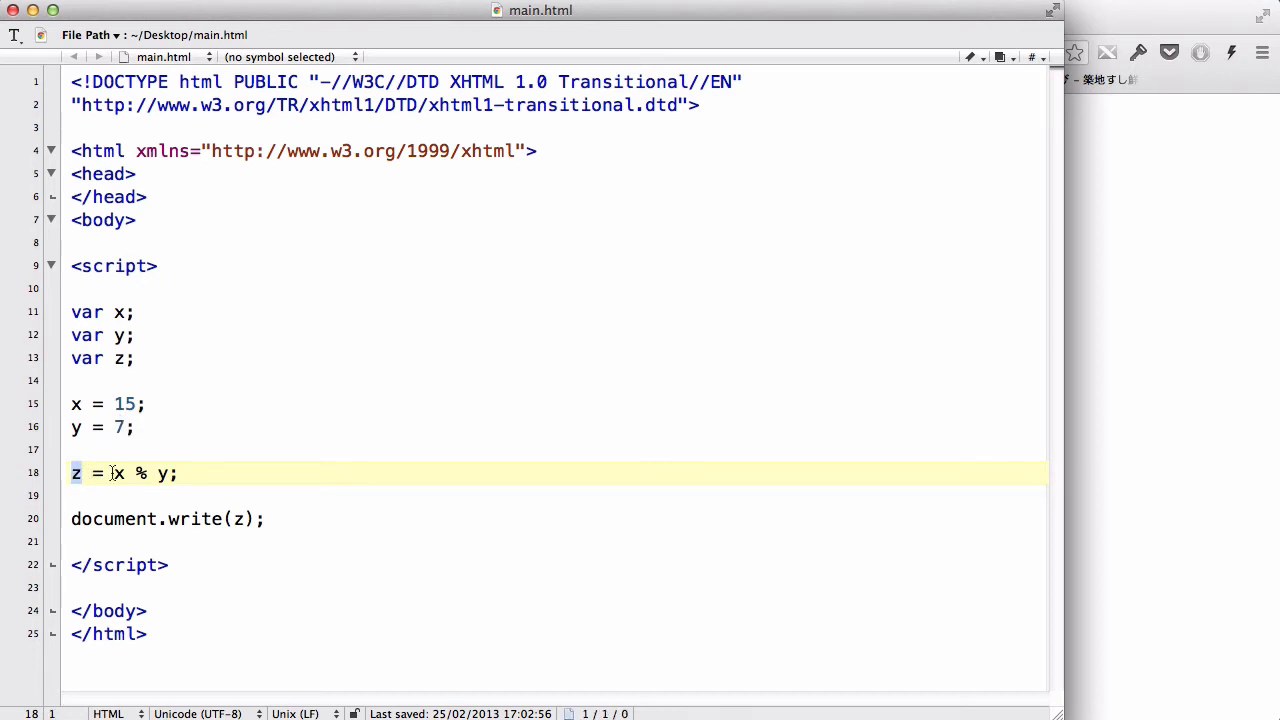
pyautogui.click(178, 473)
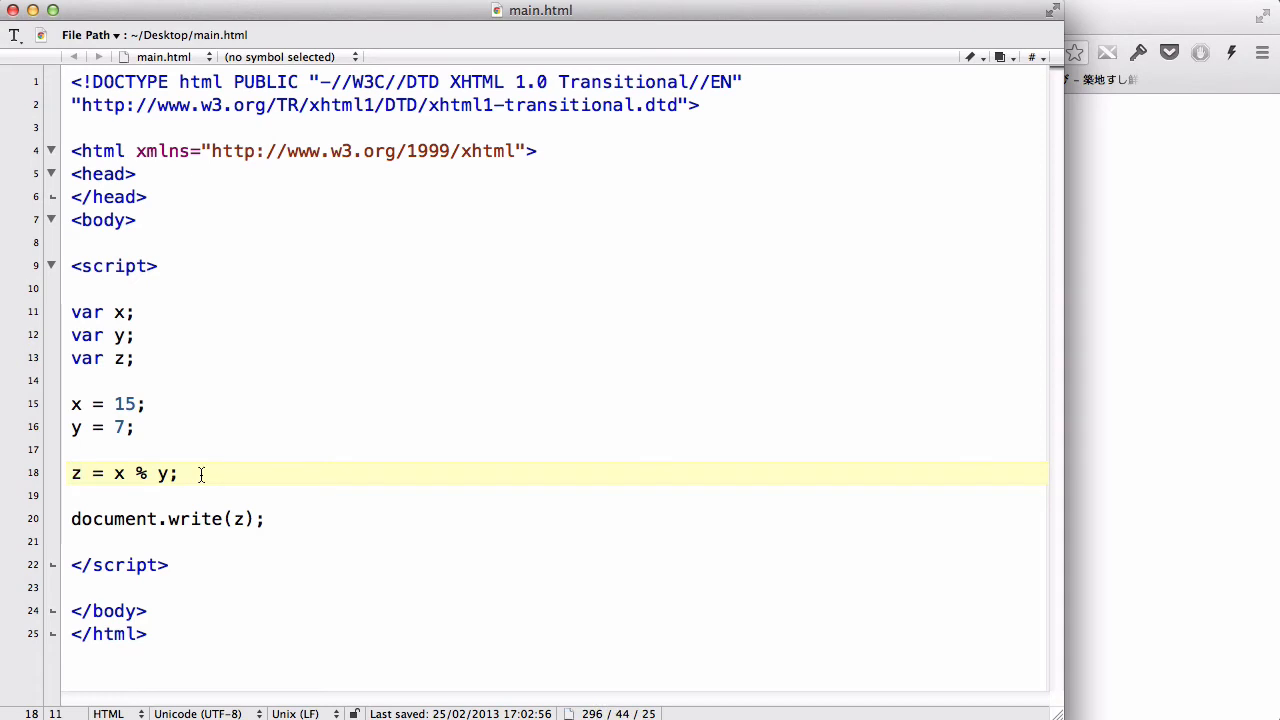
pyautogui.click(177, 473)
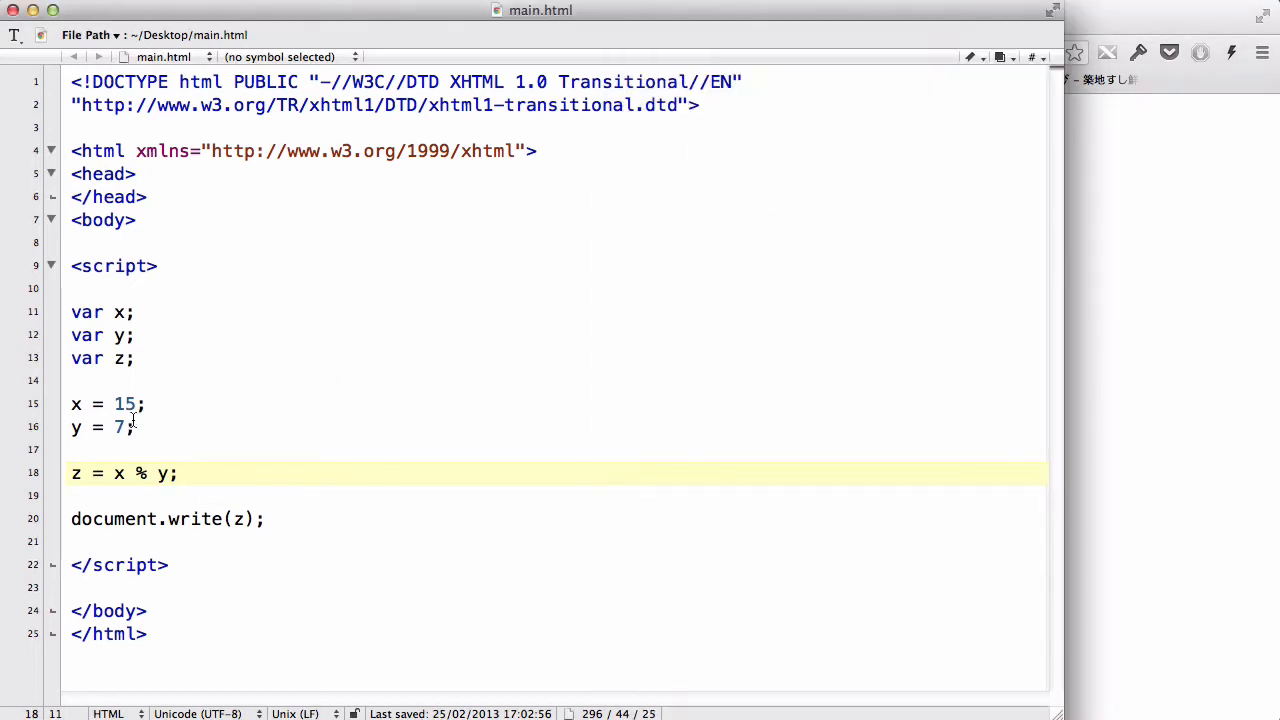
pyautogui.press('Backspace')
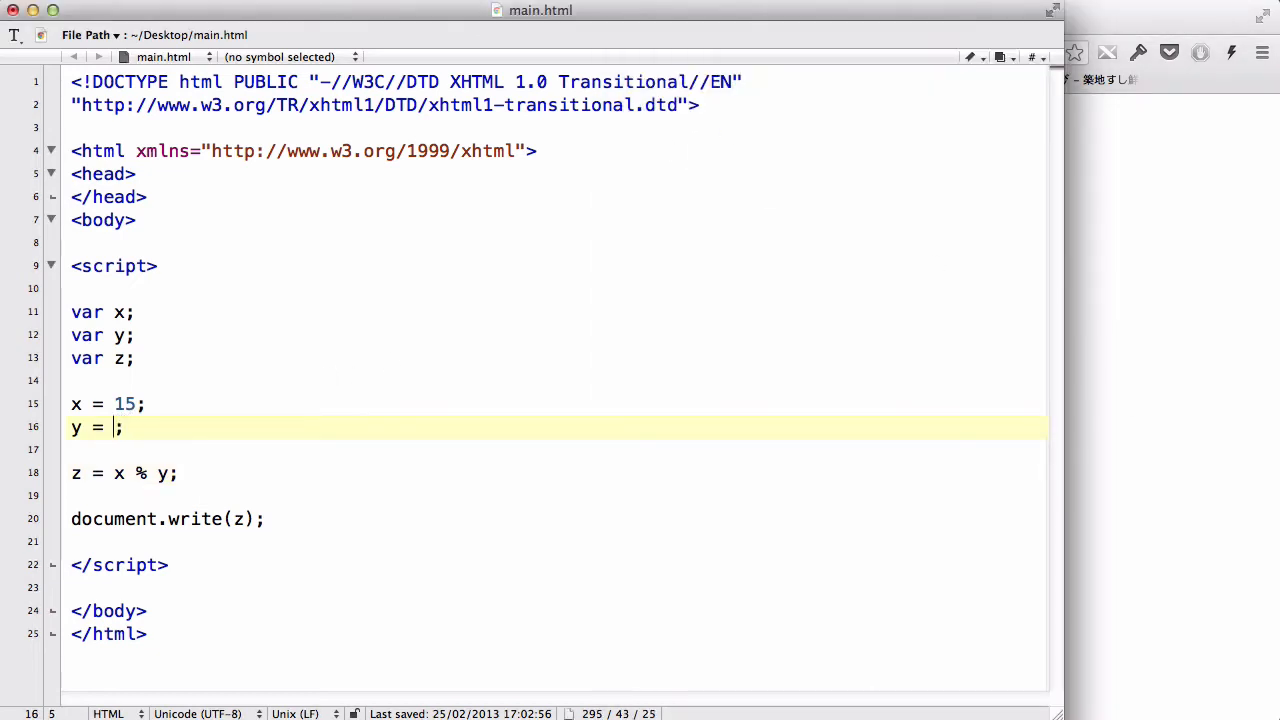
pyautogui.write('6')
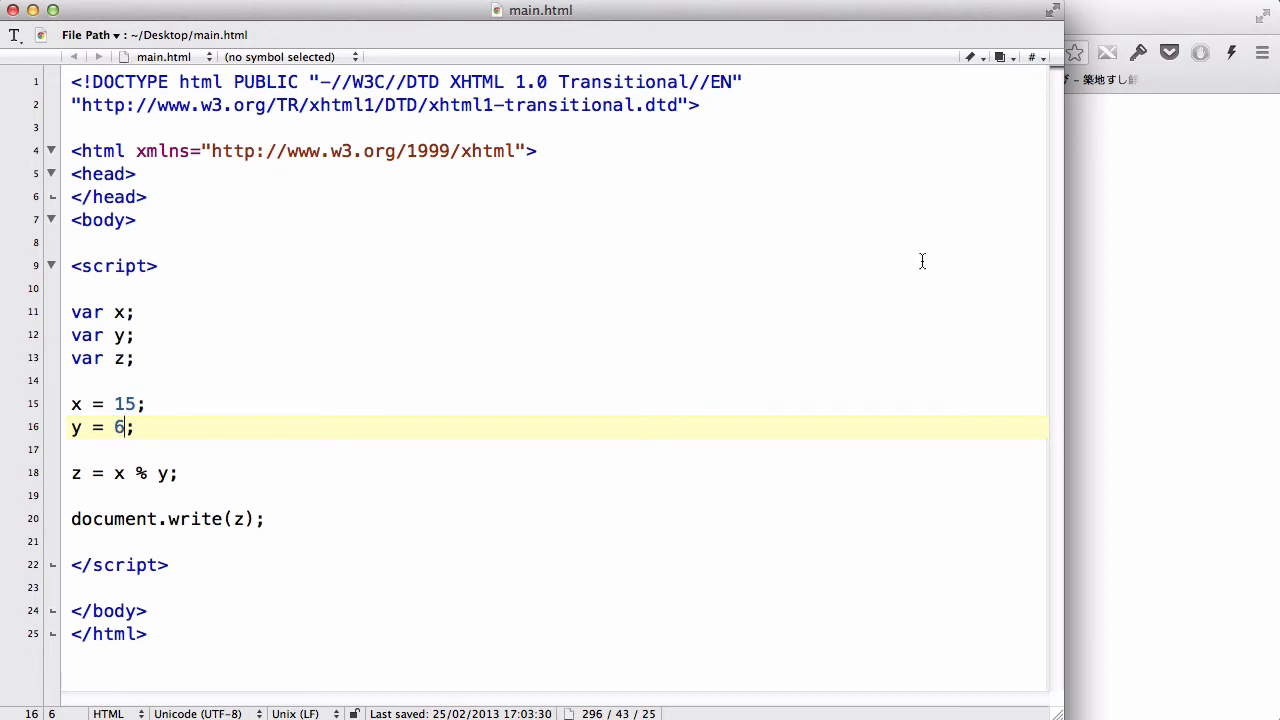
pyautogui.moveTo(1115, 276)
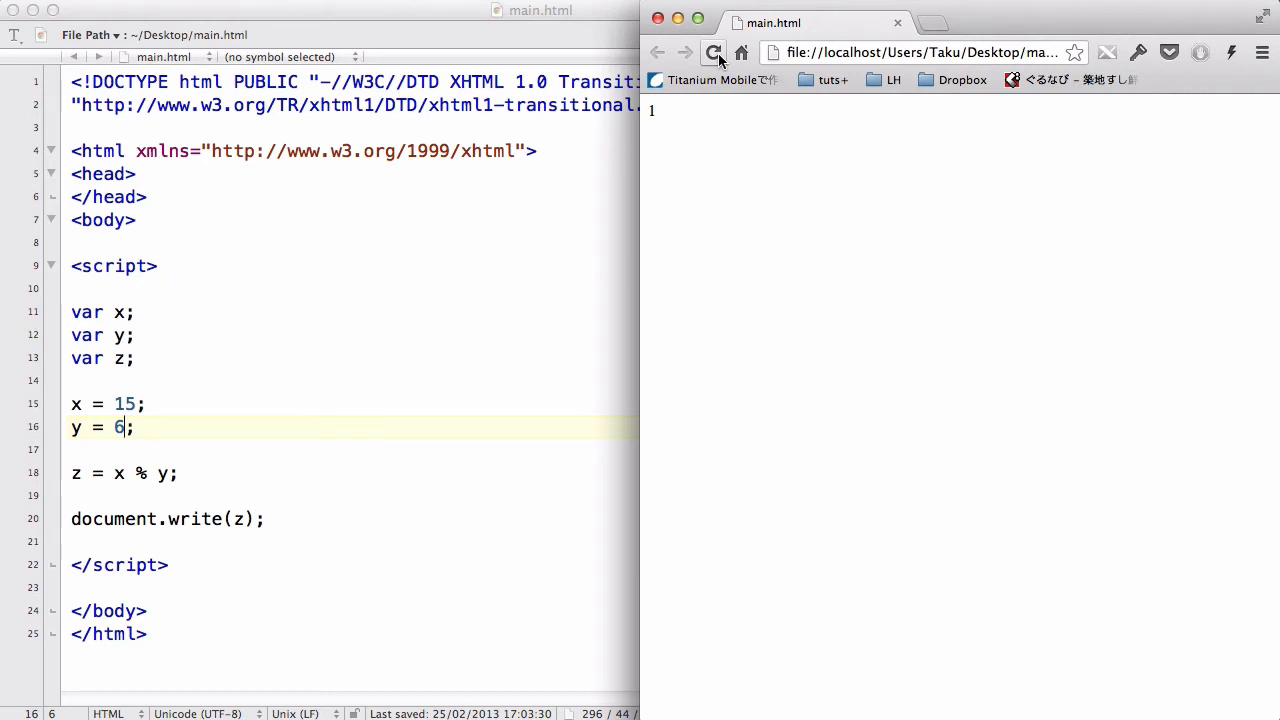
pyautogui.moveTo(714, 52)
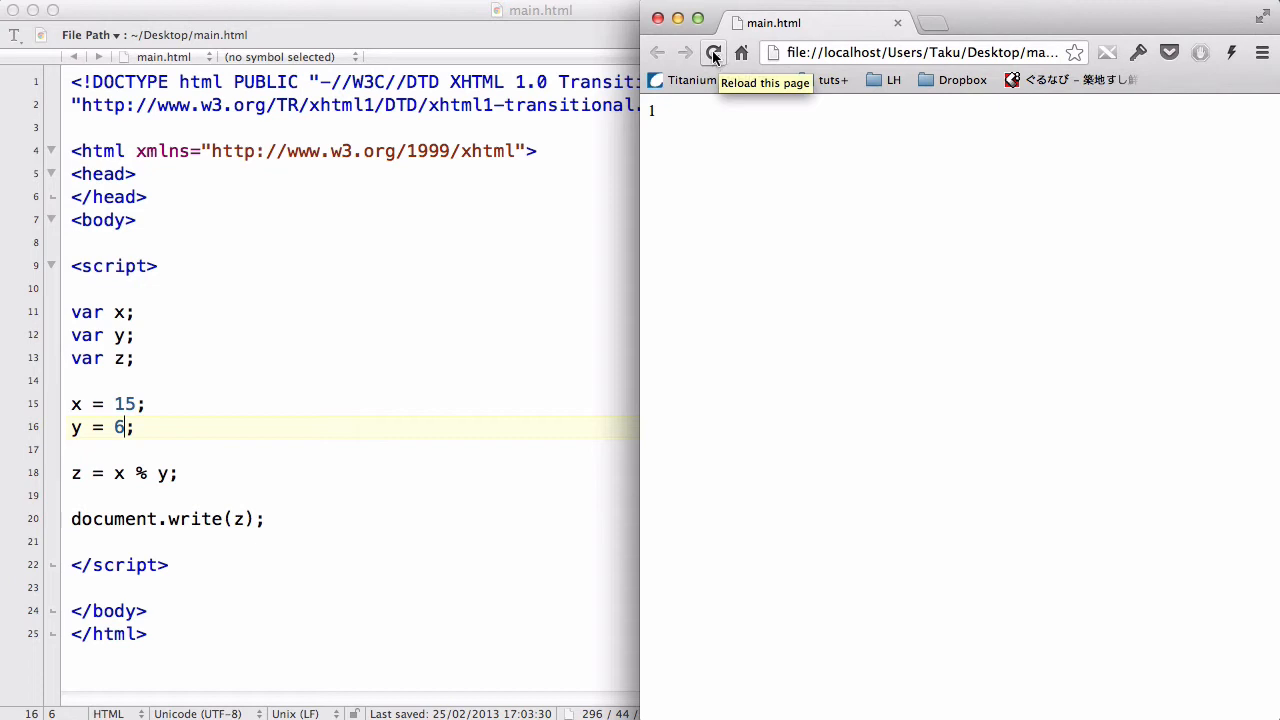
pyautogui.click(713, 52)
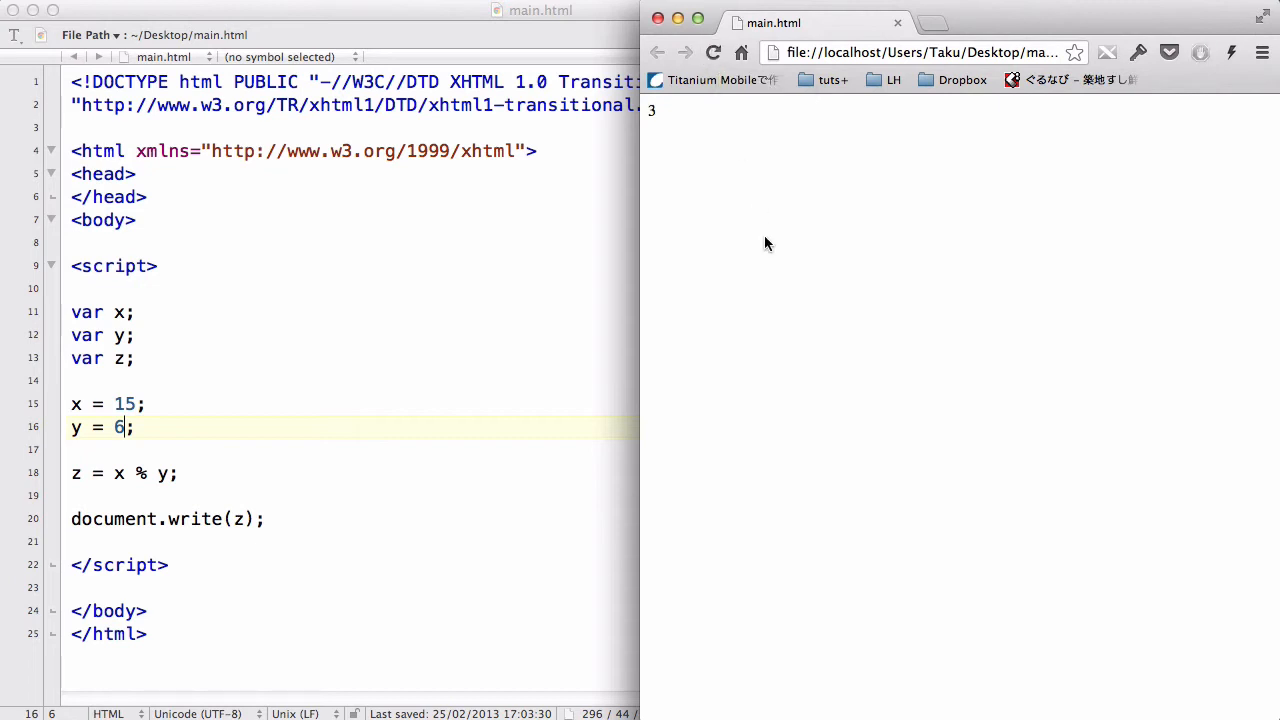
pyautogui.moveTo(619, 318)
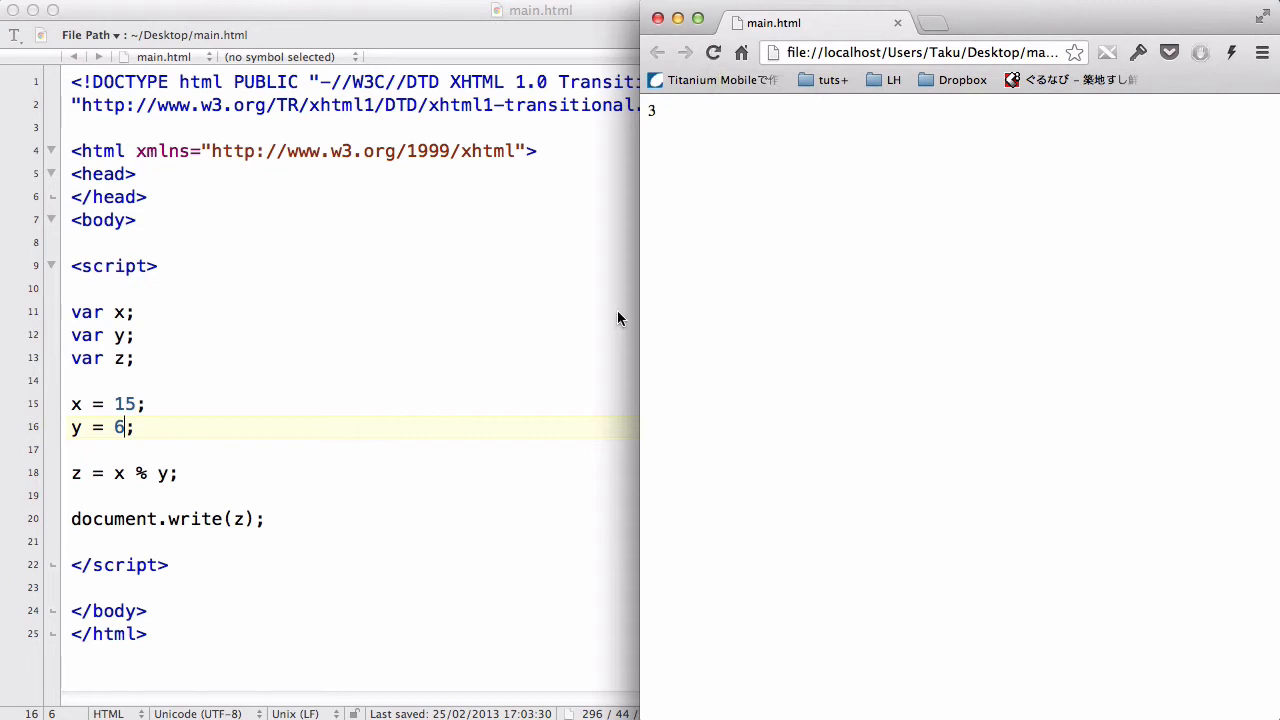
pyautogui.moveTo(481, 381)
pyautogui.write('++')
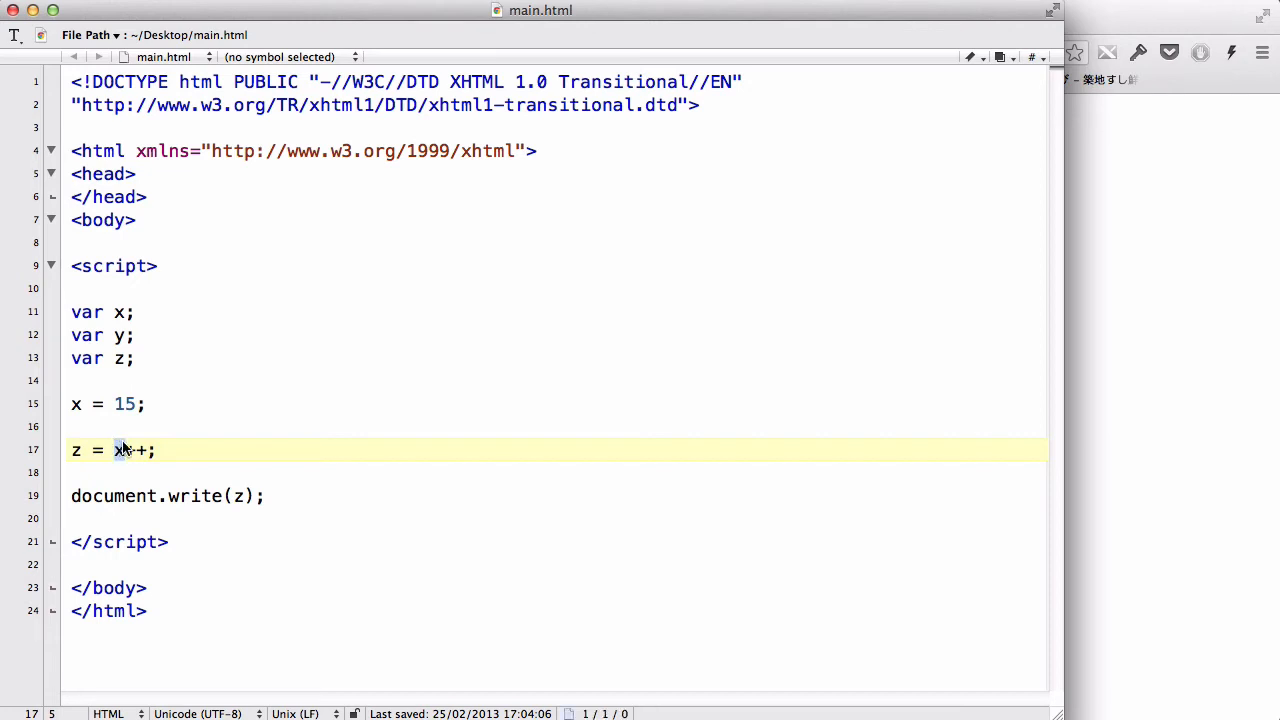
# Try x++ and ++x on line 17, then remove the ++ to leave z = x;
pyautogui.click(148, 403)
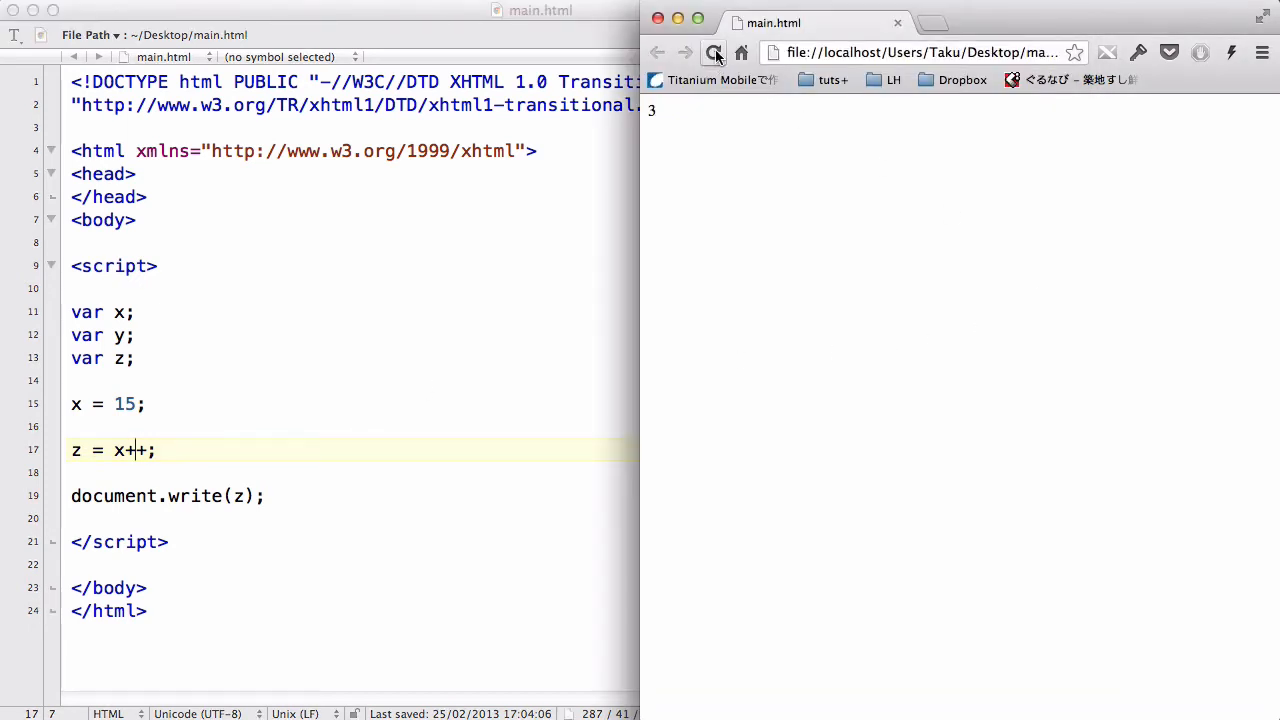
pyautogui.click(712, 52)
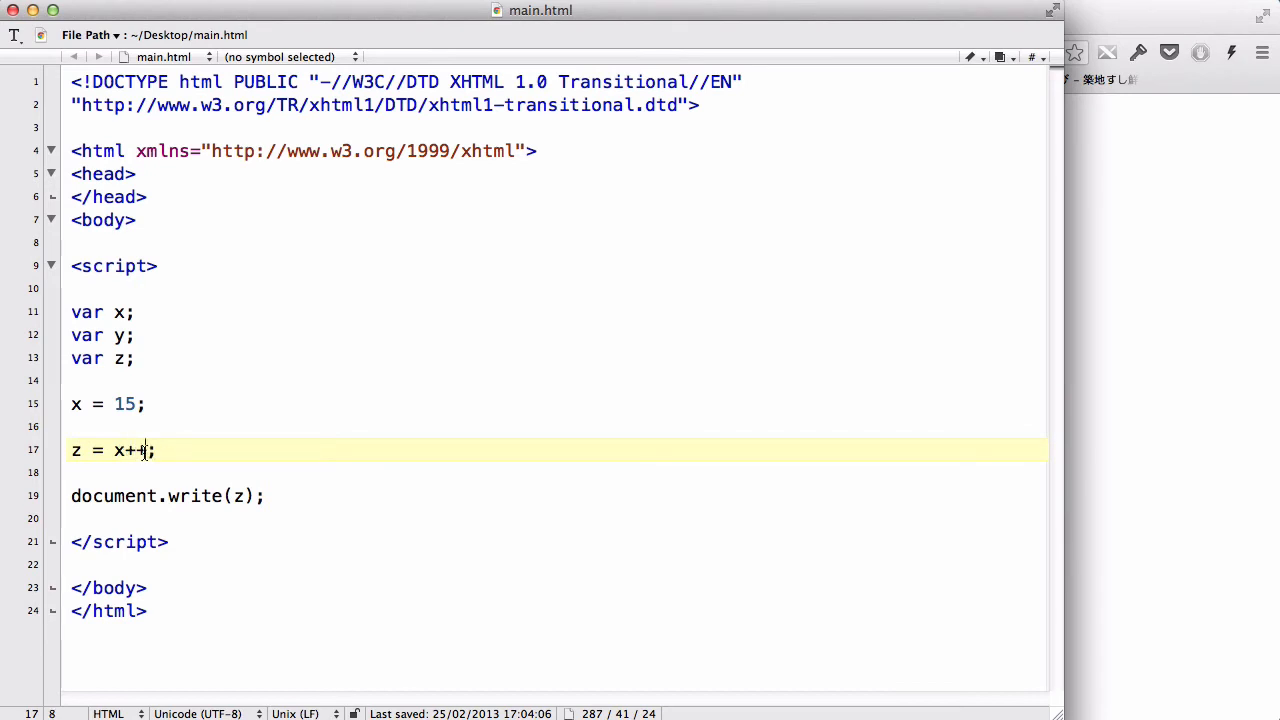
pyautogui.write('++x')
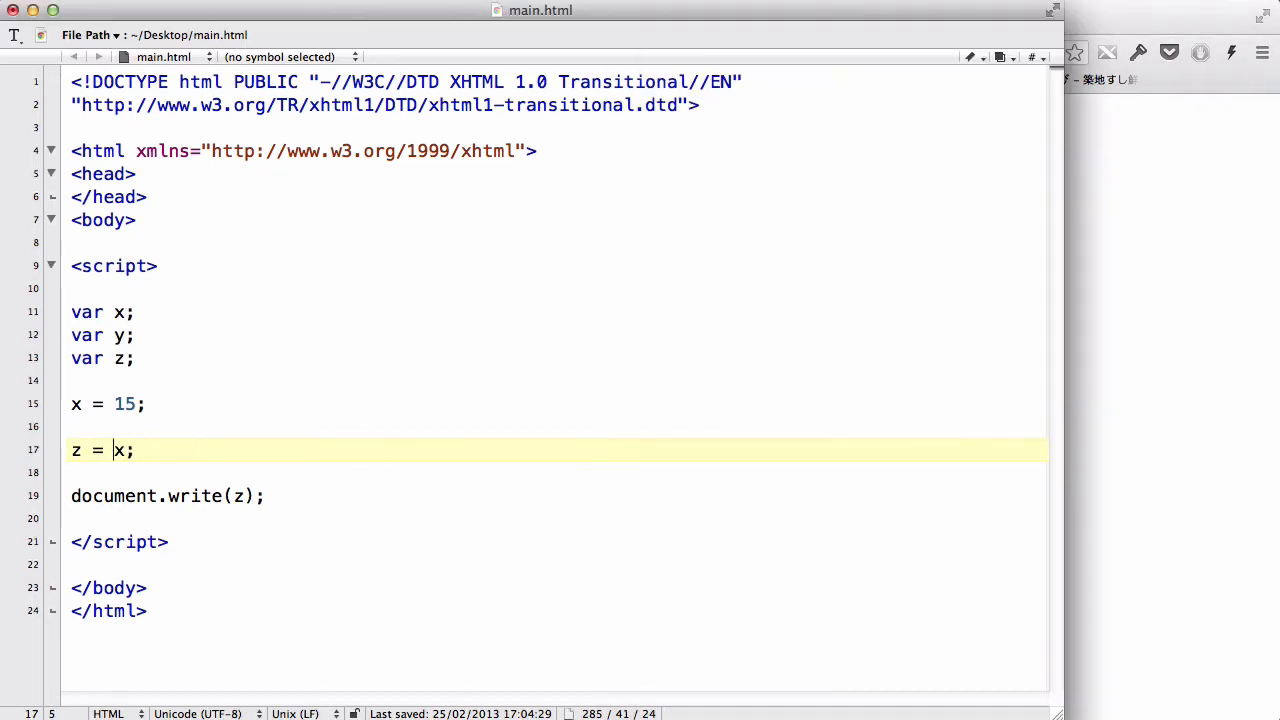
pyautogui.write('++')
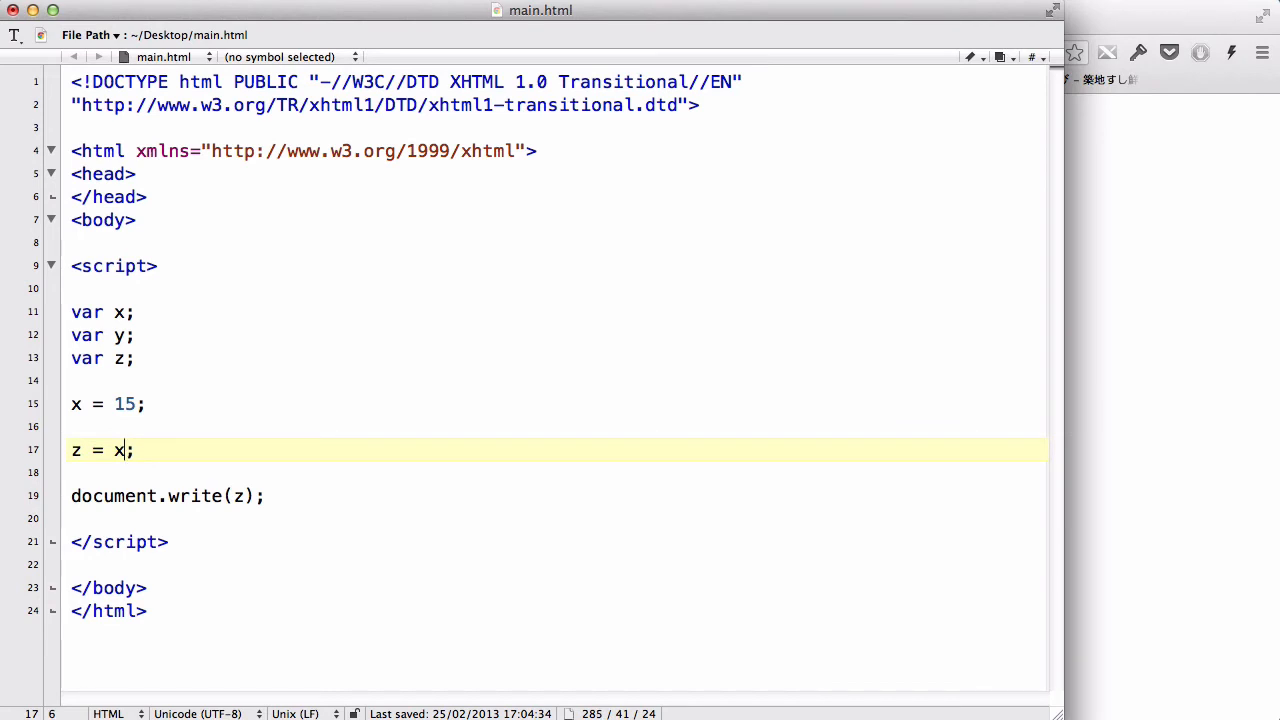
# Briefly try prefix ++x, then restore the postfix z = x++; on line 17
pyautogui.write('++')
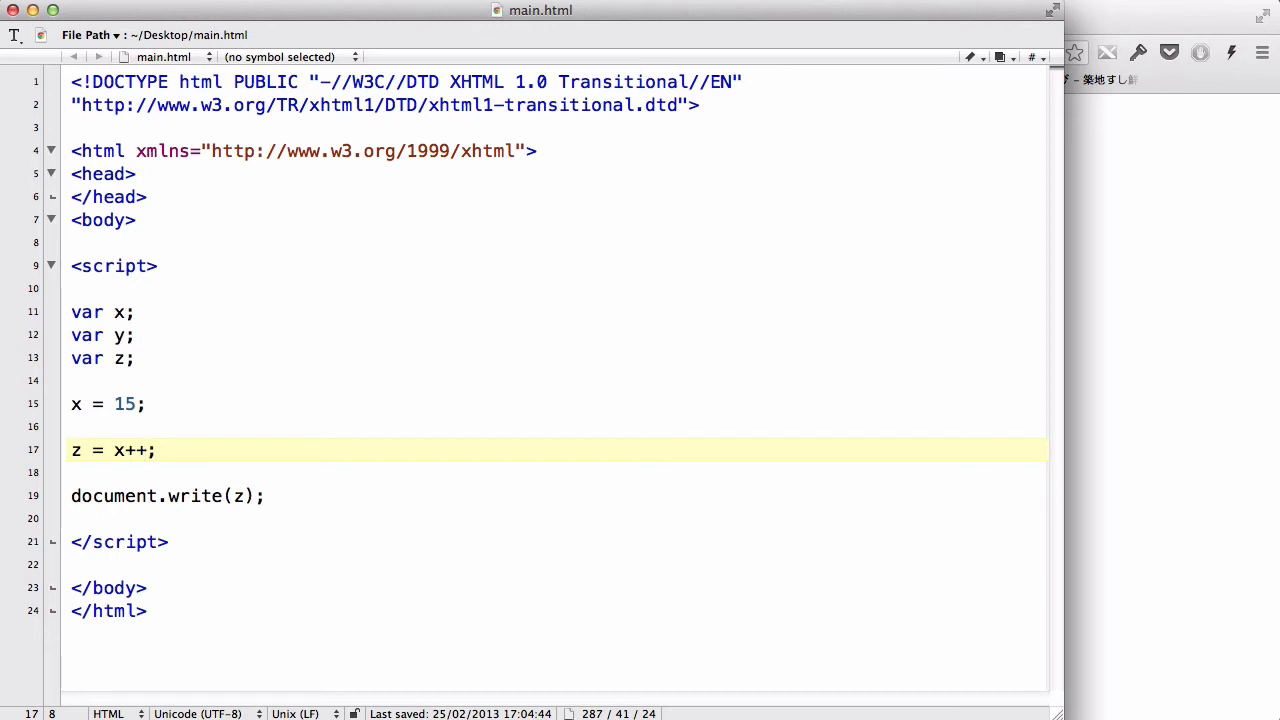
pyautogui.write('++')
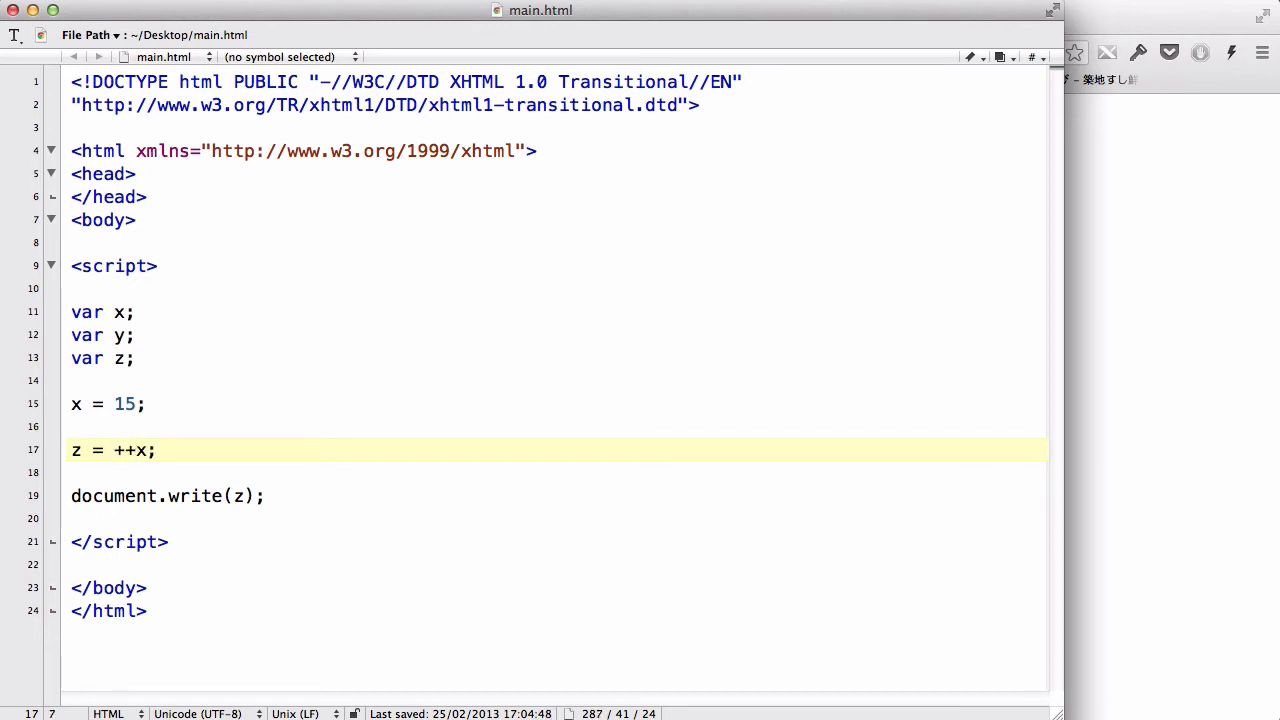
pyautogui.press('Backspace')
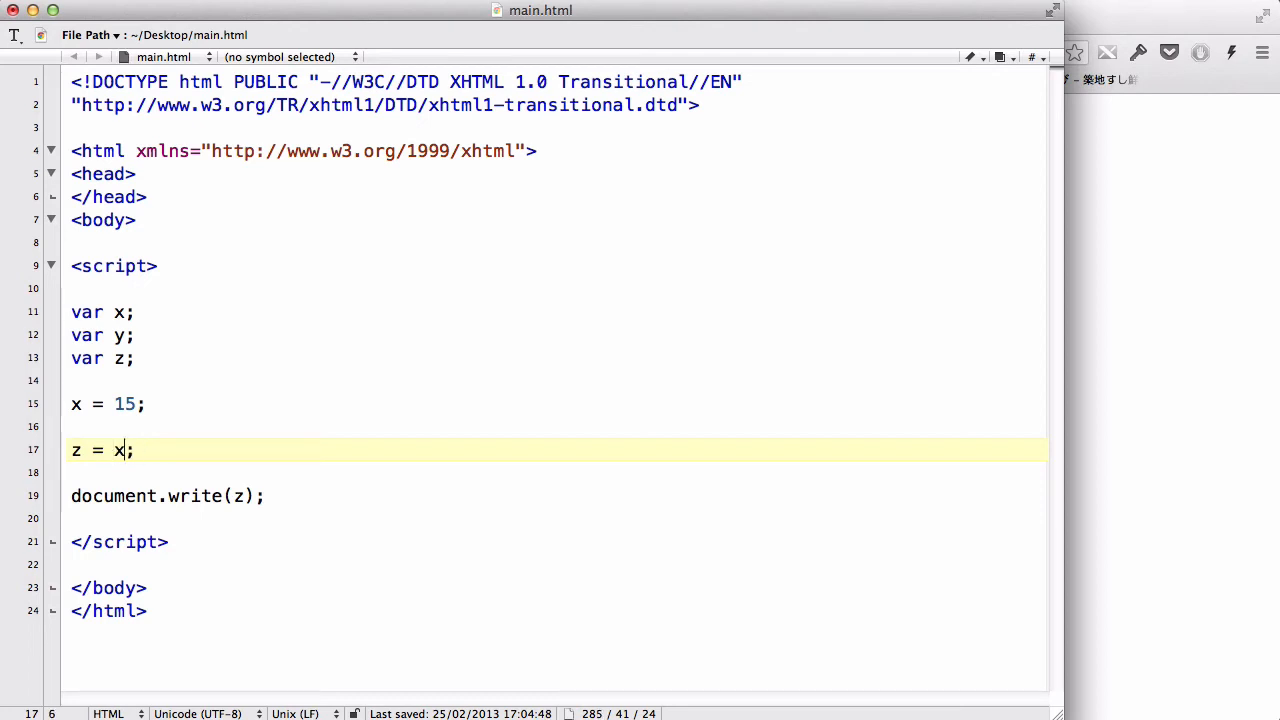
pyautogui.write('++')
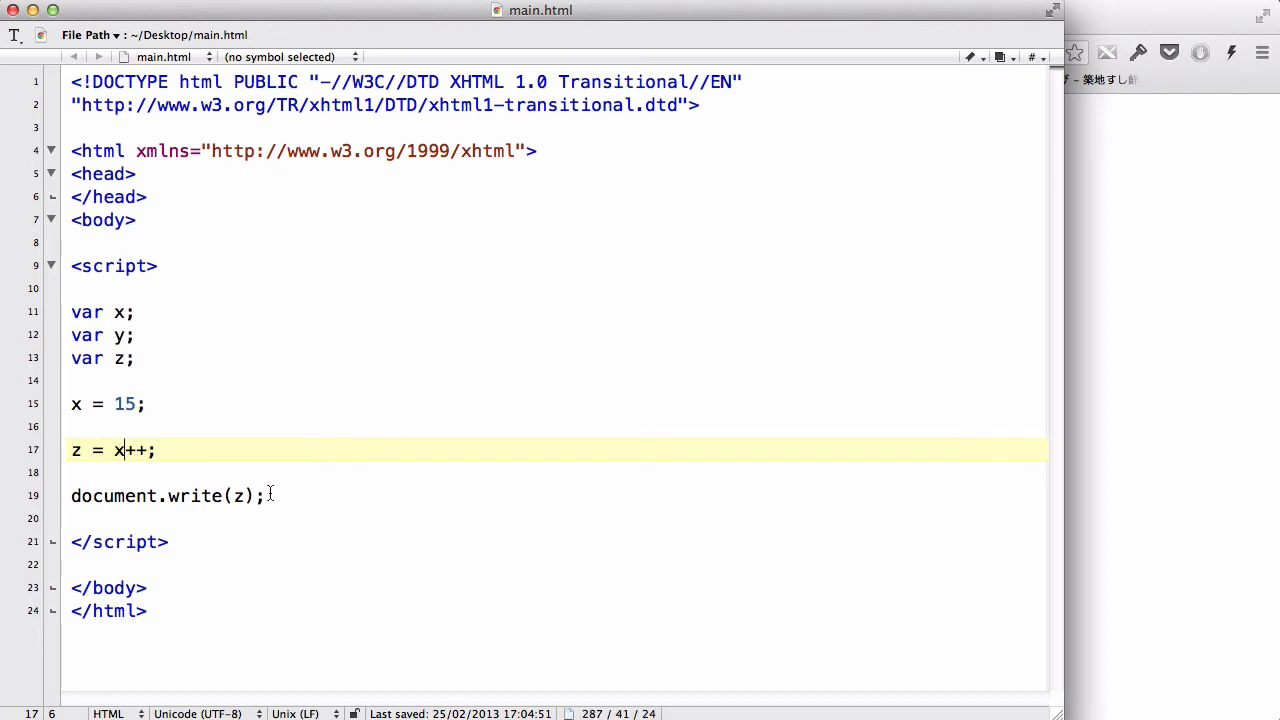
# Add document.write(x); below document.write(z); and reload to see 1516
pyautogui.write('document.write(x);')
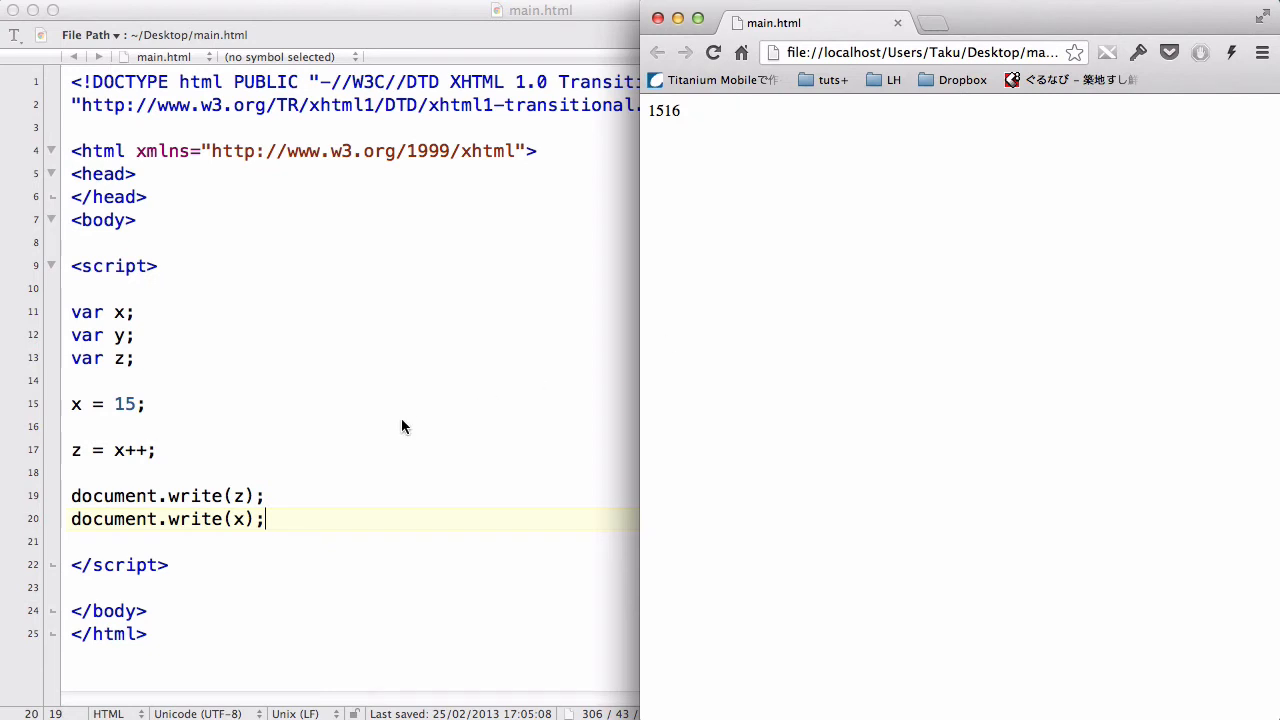
pyautogui.moveTo(148, 451)
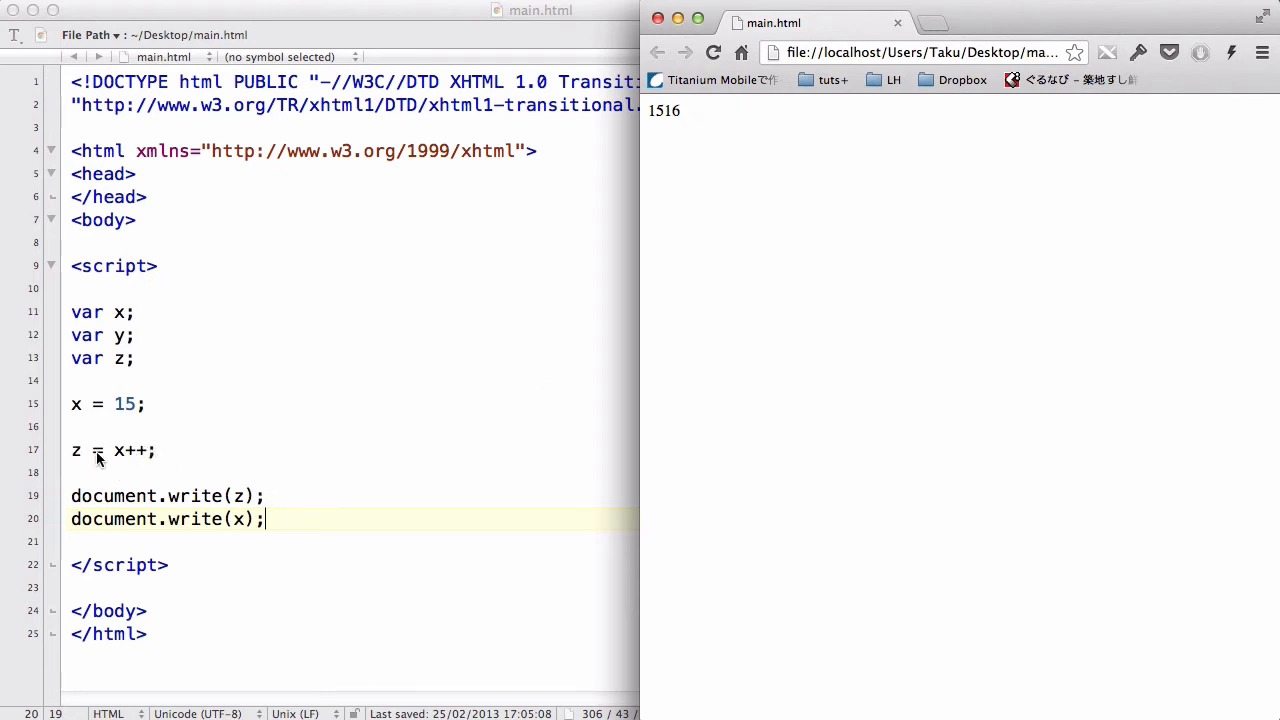
pyautogui.moveTo(1119, 302)
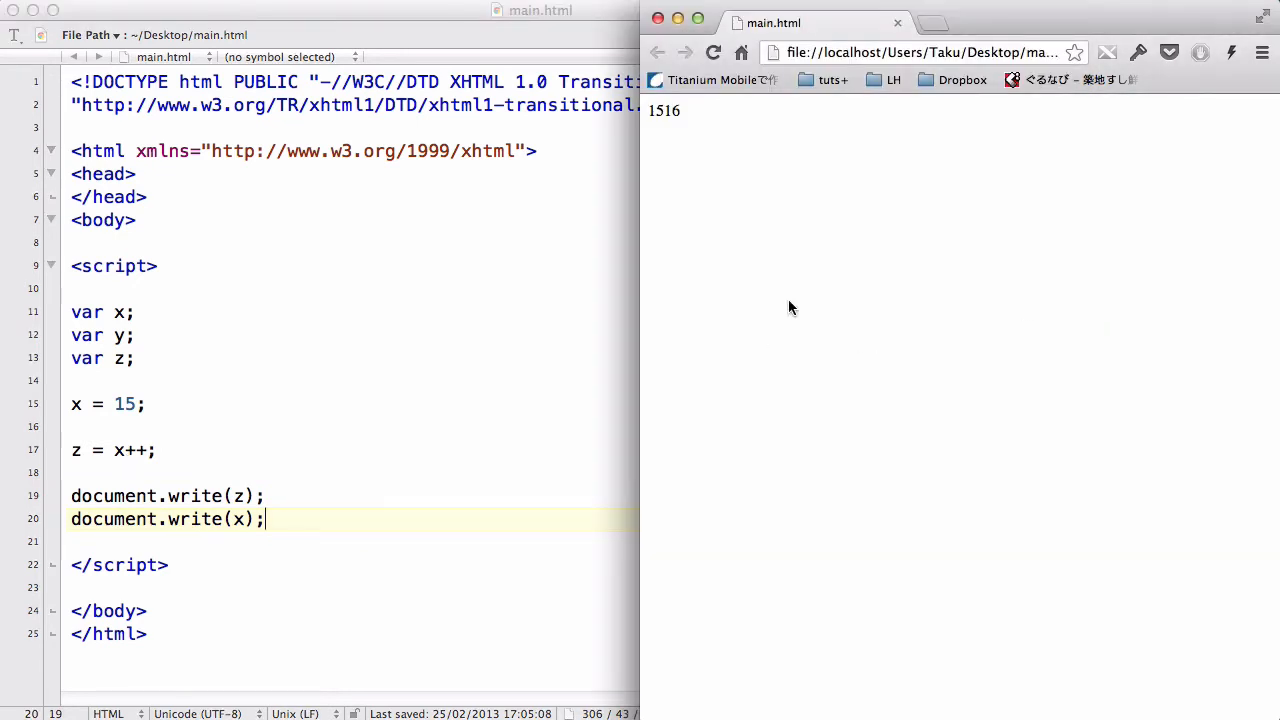
pyautogui.moveTo(700, 140)
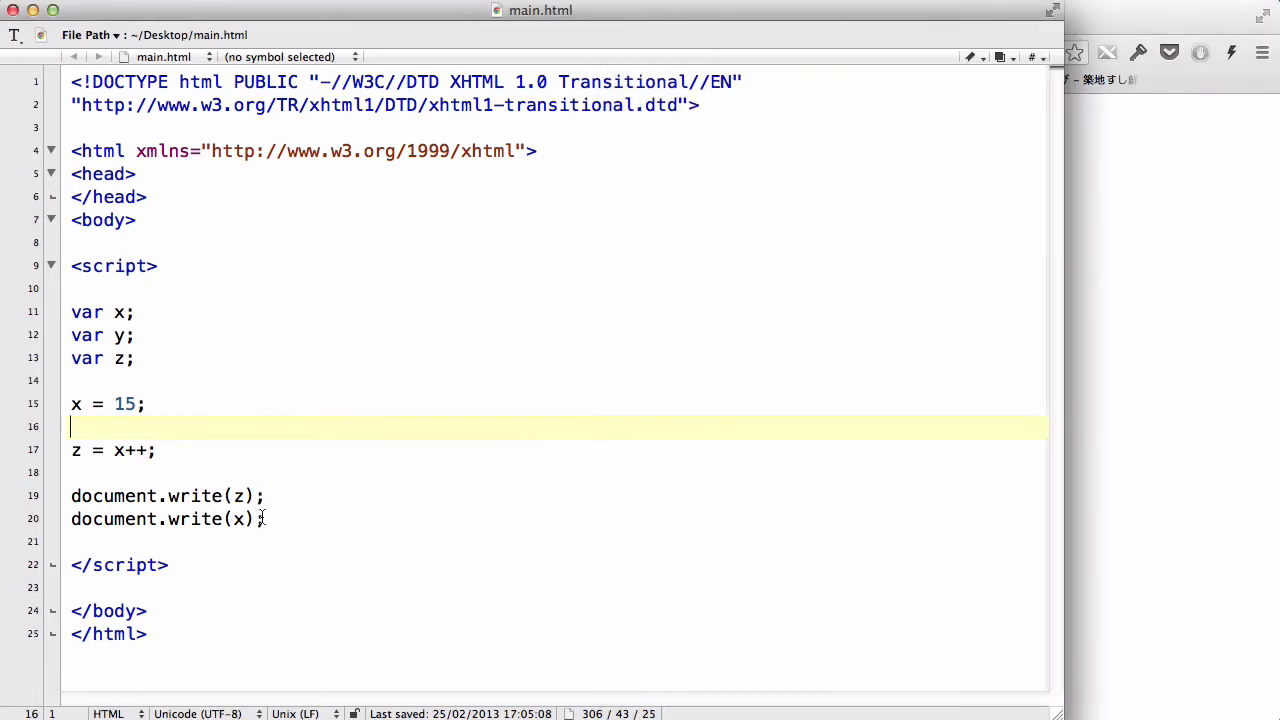
# Remove the extra document line, move ++ before x on line 17, and reload
pyautogui.write('document')
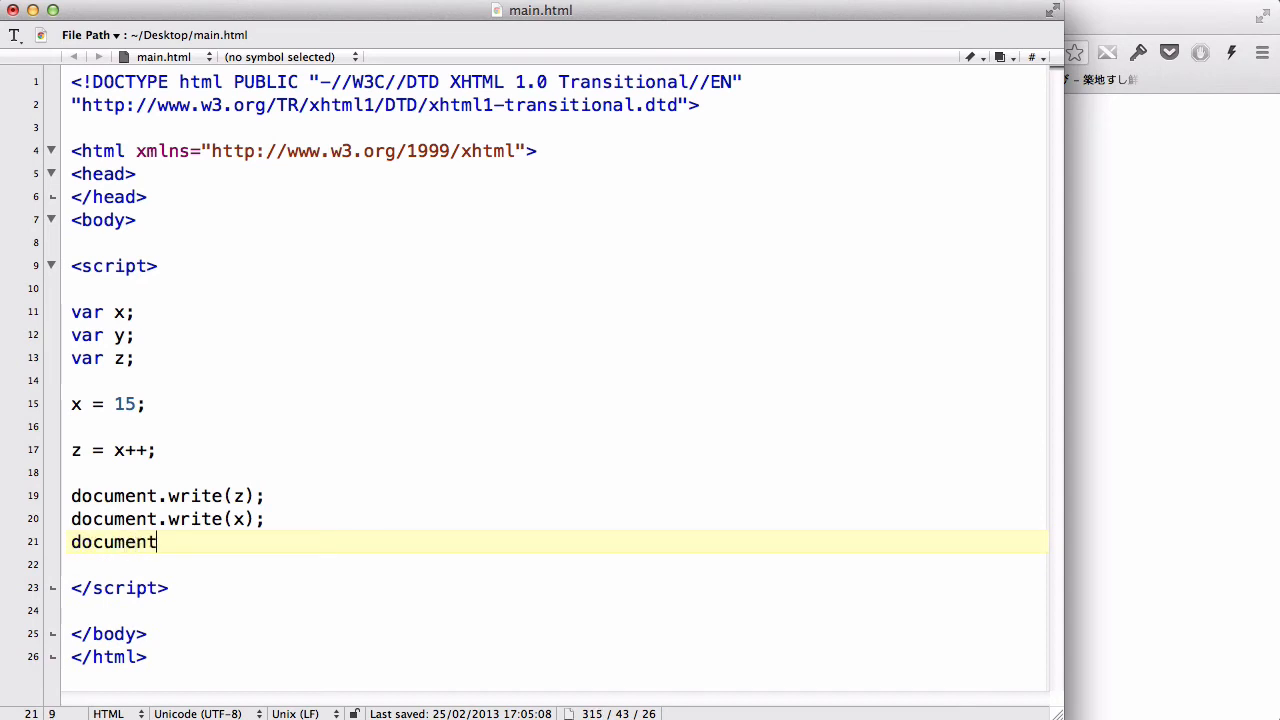
pyautogui.write('.write(z);')
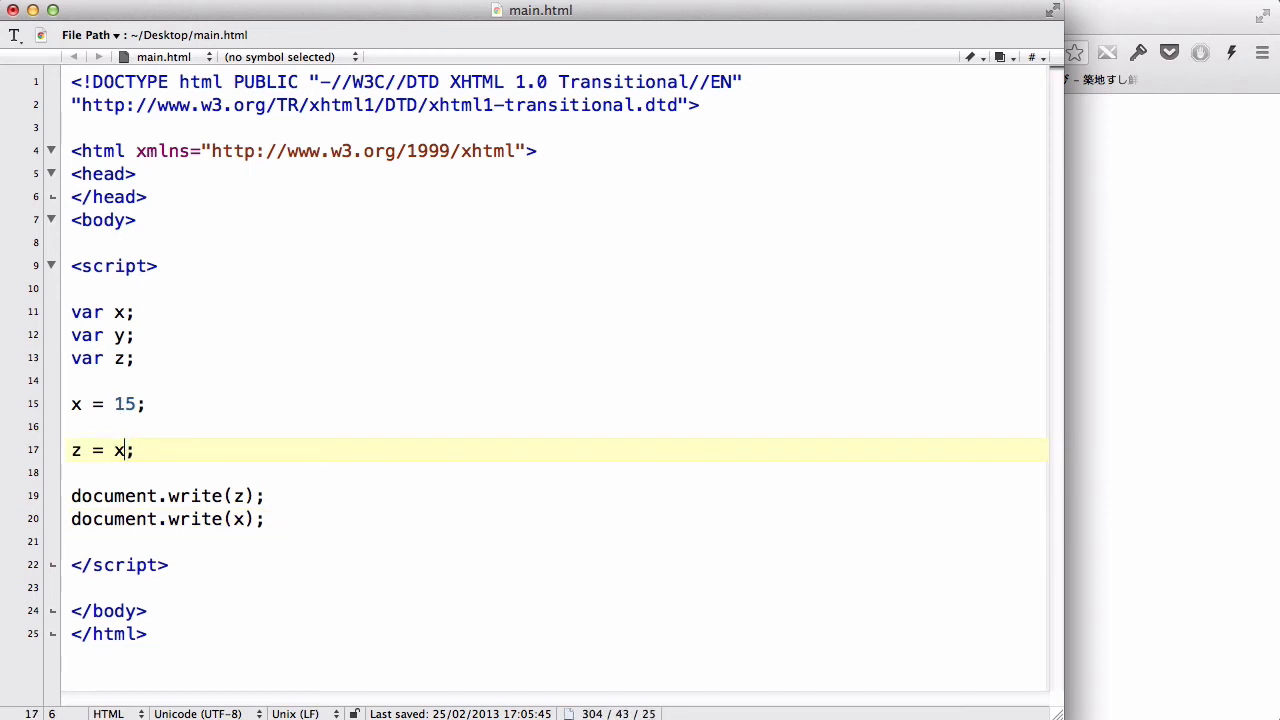
pyautogui.write('++')
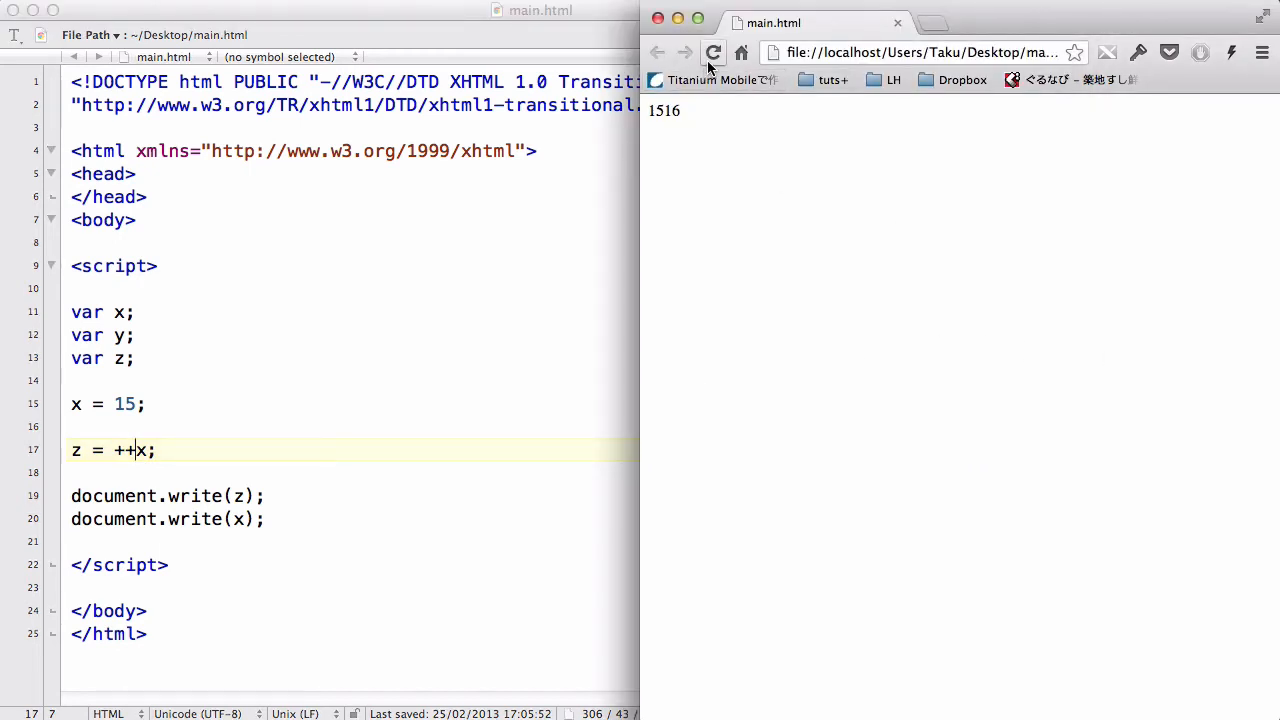
pyautogui.click(713, 52)
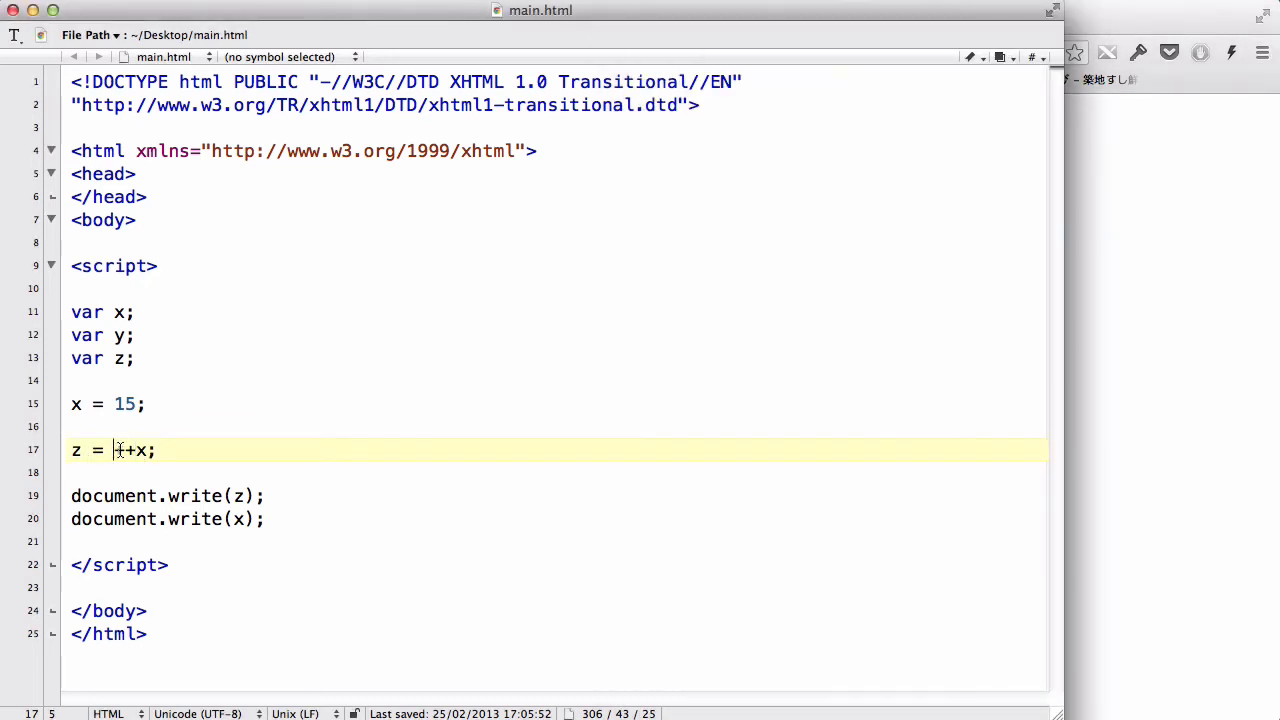
pyautogui.write('+')
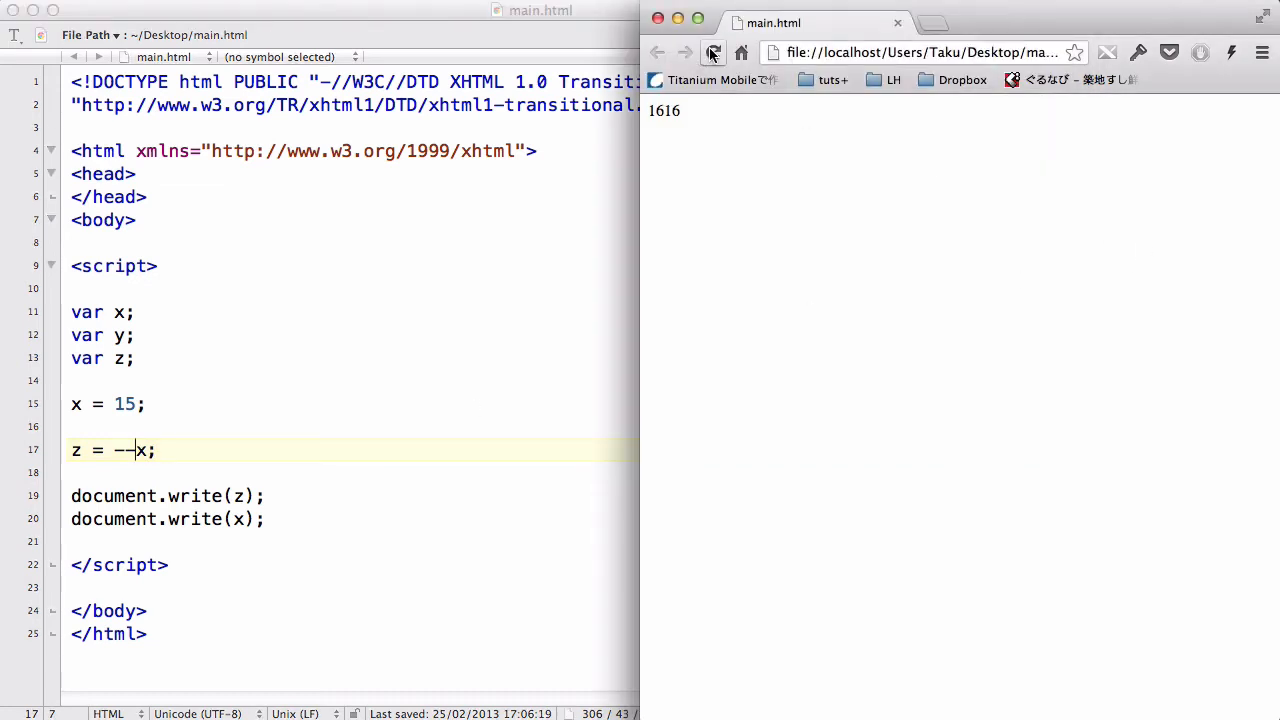
# Reload the page showing 1616, then change line 17 to z = x--; and save
pyautogui.click(712, 52)
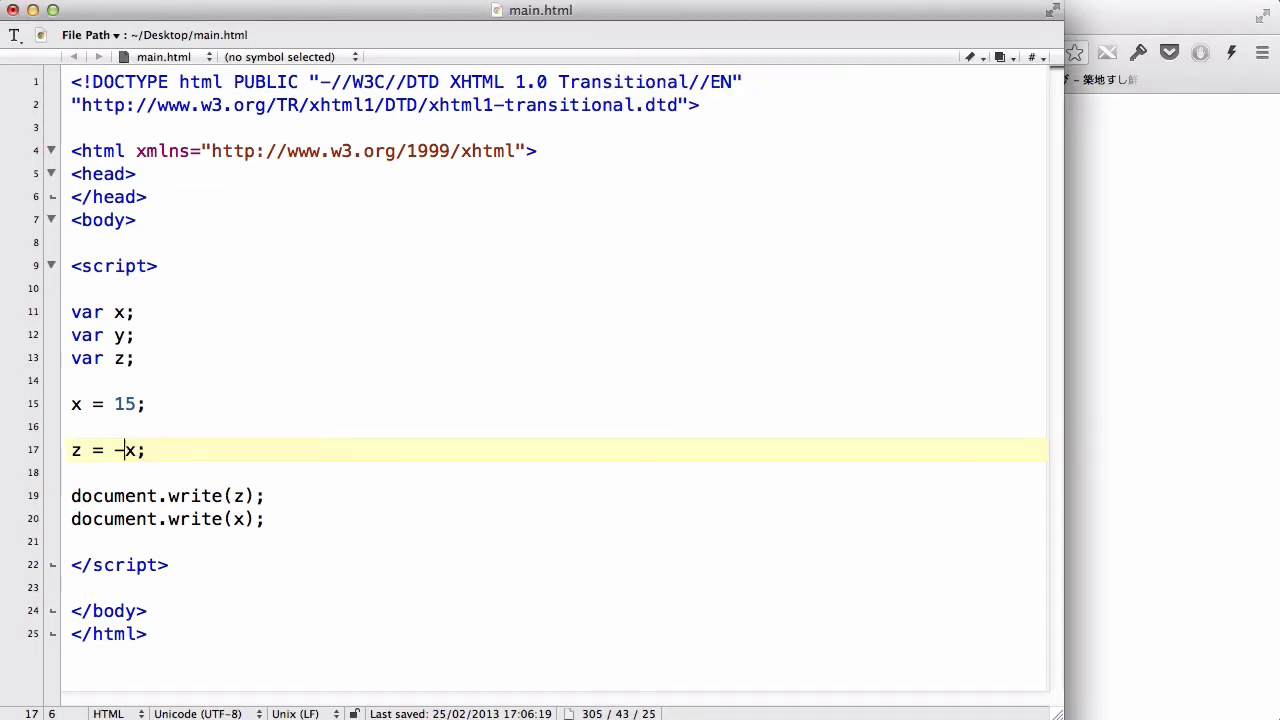
pyautogui.write('0')
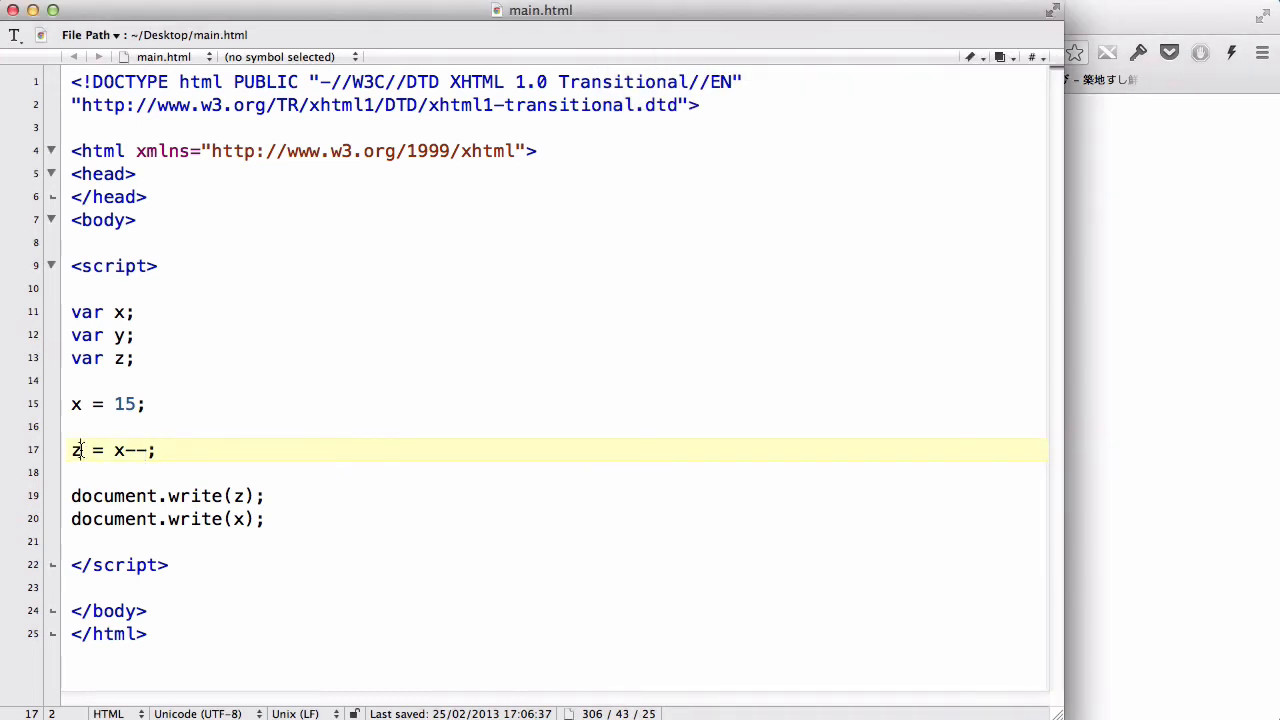
pyautogui.doubleClick(76, 450)
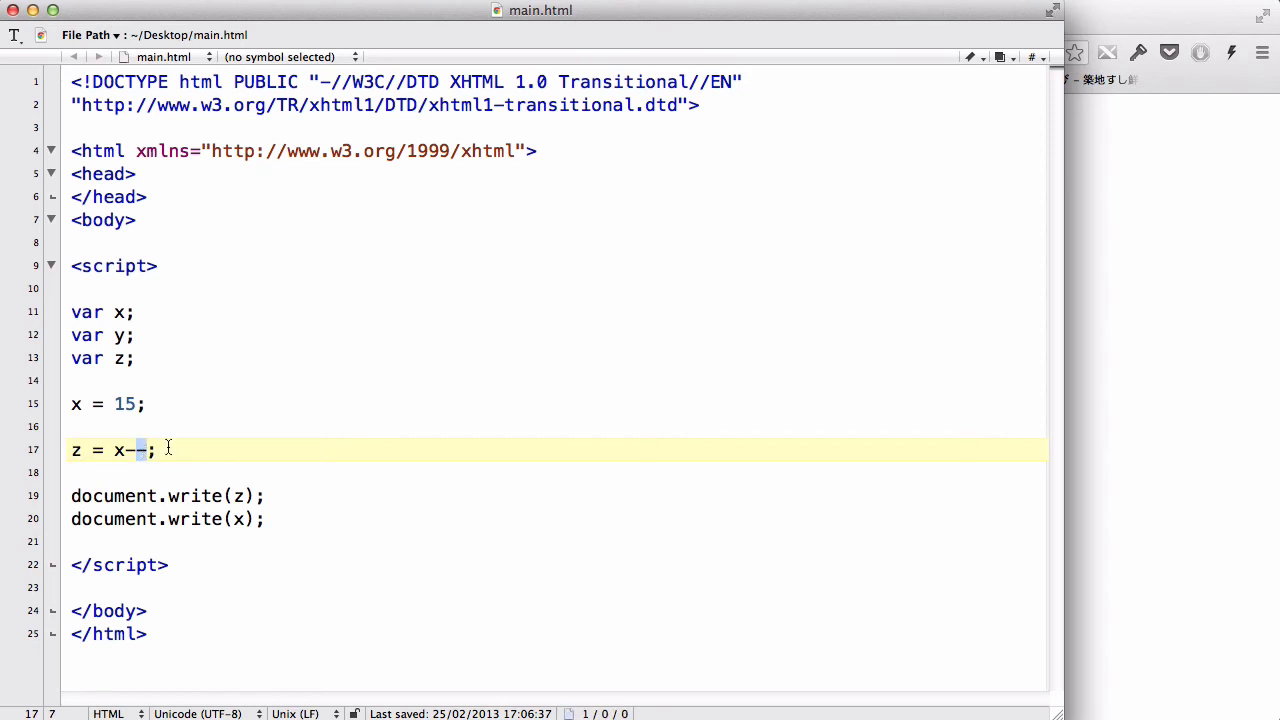
pyautogui.write('-')
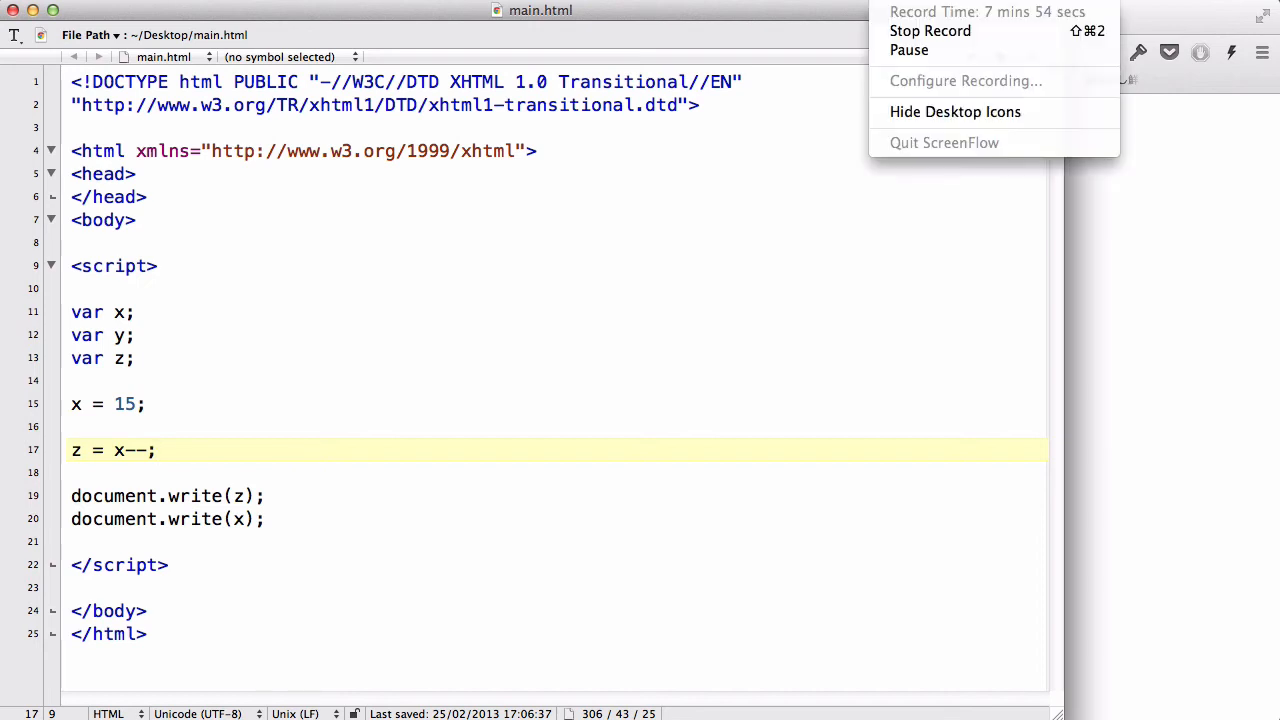
pyautogui.click(150, 450)
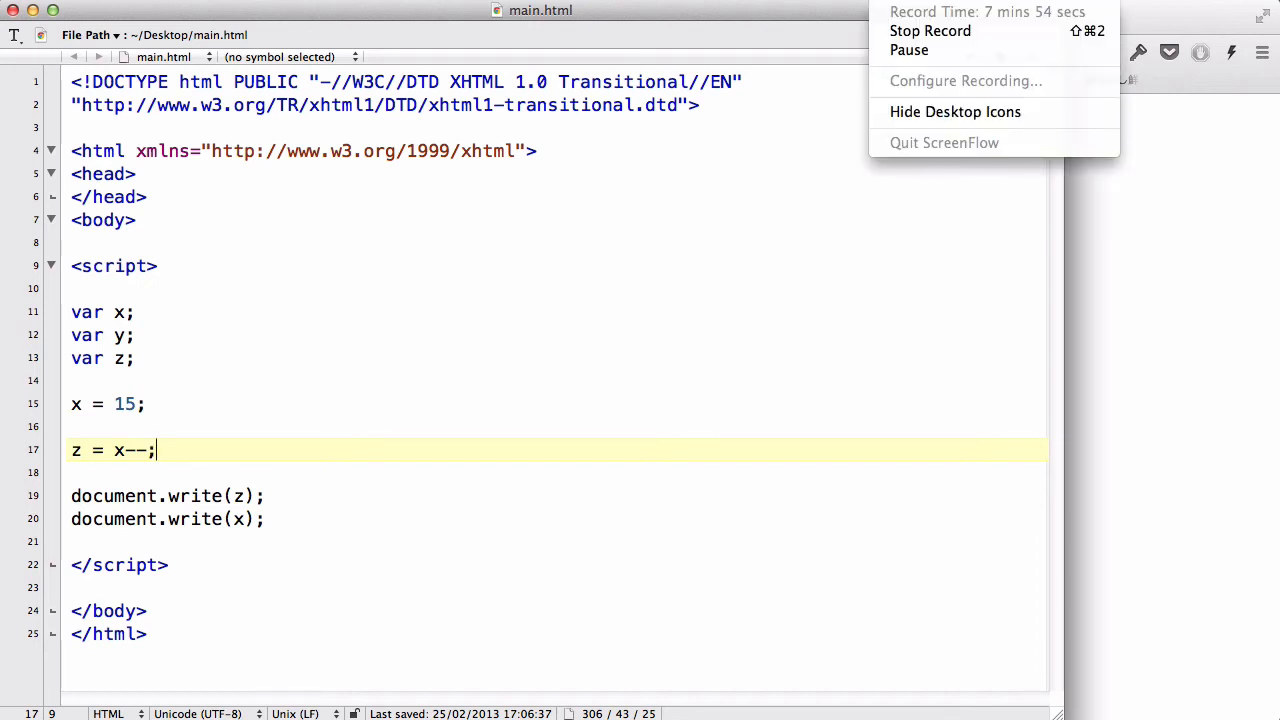
pyautogui.click(516, 378)
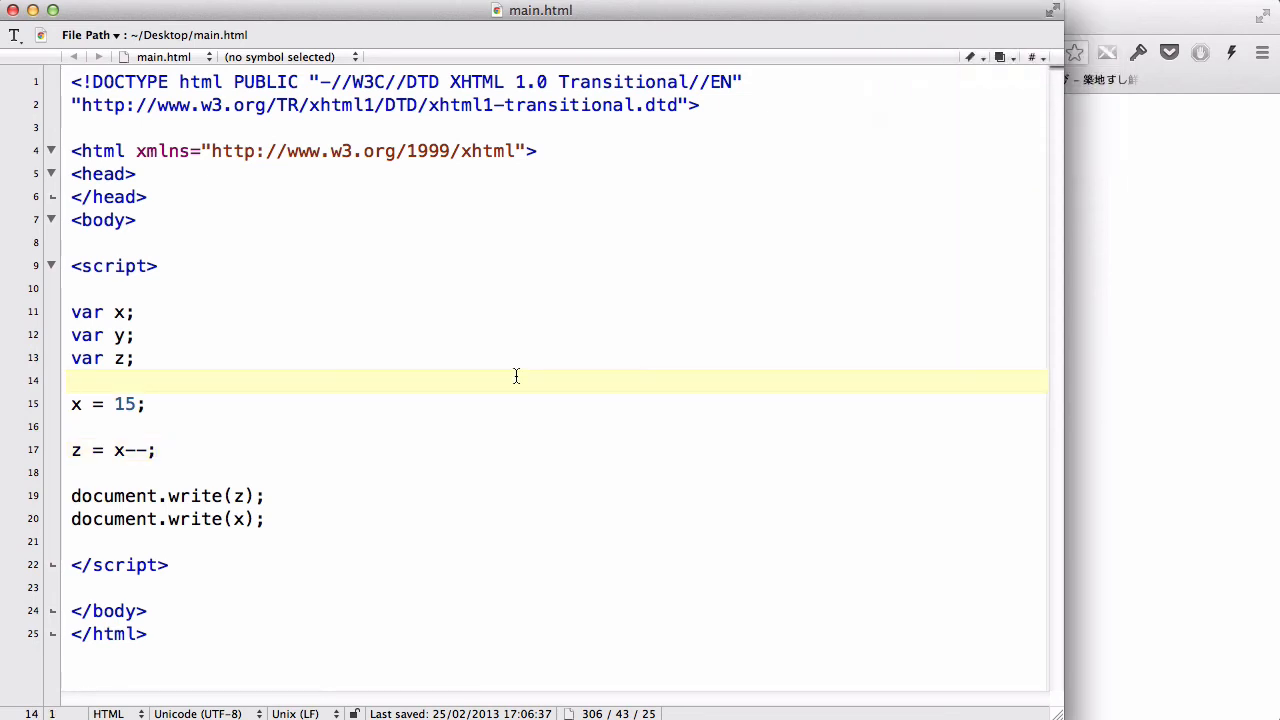
# Enter the assignment x = y; on line 18
pyautogui.click(145, 404)
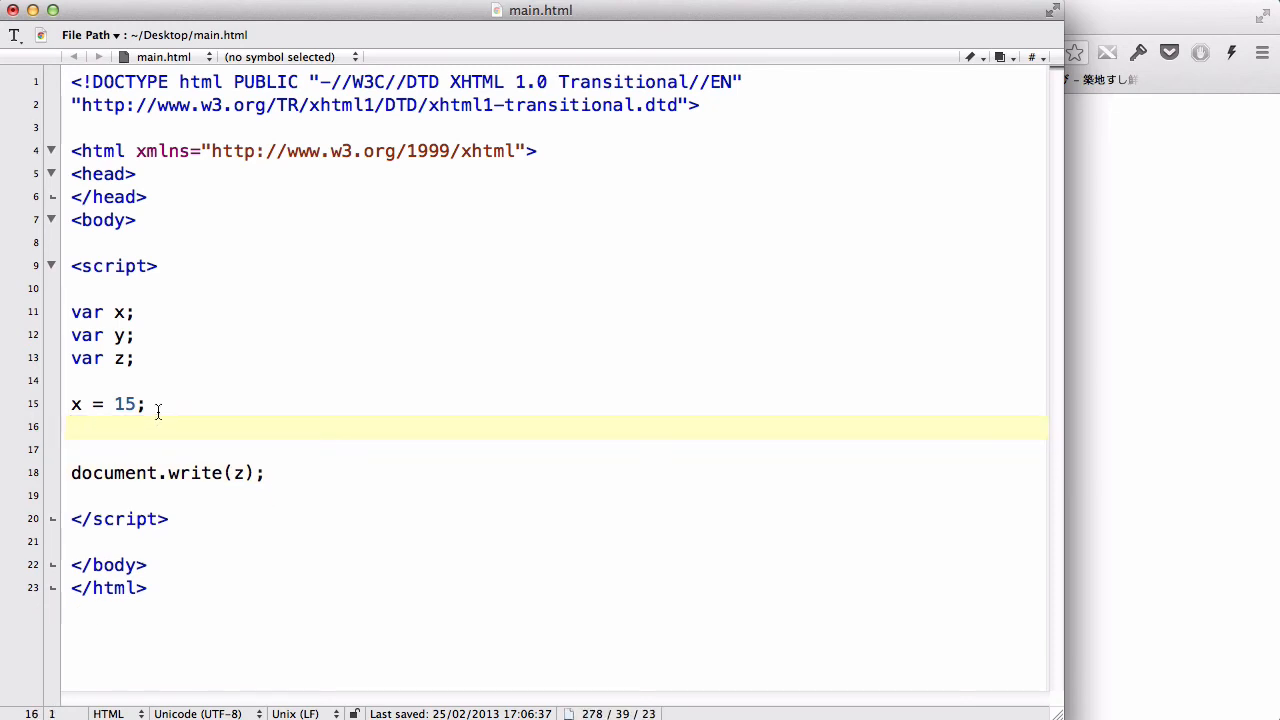
pyautogui.write('y =')
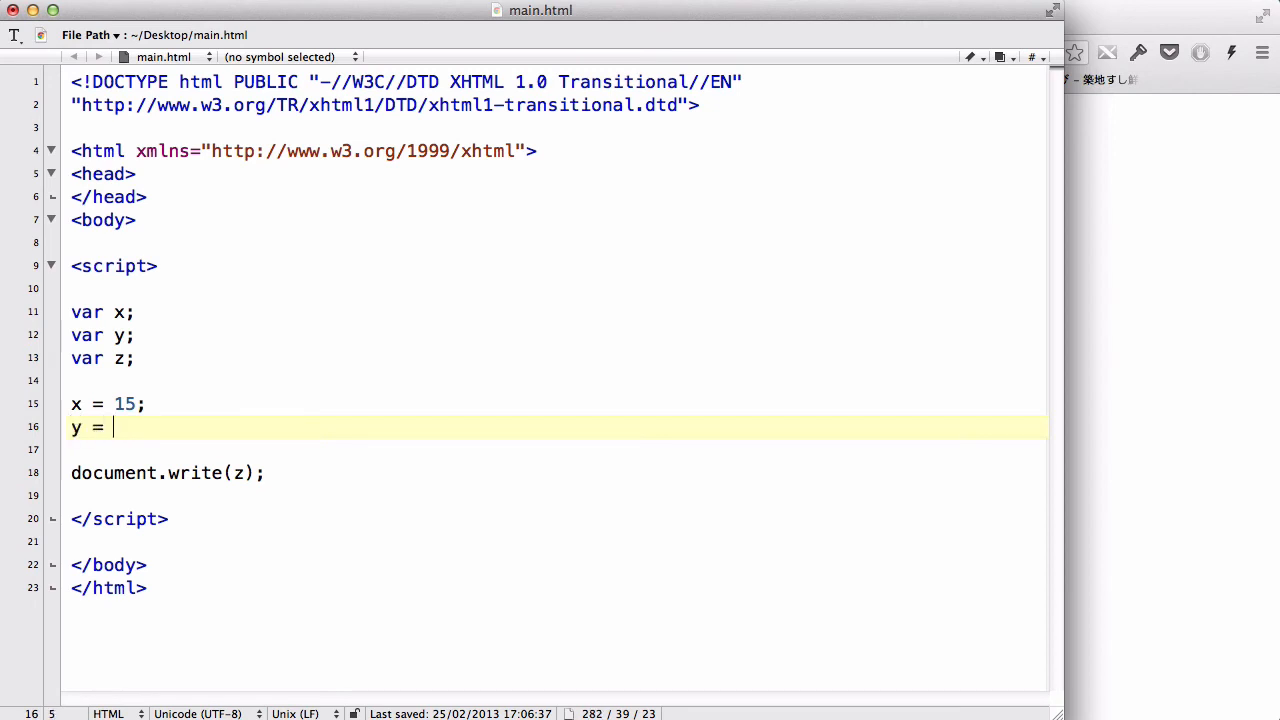
pyautogui.write('1-p')
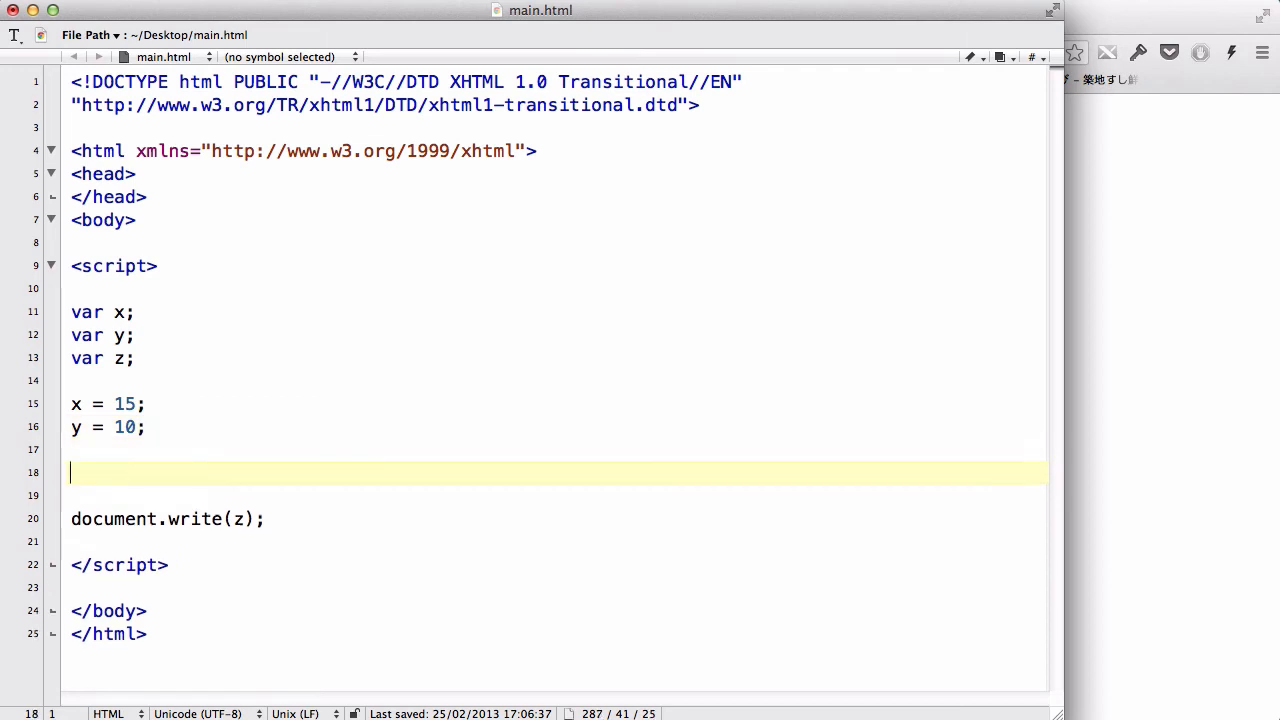
pyautogui.write('x = y;')
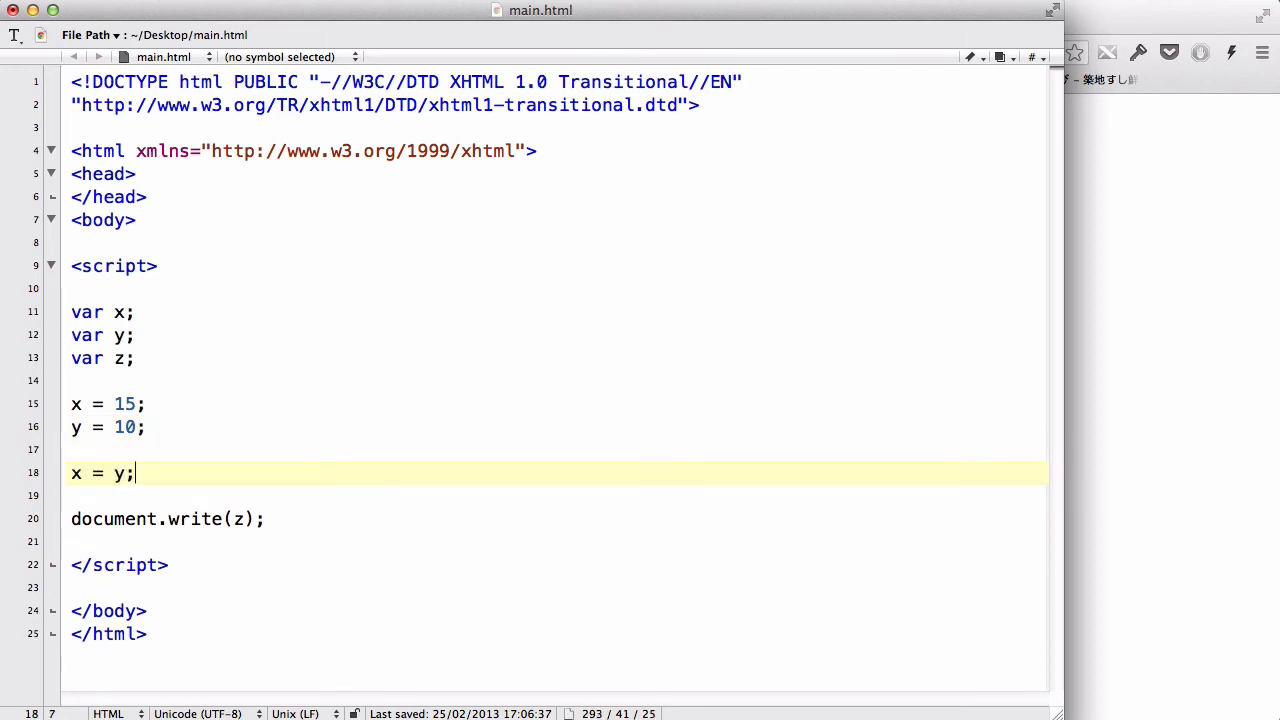
# Make document.write output x instead of z, and reload the page
pyautogui.click(235, 518)
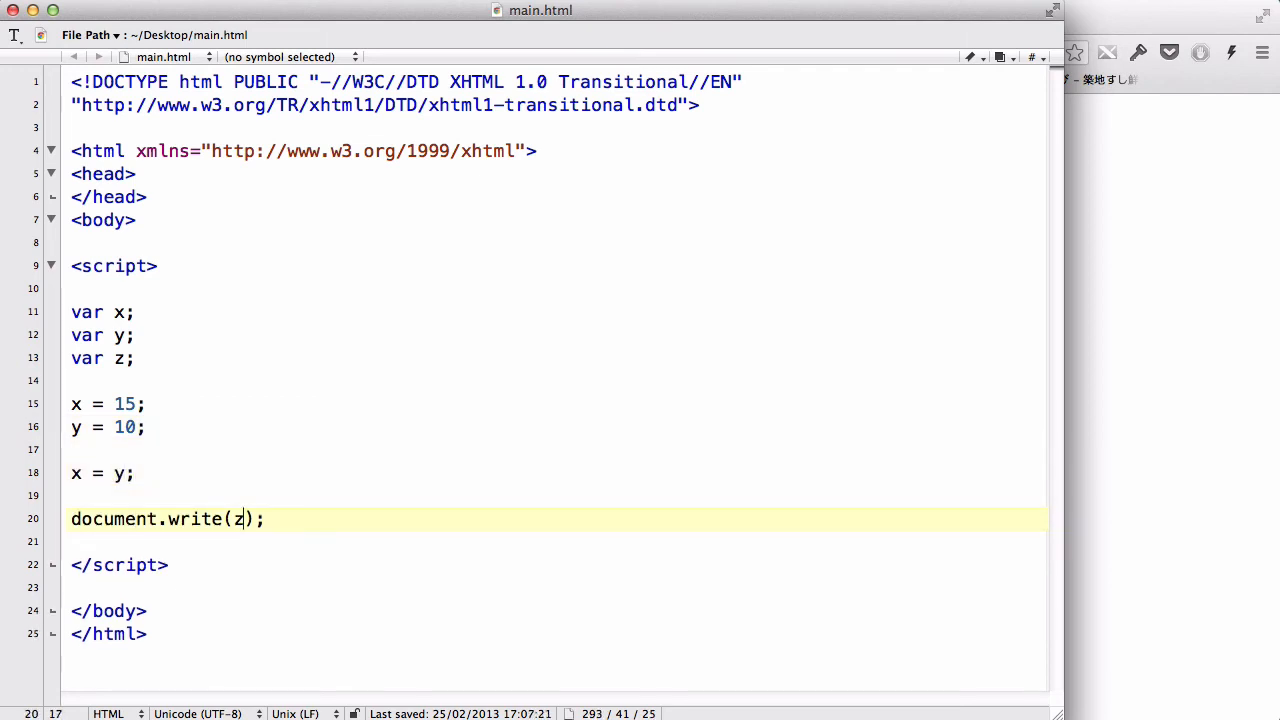
pyautogui.write('x')
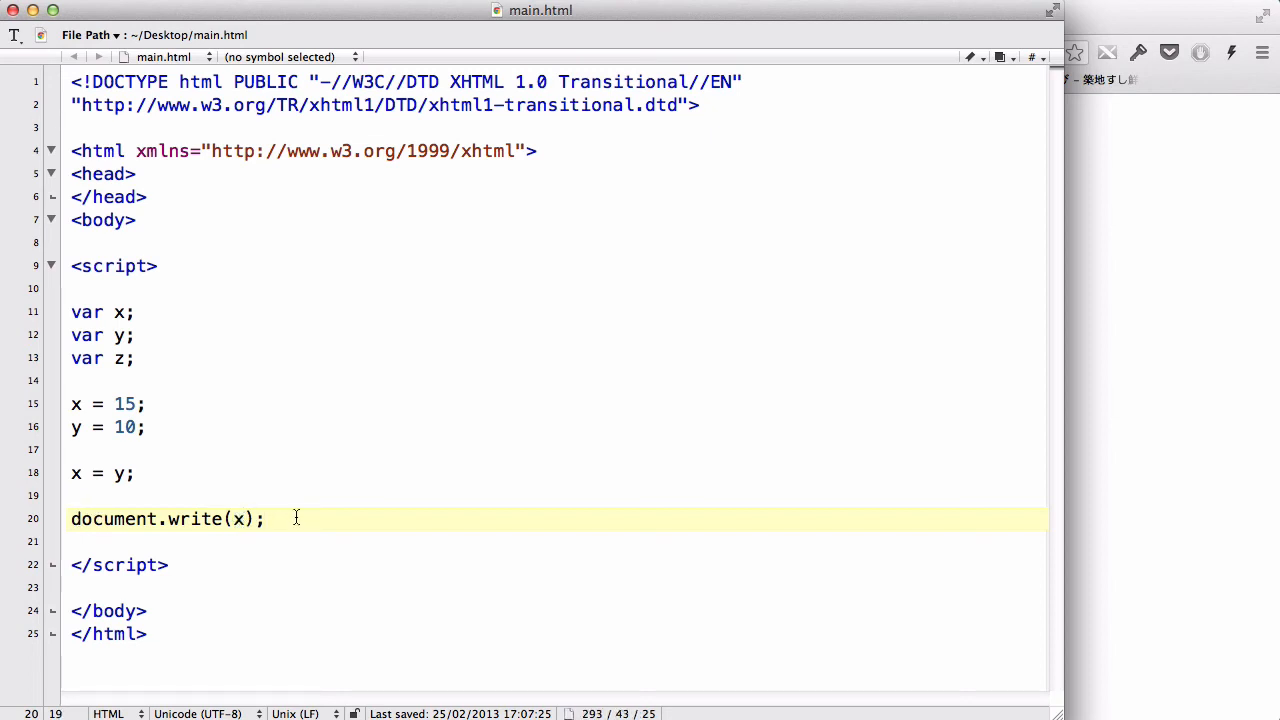
pyautogui.click(711, 53)
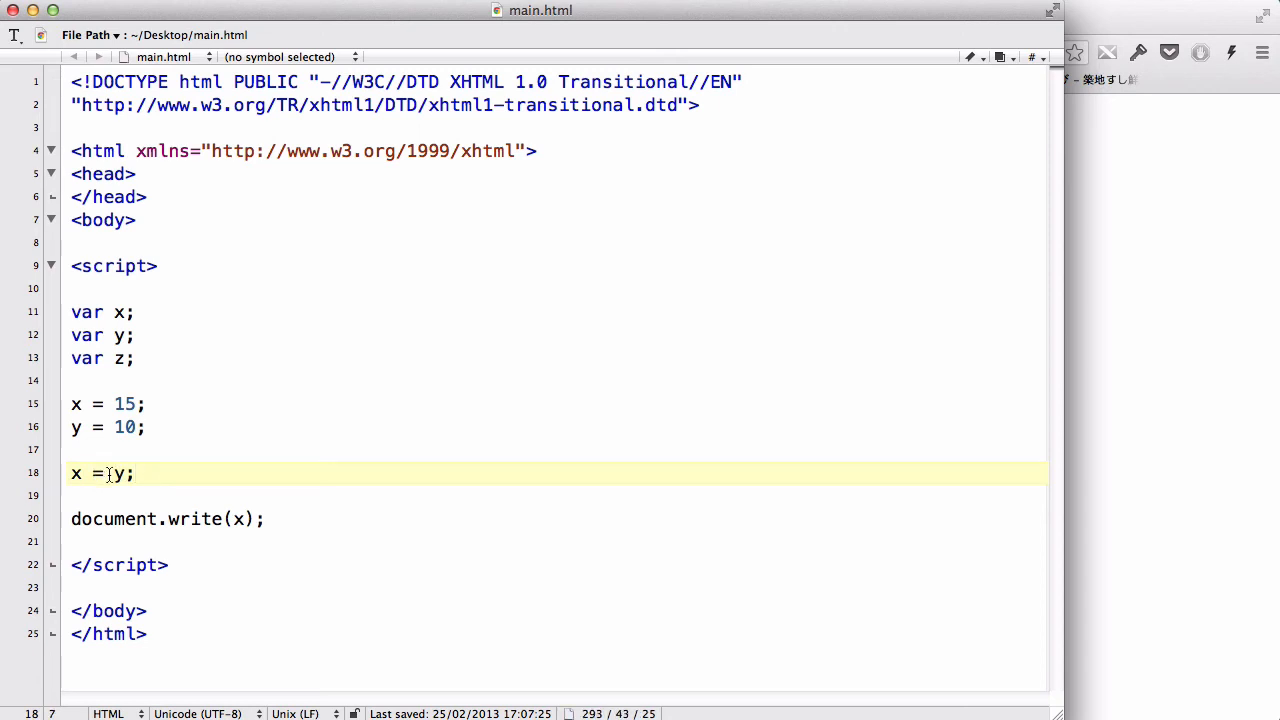
pyautogui.doubleClick(117, 473)
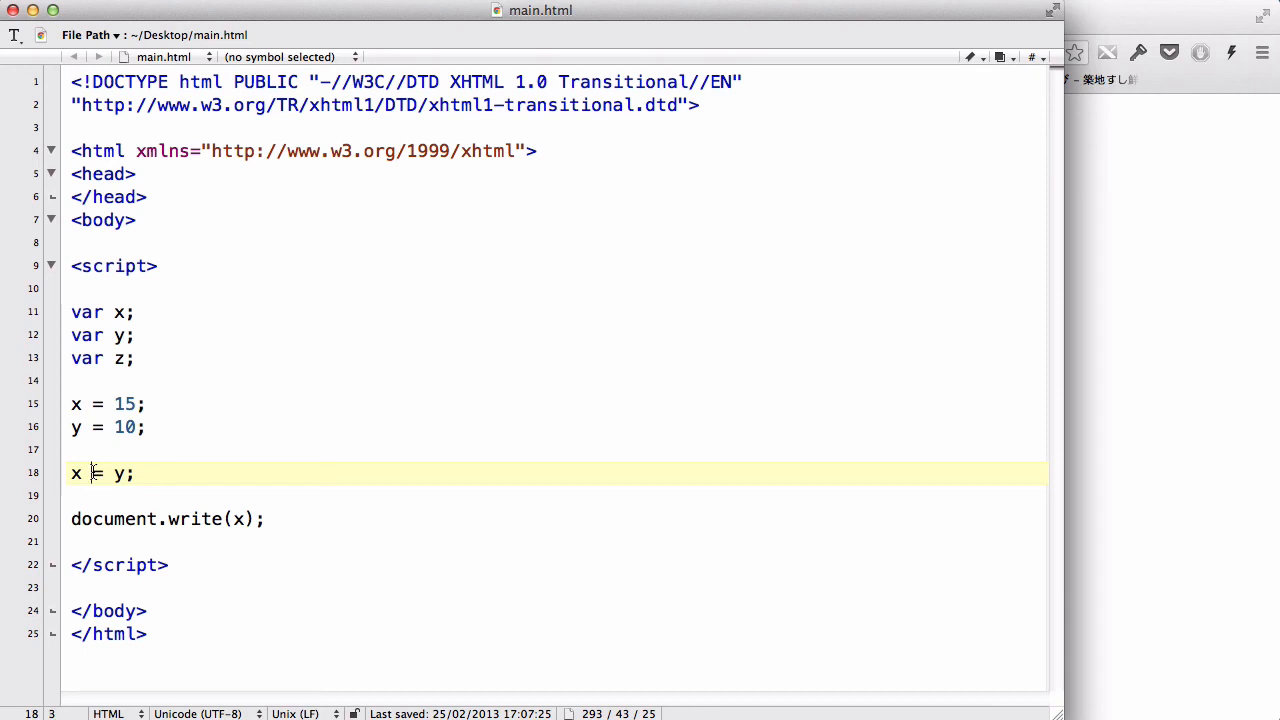
# Make line 18 read x += y; with the comment //+= means x = x + y
pyautogui.write('+')
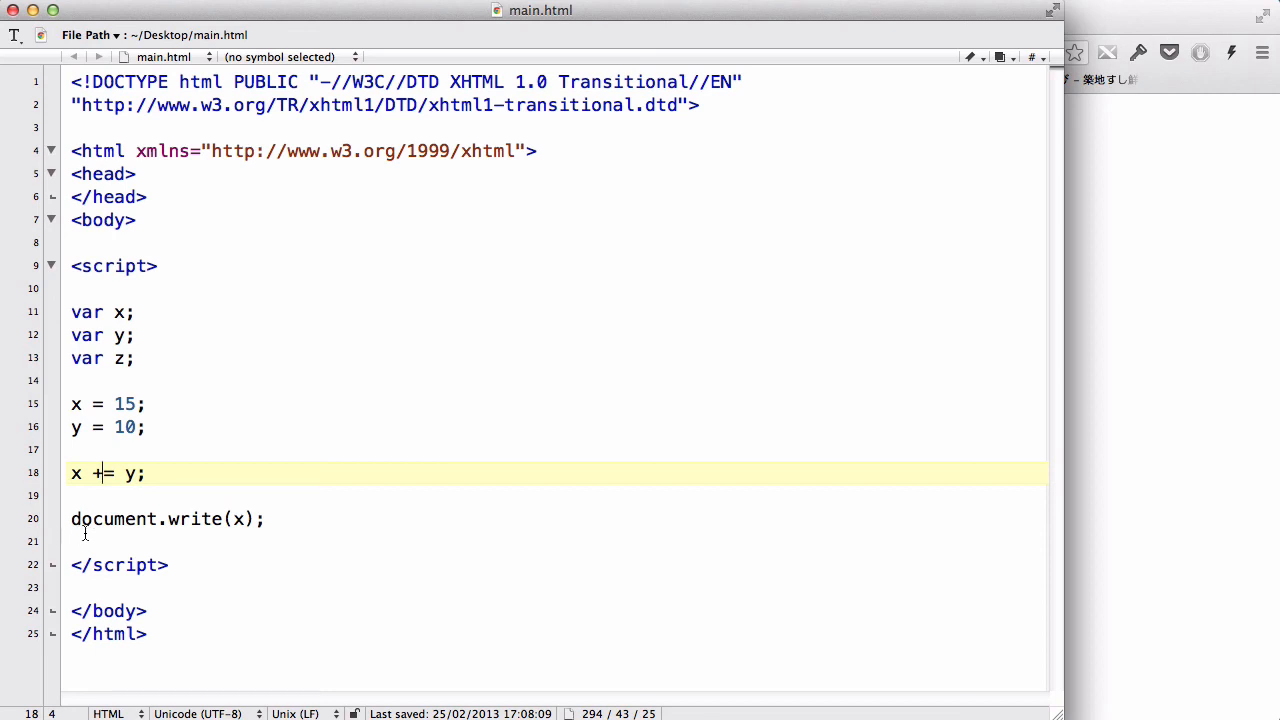
pyautogui.write('//')
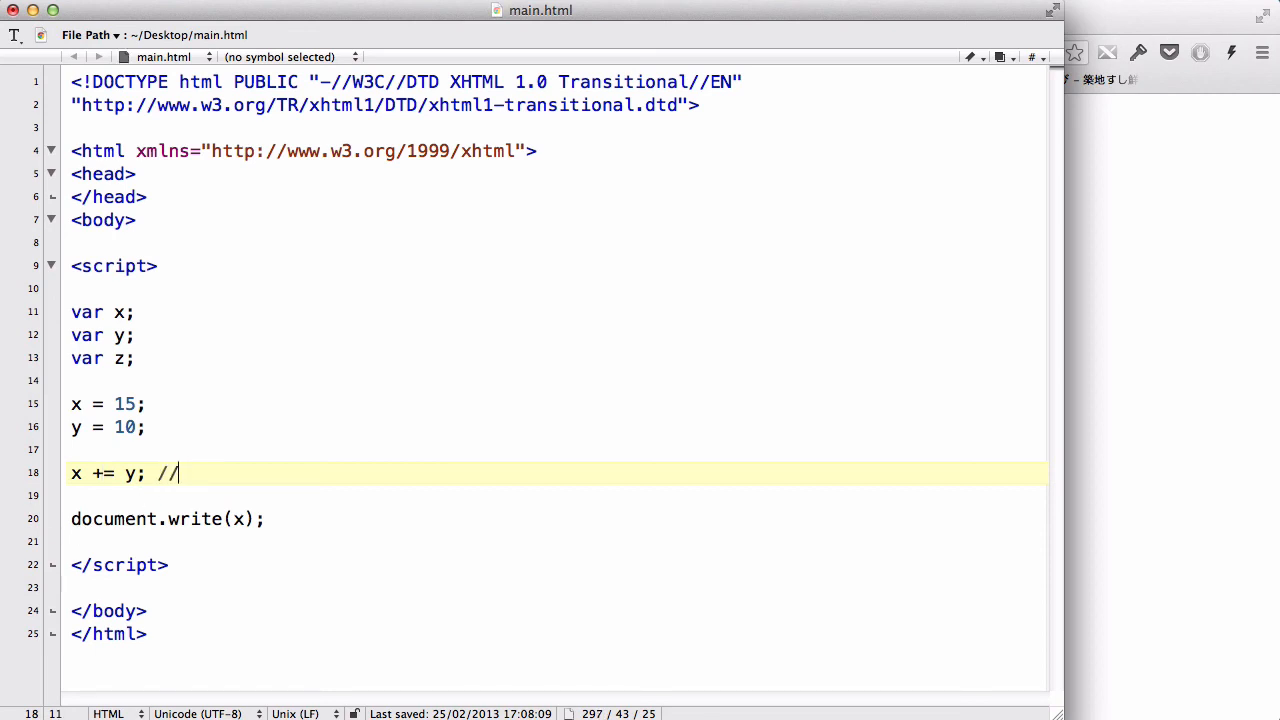
pyautogui.write('+=')
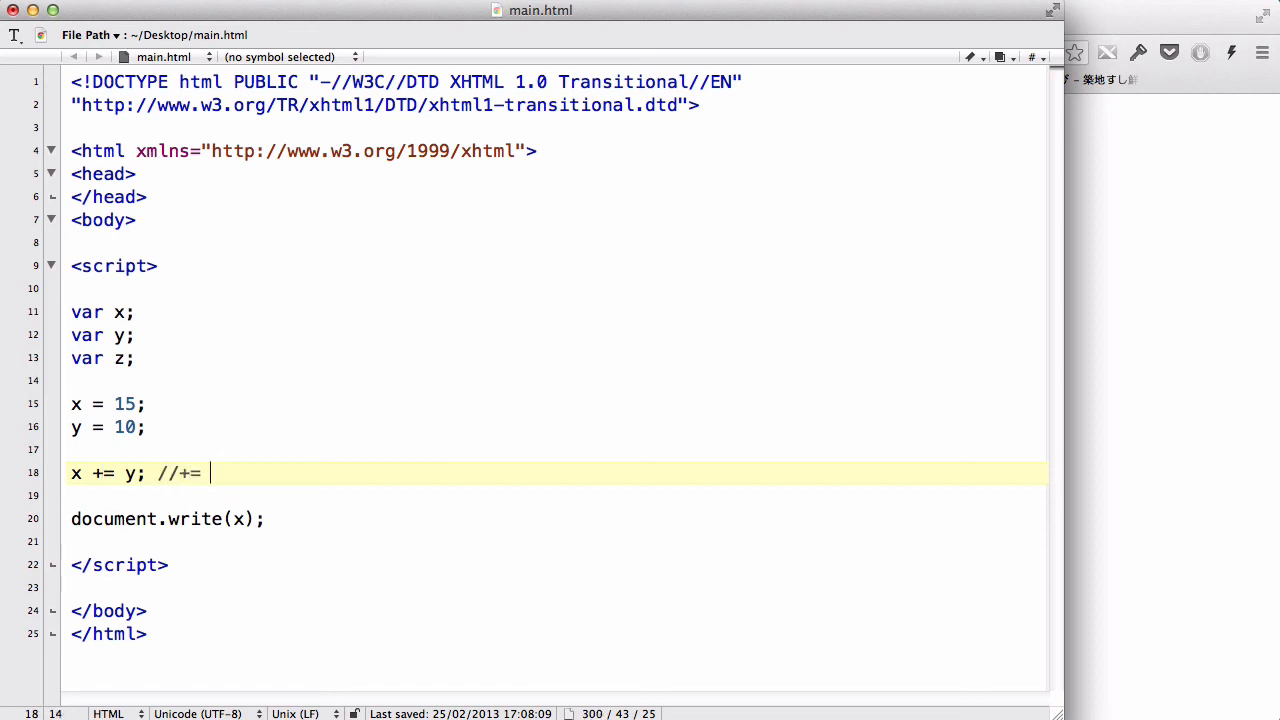
pyautogui.write('means x =')
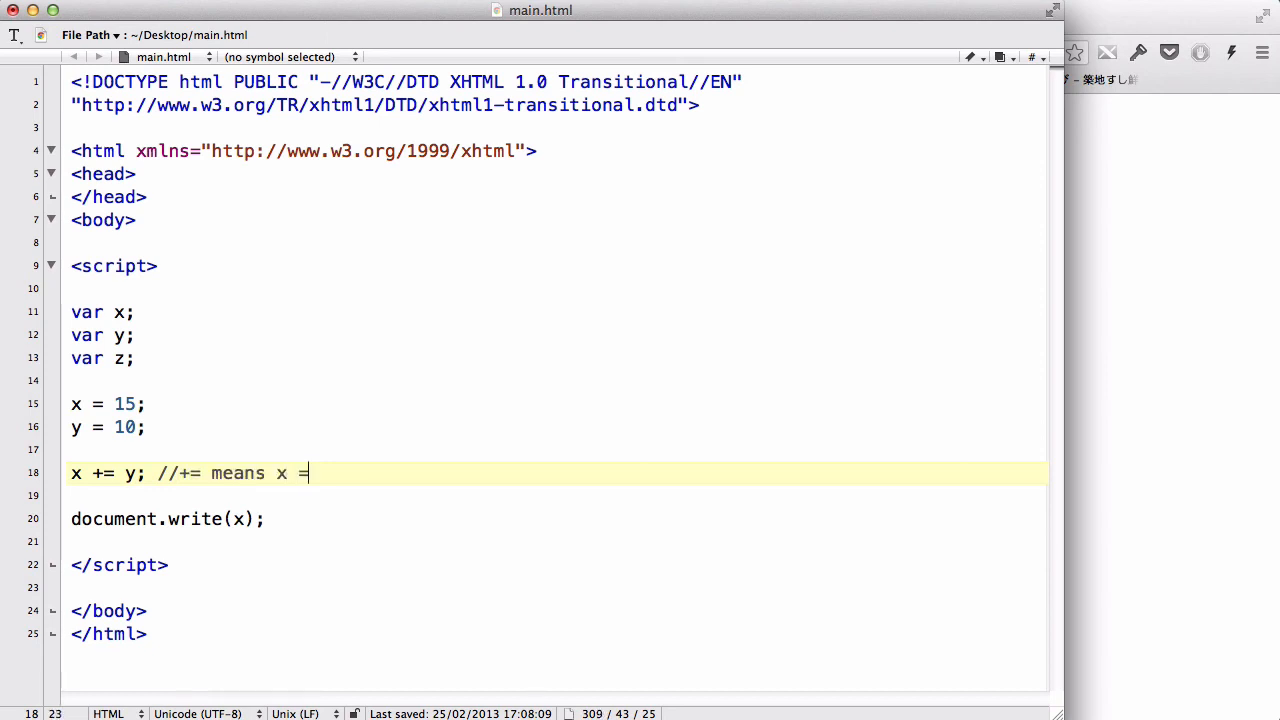
pyautogui.write('x +')
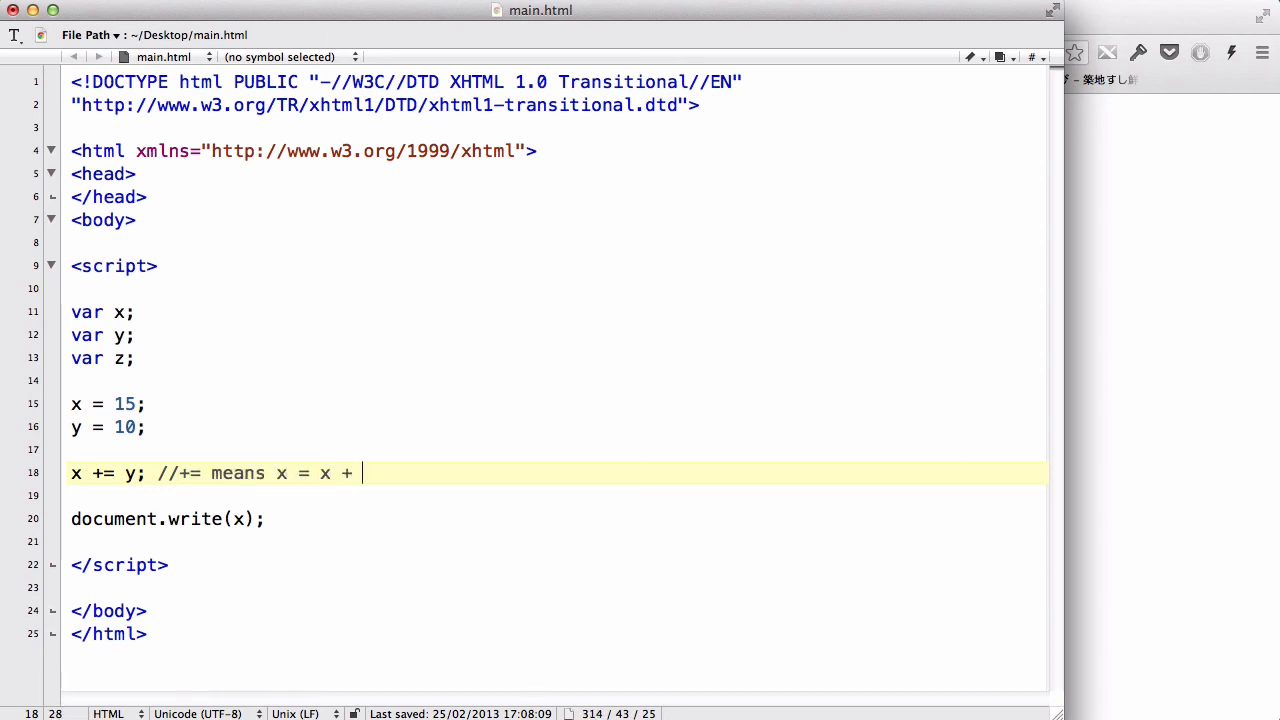
pyautogui.write('y')
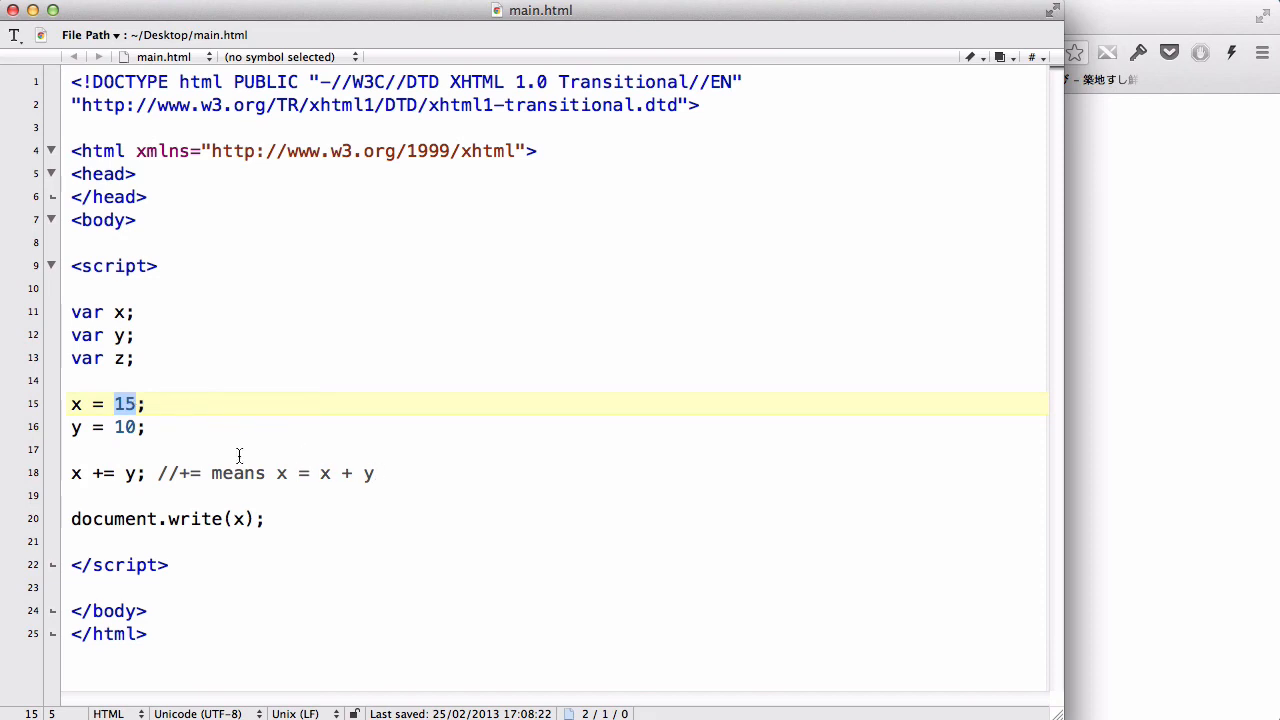
pyautogui.click(113, 427)
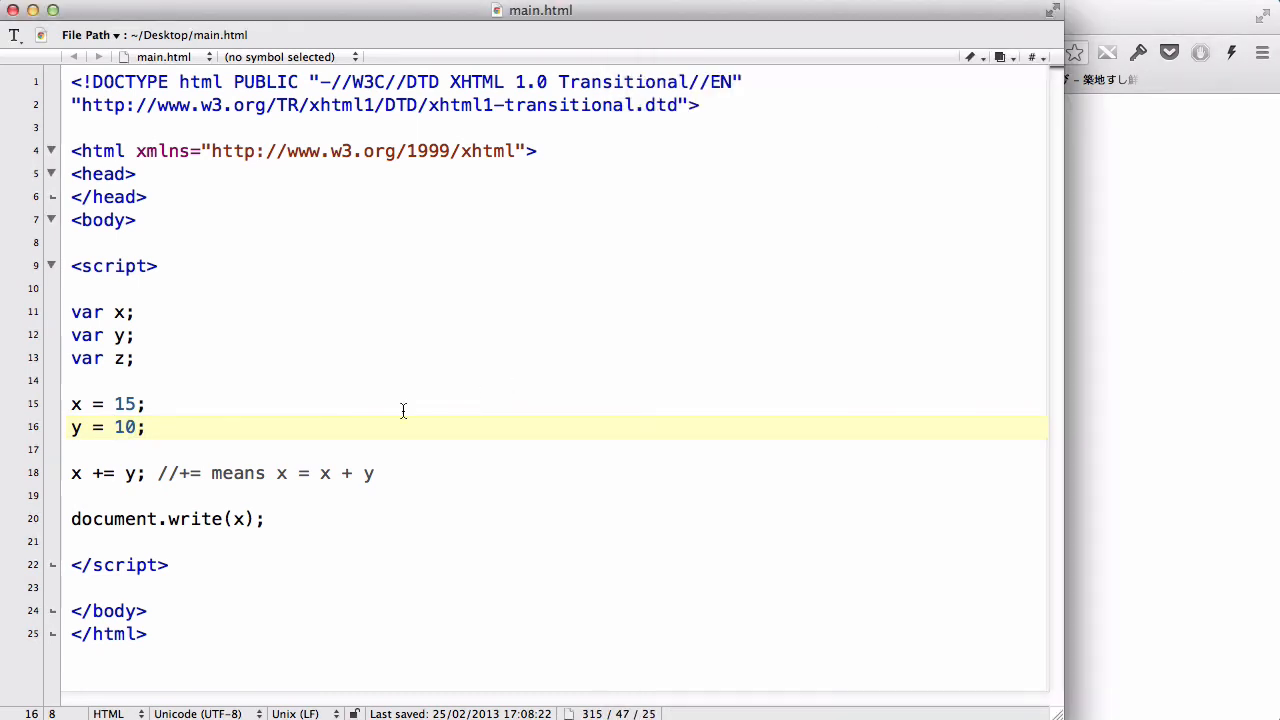
# Change line 18 to x -= y; //-= means x = x - y, so the page shows 5
pyautogui.click(145, 427)
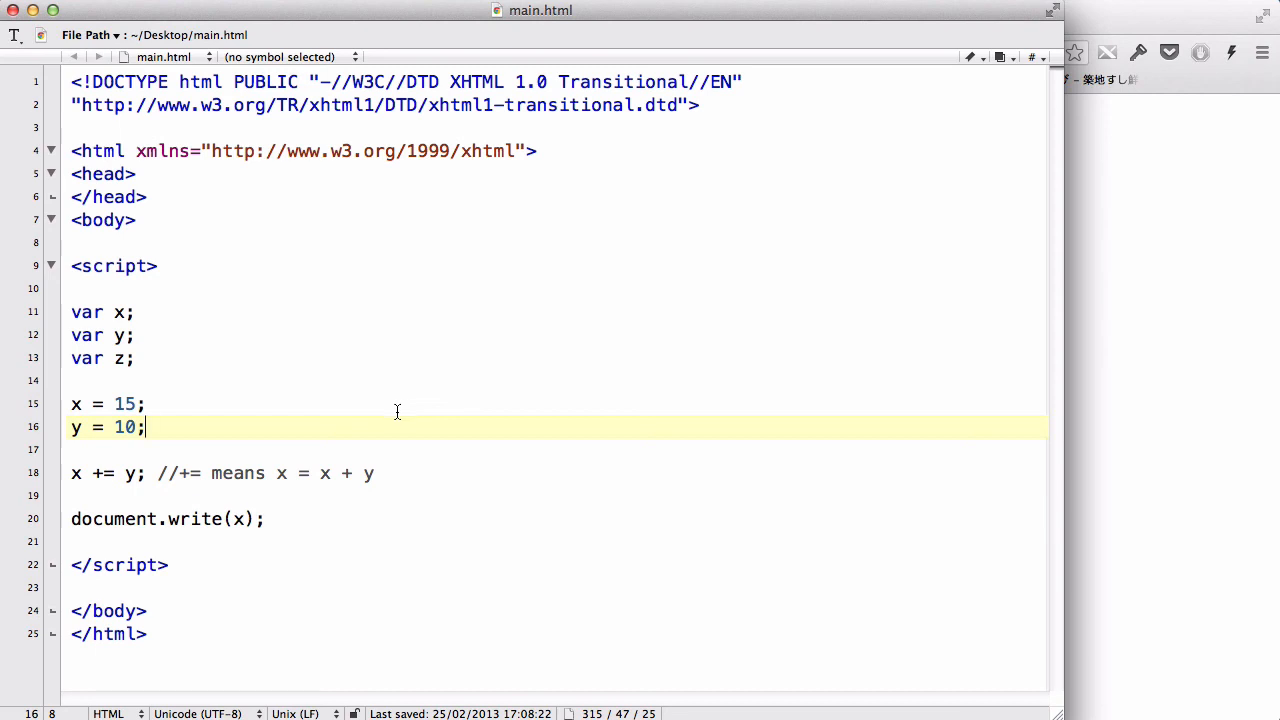
pyautogui.press('Backspace')
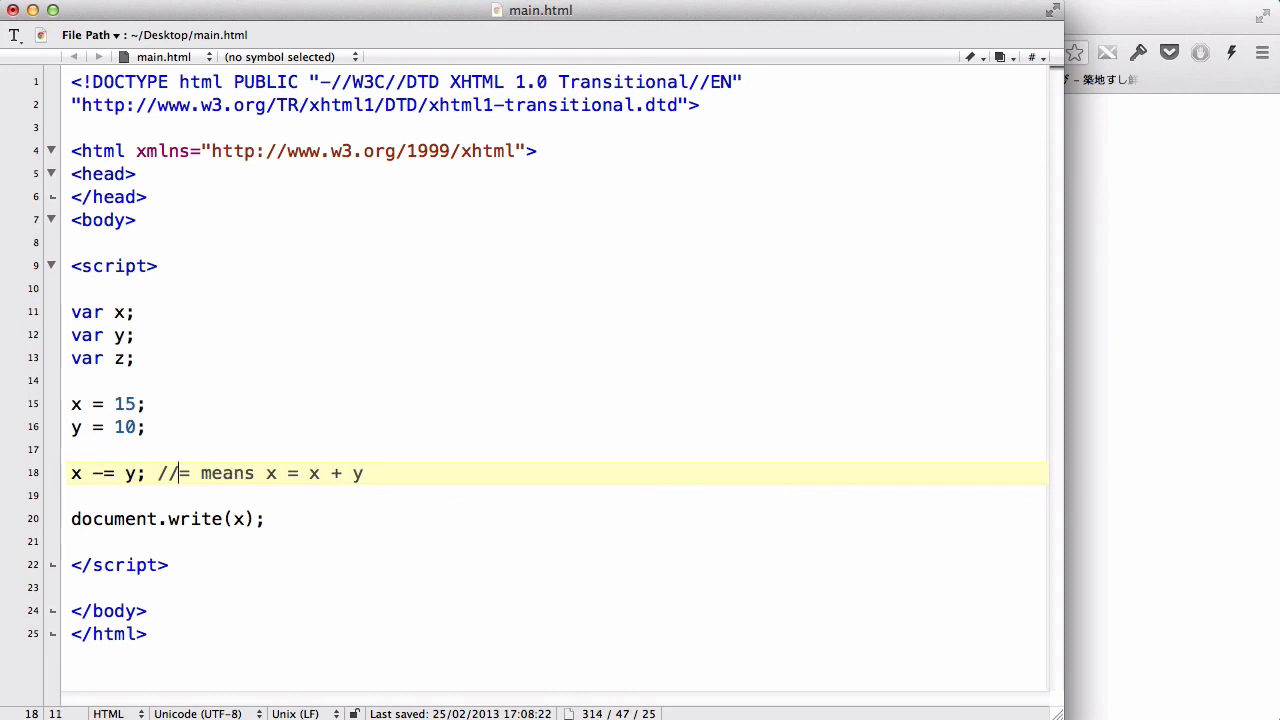
pyautogui.write('-')
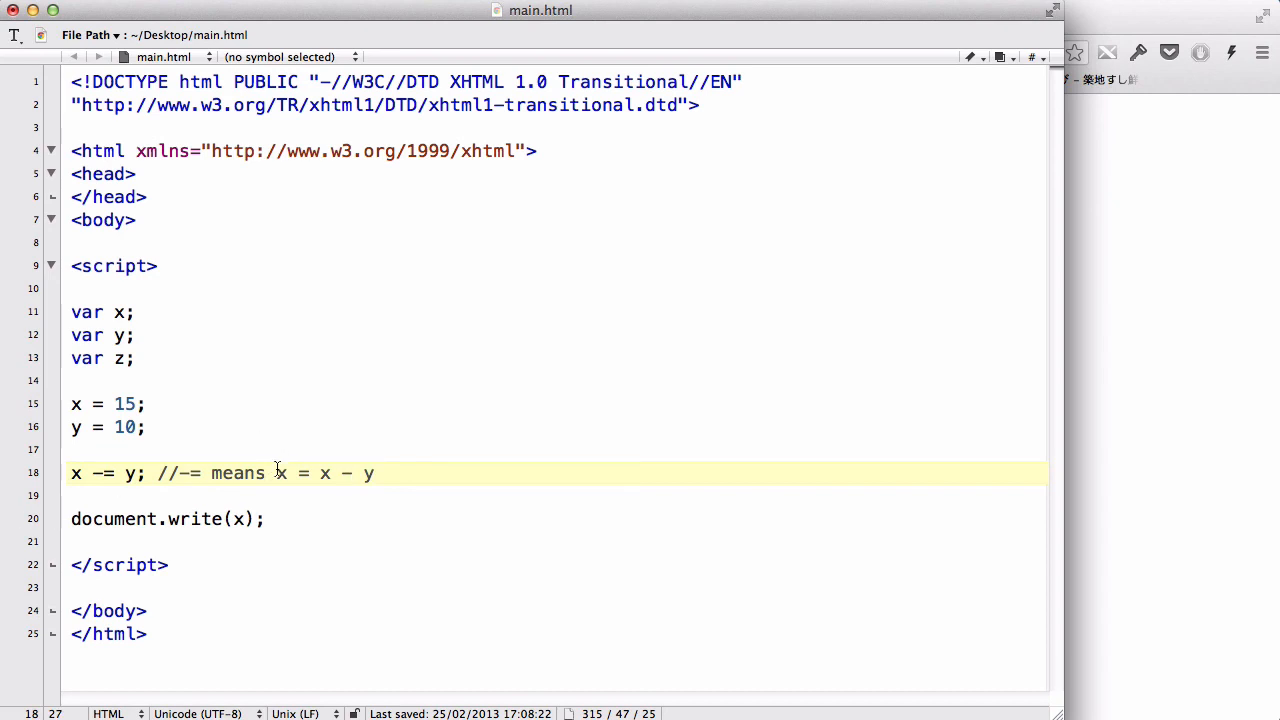
pyautogui.doubleClick(281, 473)
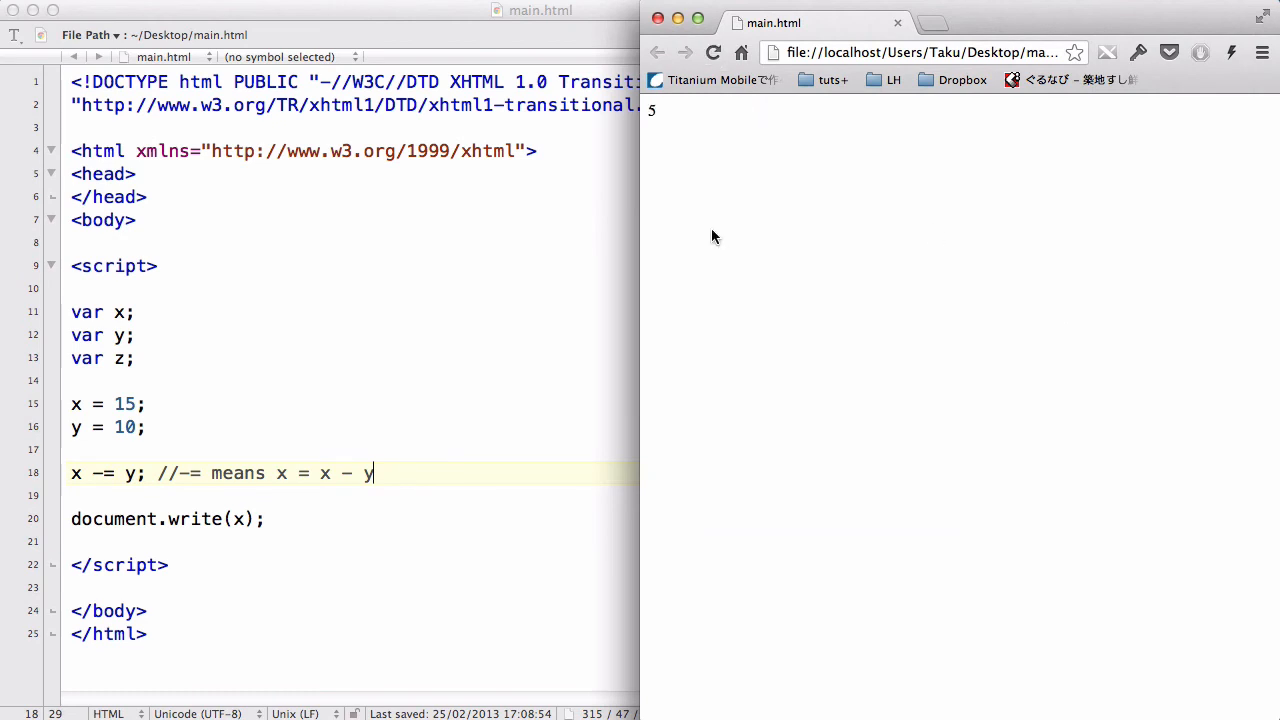
pyautogui.moveTo(673, 287)
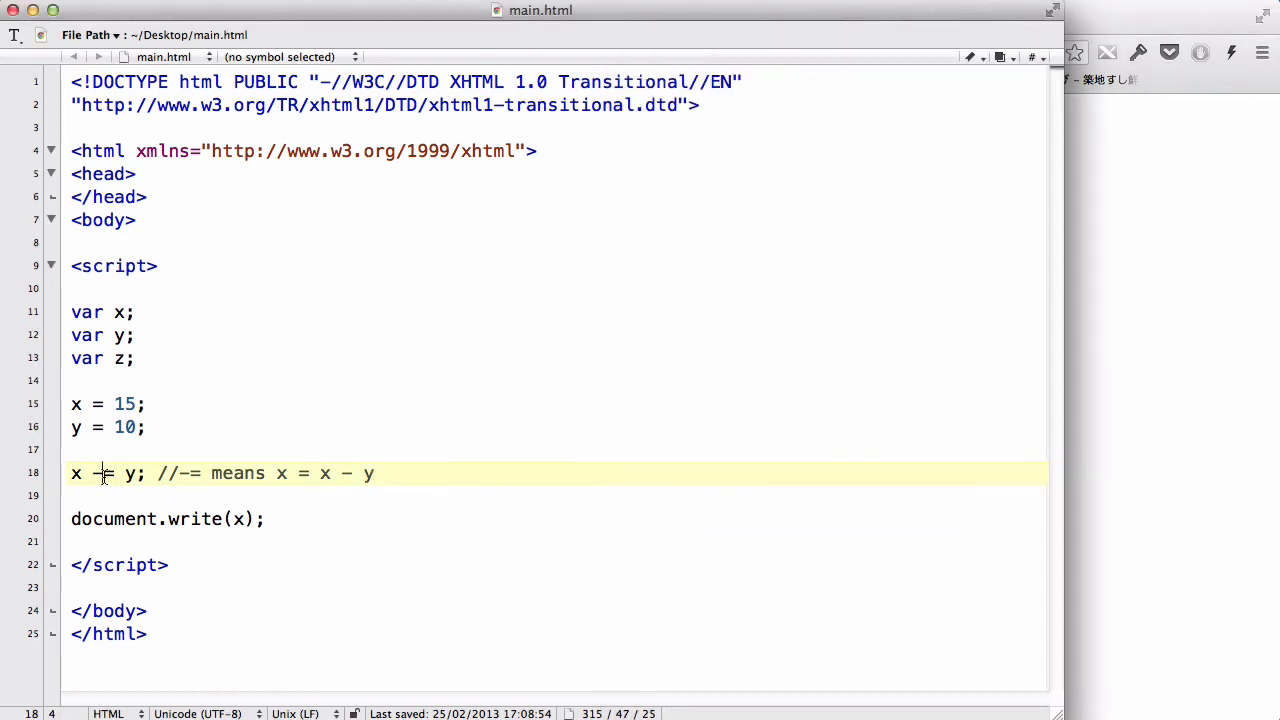
# Change line 18 to x *= y; and delete its trailing comment
pyautogui.write('*')
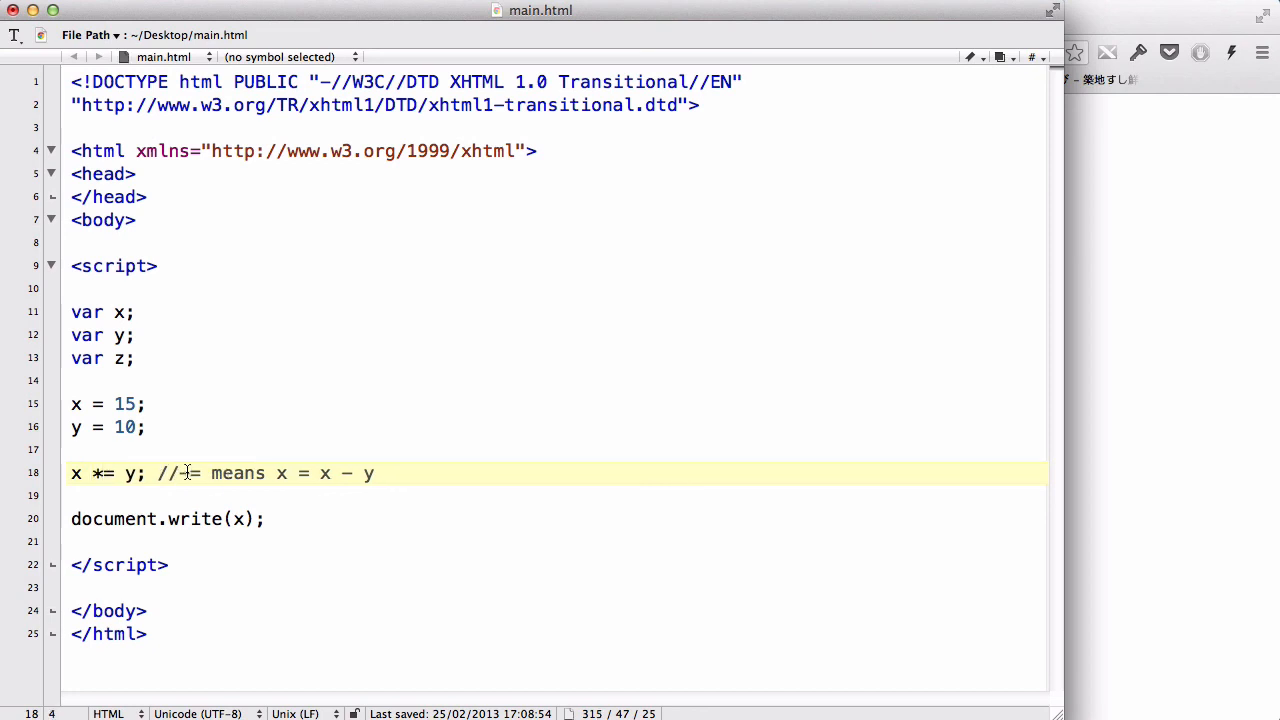
pyautogui.moveTo(157, 473); pyautogui.dragTo(375, 473)
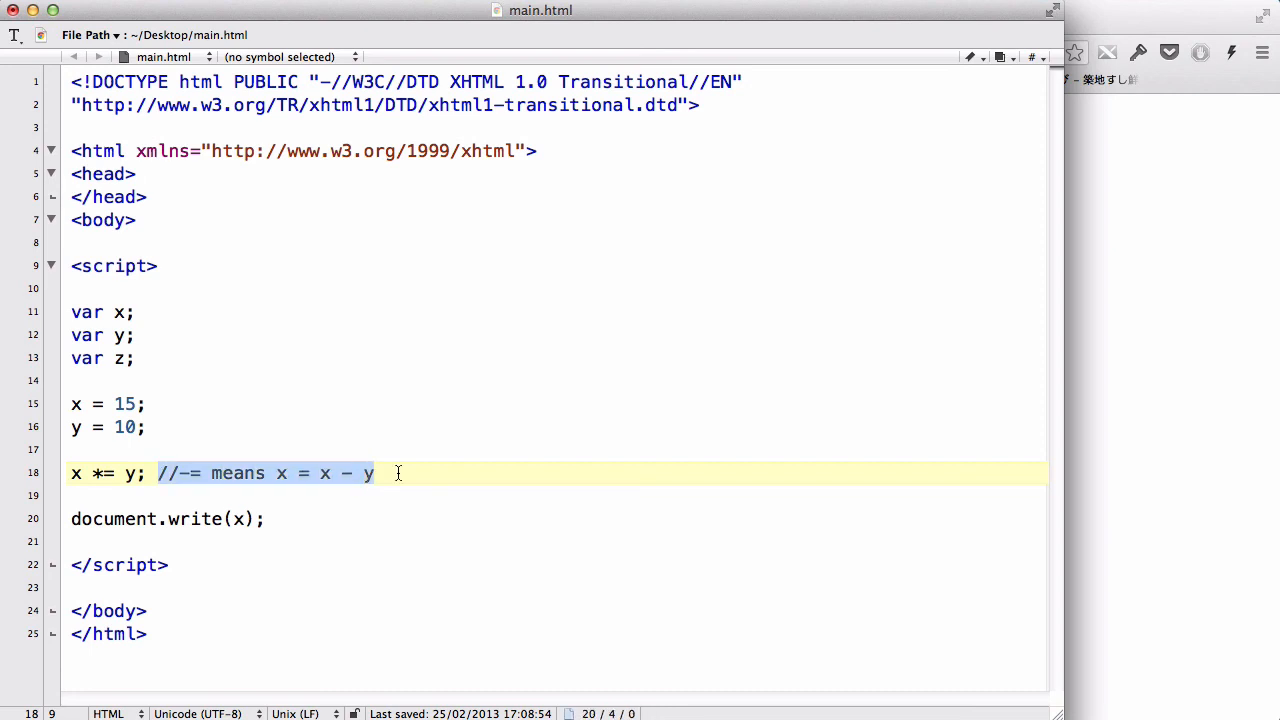
pyautogui.press('Delete')
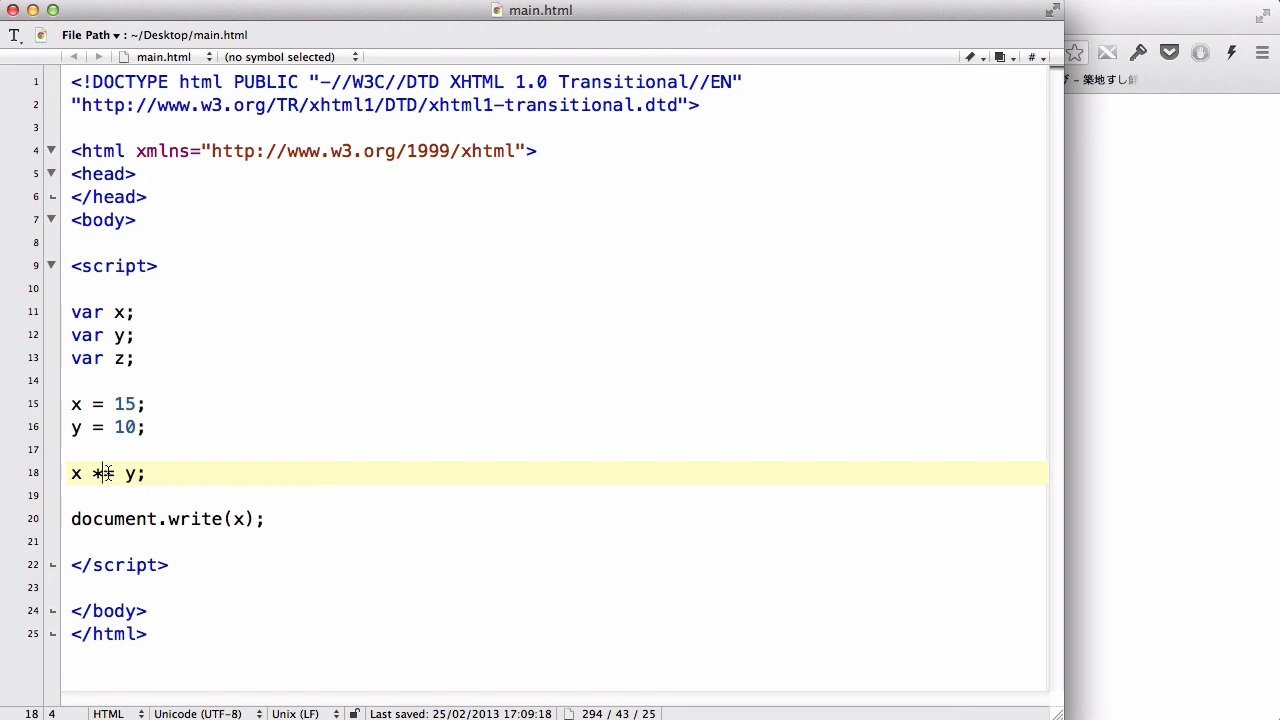
# Change line 18's operator from /= to %=, then reload the page showing 5
pyautogui.write('=')
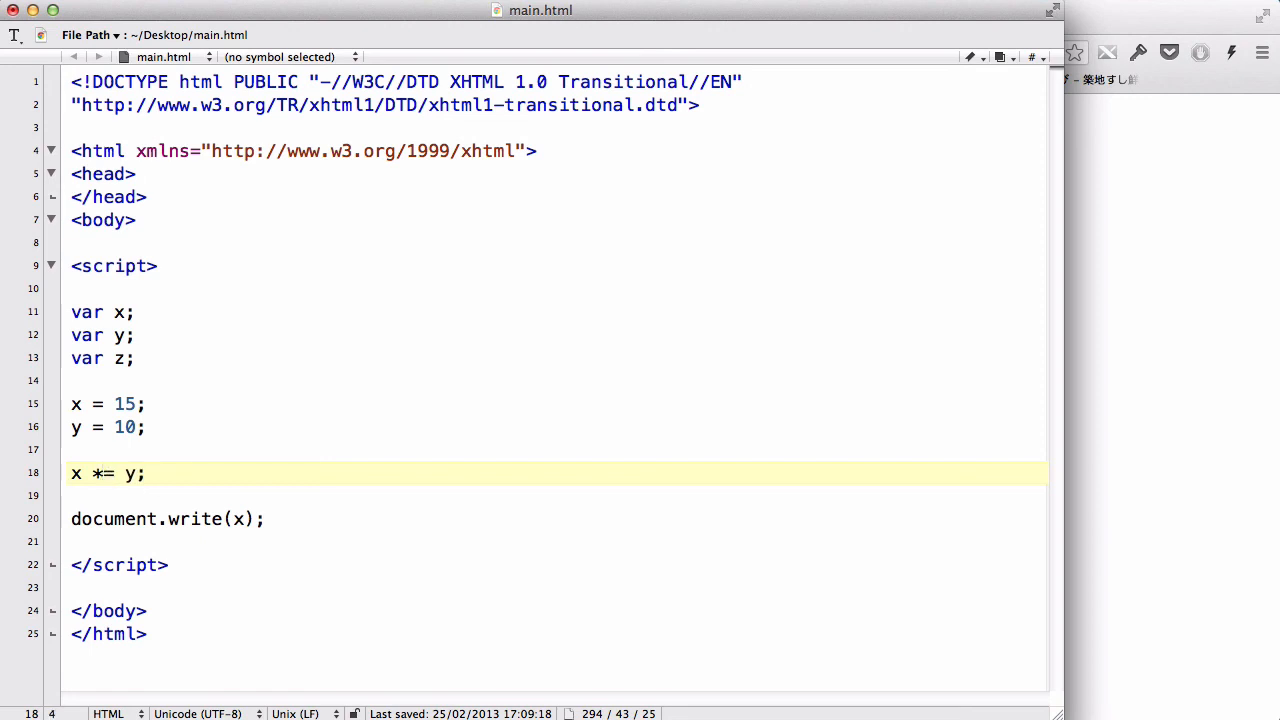
pyautogui.write('/')
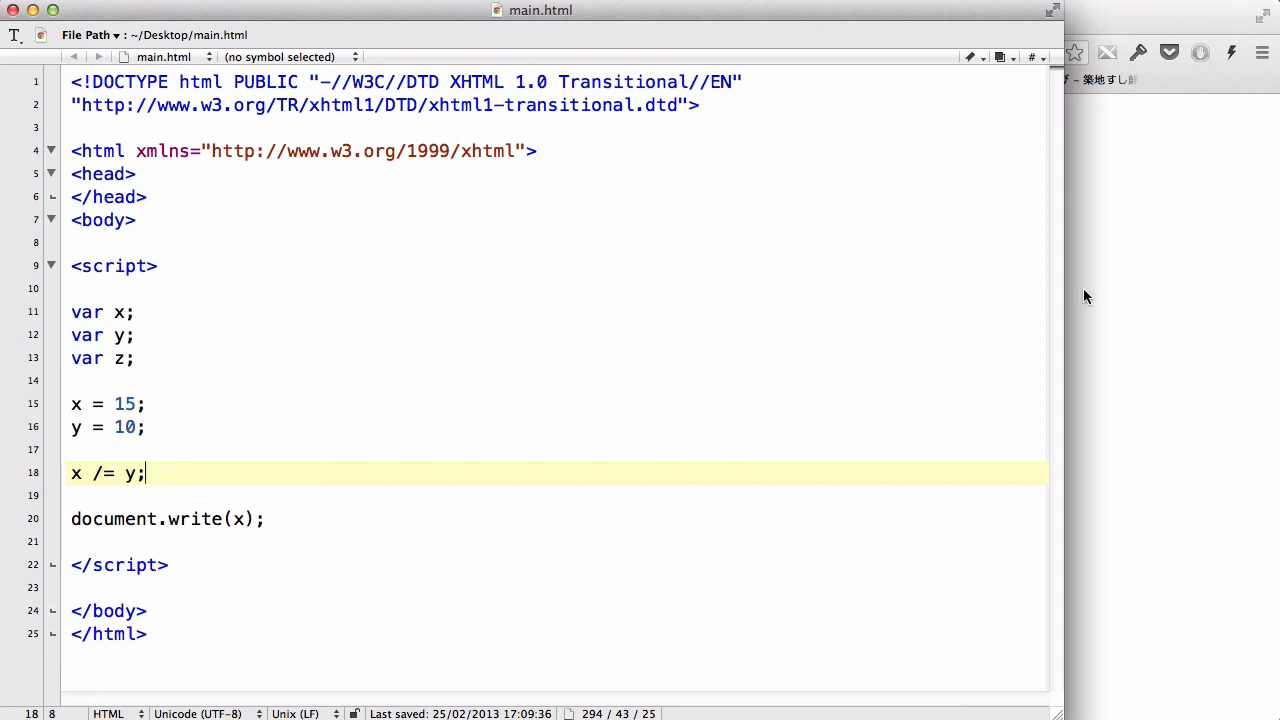
pyautogui.moveTo(170, 490)
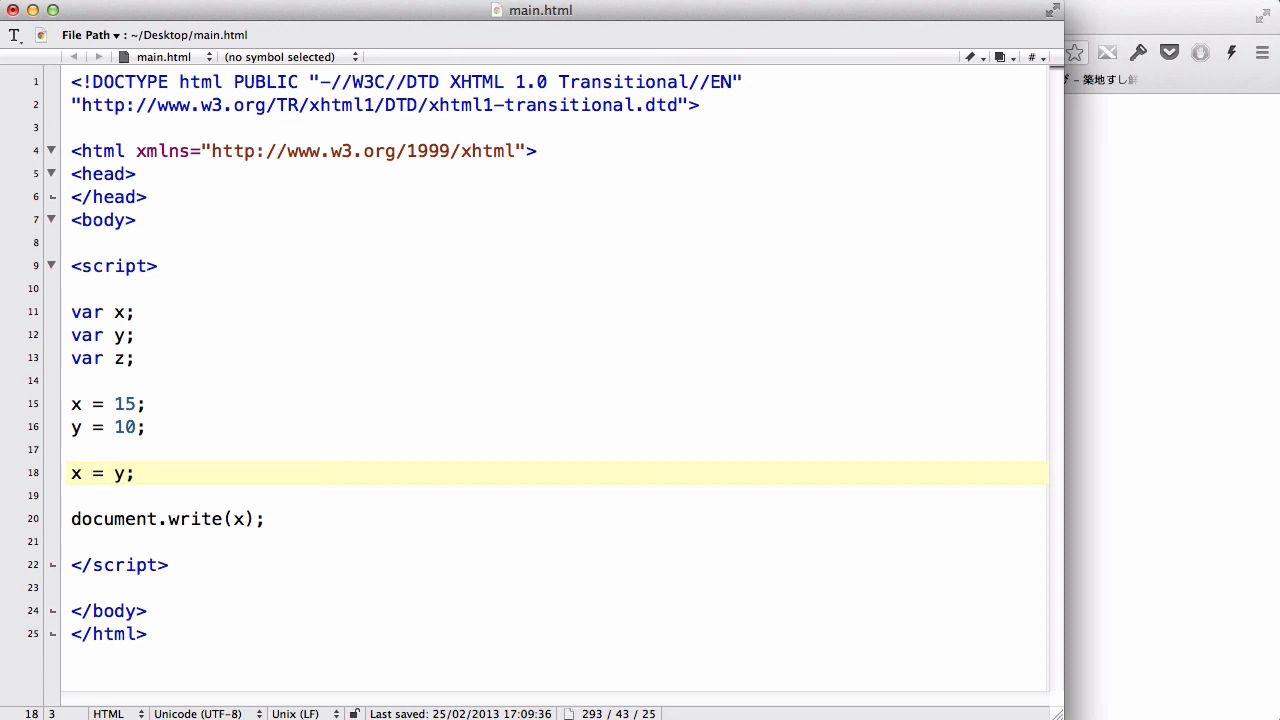
pyautogui.write('%')
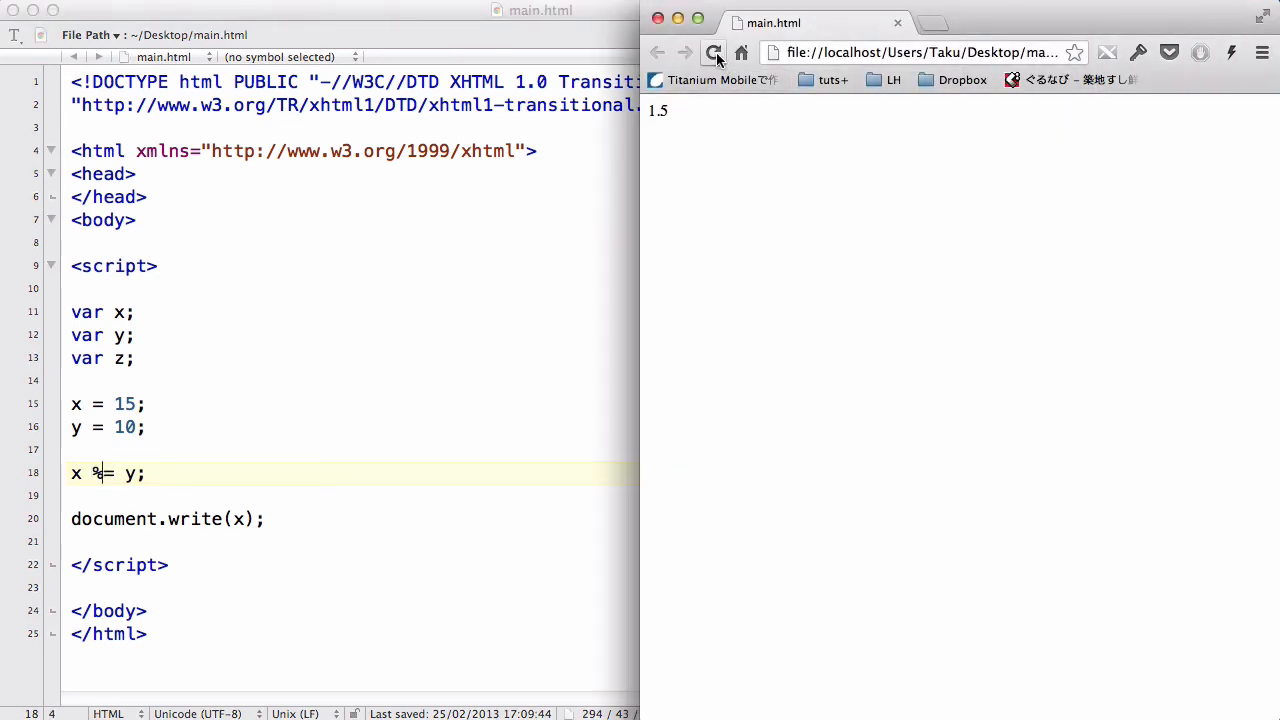
pyautogui.click(713, 52)
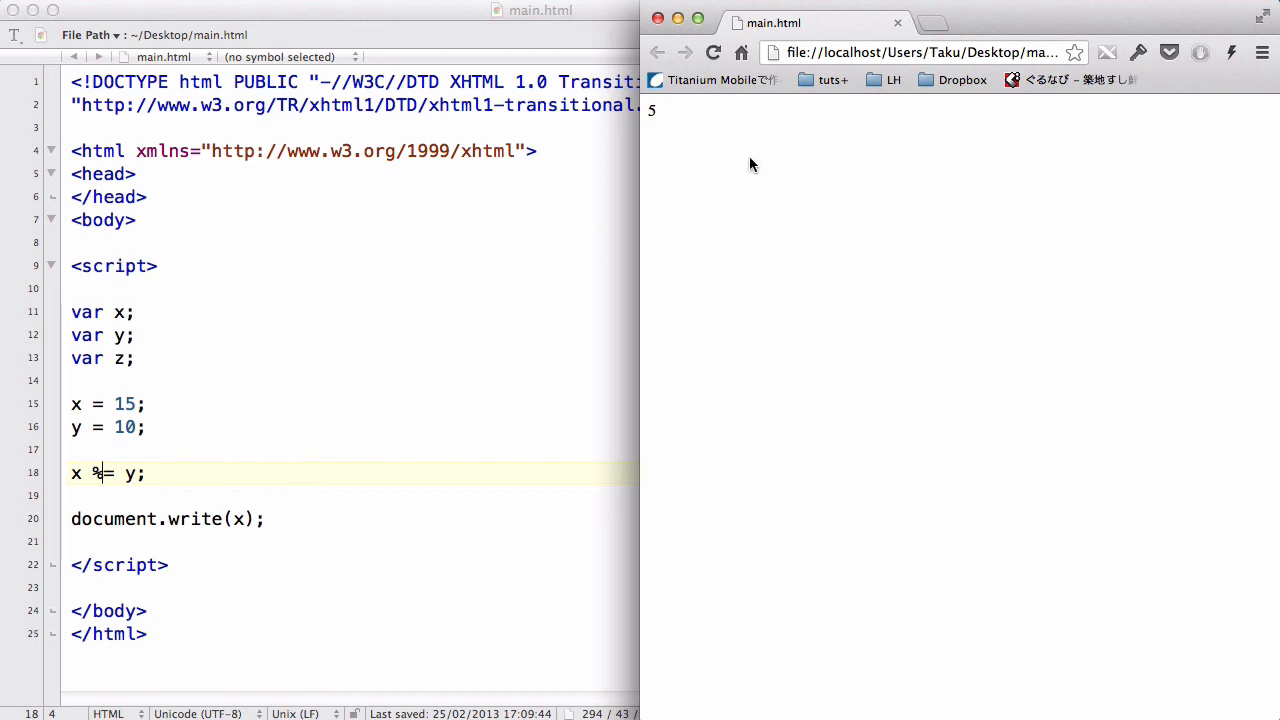